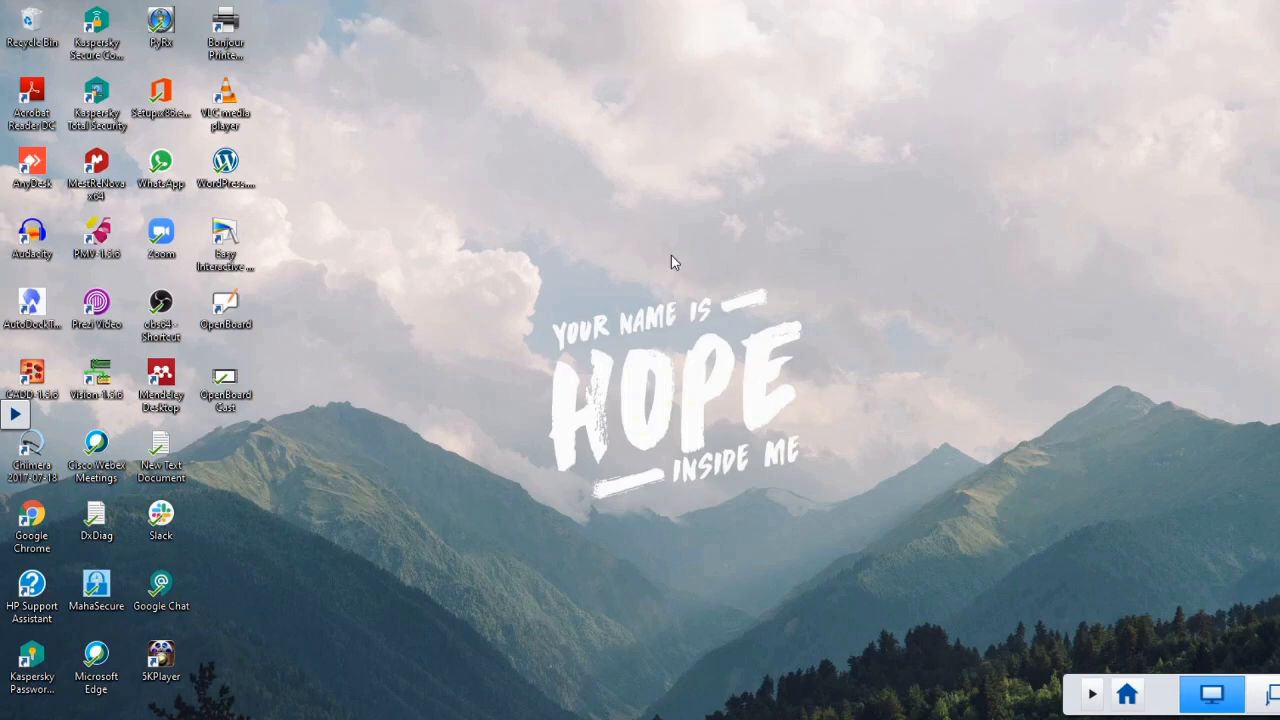
{"action": "mouse_move", "coordinate": [830, 508]}
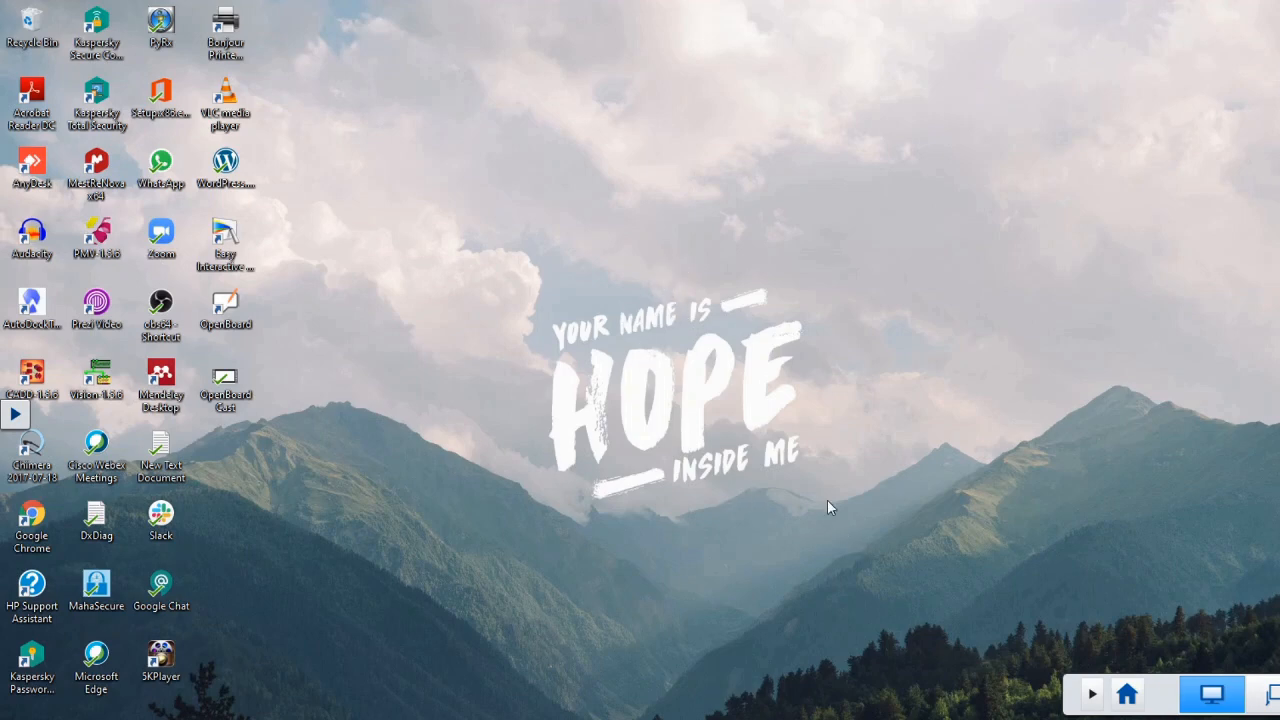
{"action": "mouse_move", "coordinate": [840, 380]}
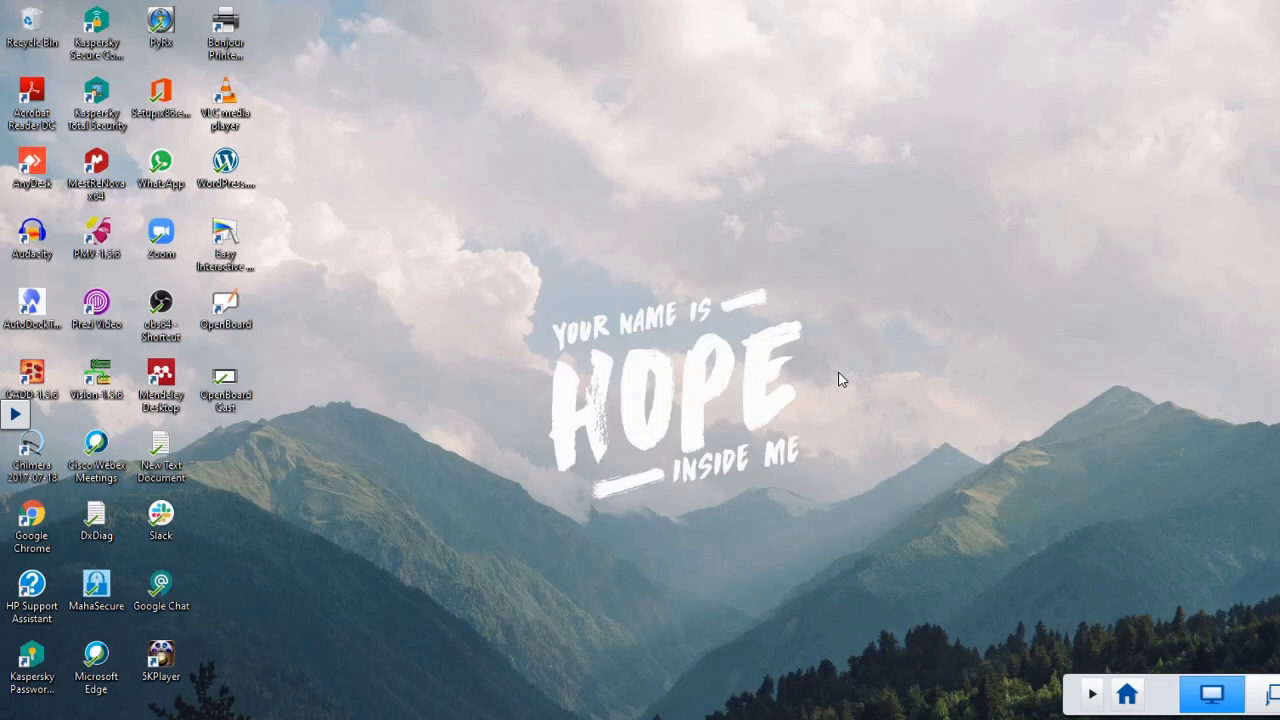
{"action": "mouse_move", "coordinate": [768, 388]}
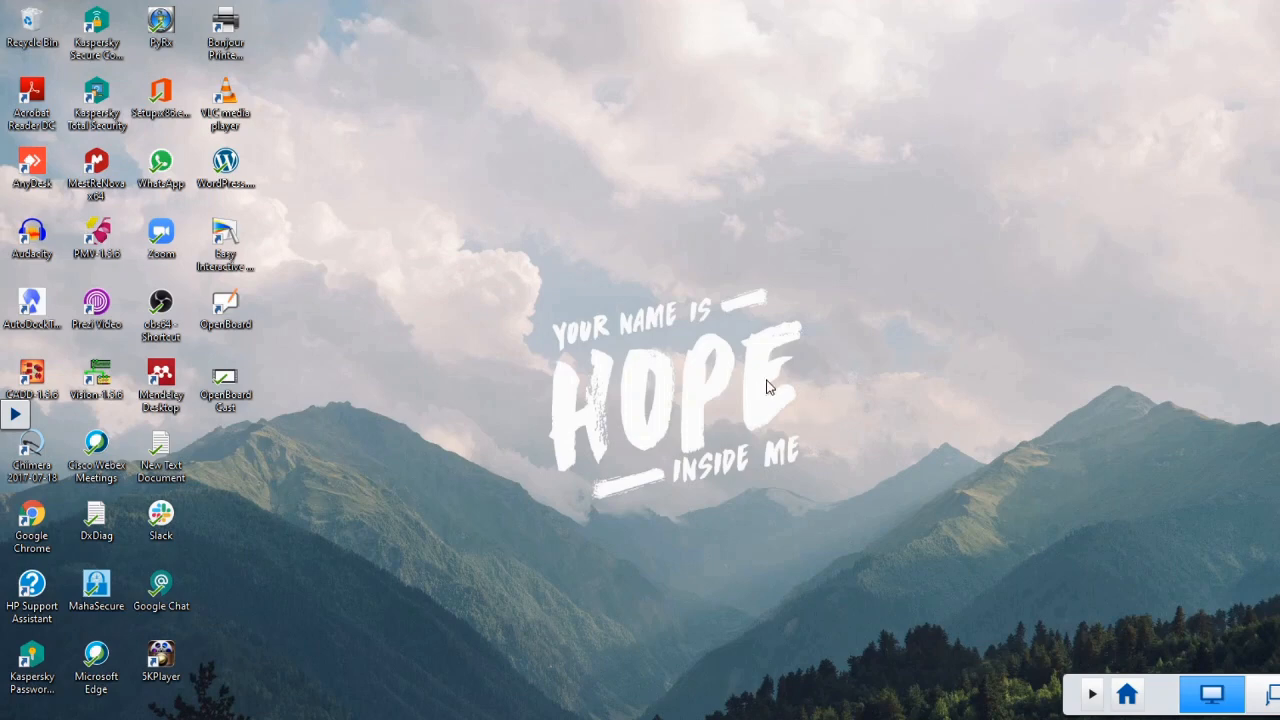
{"action": "mouse_move", "coordinate": [712, 308]}
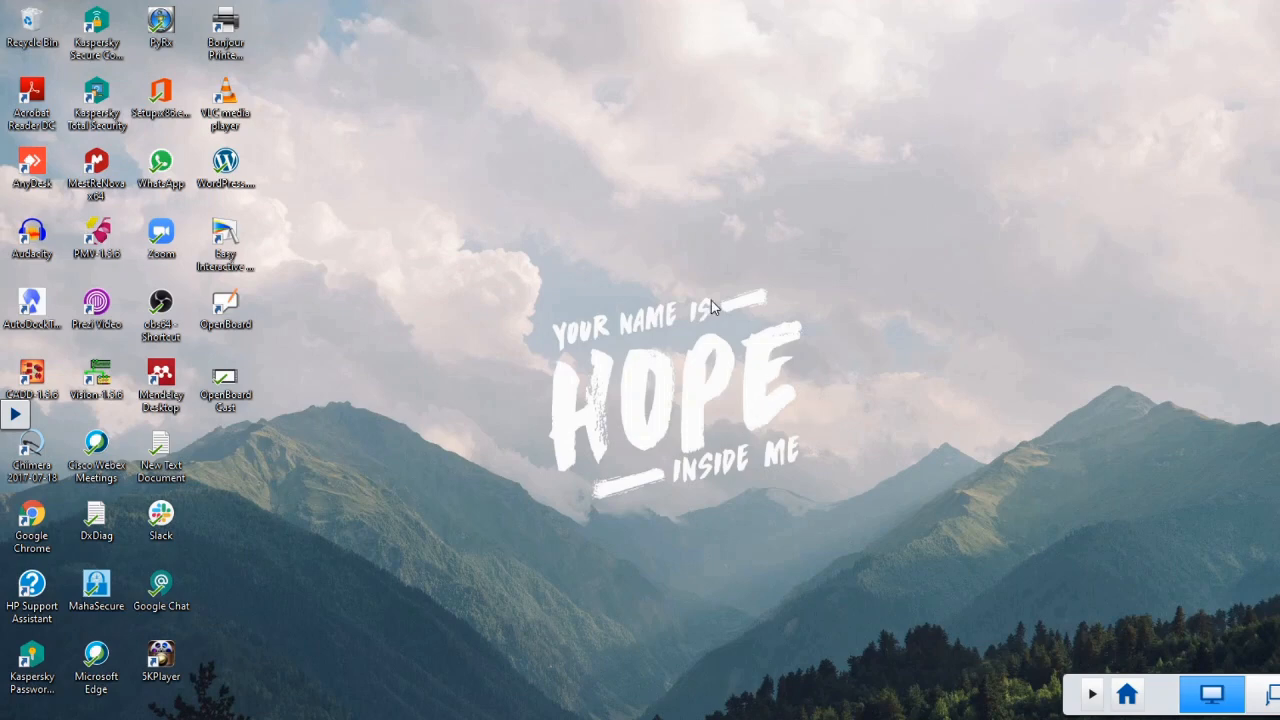
{"action": "mouse_move", "coordinate": [836, 520]}
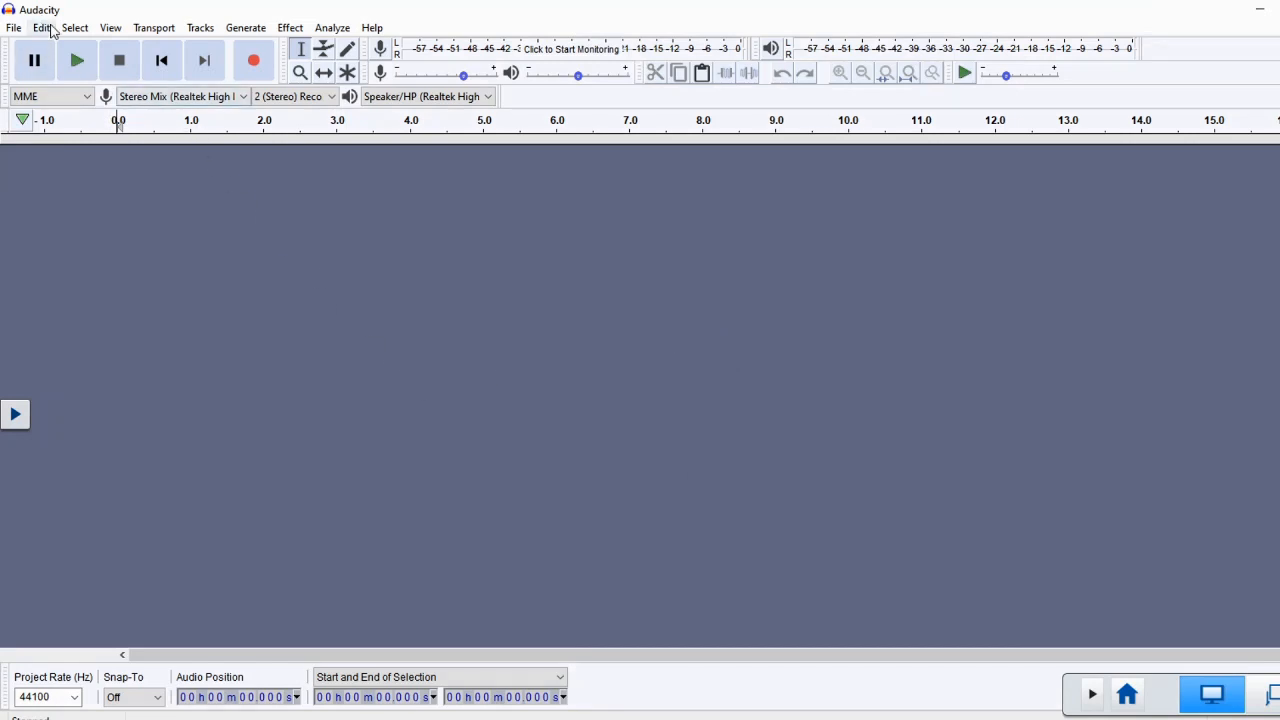
{"action": "left_click", "coordinate": [42, 28]}
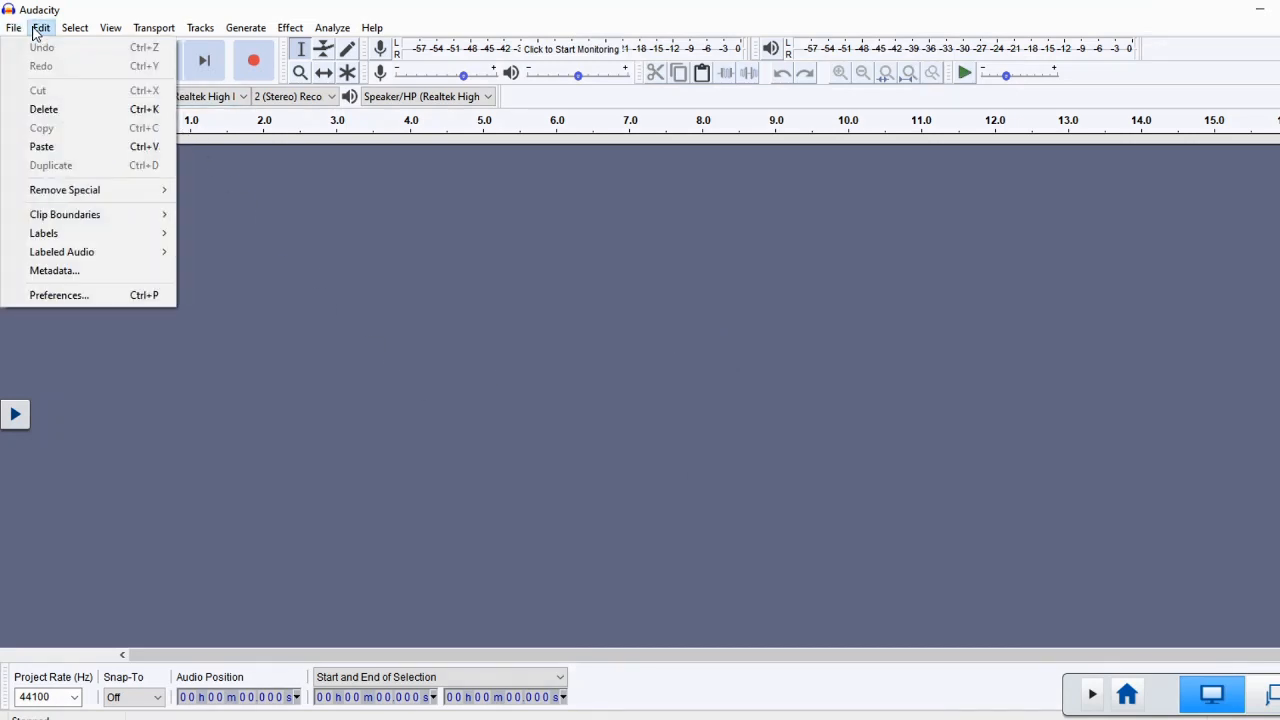
{"action": "left_click", "coordinate": [14, 28]}
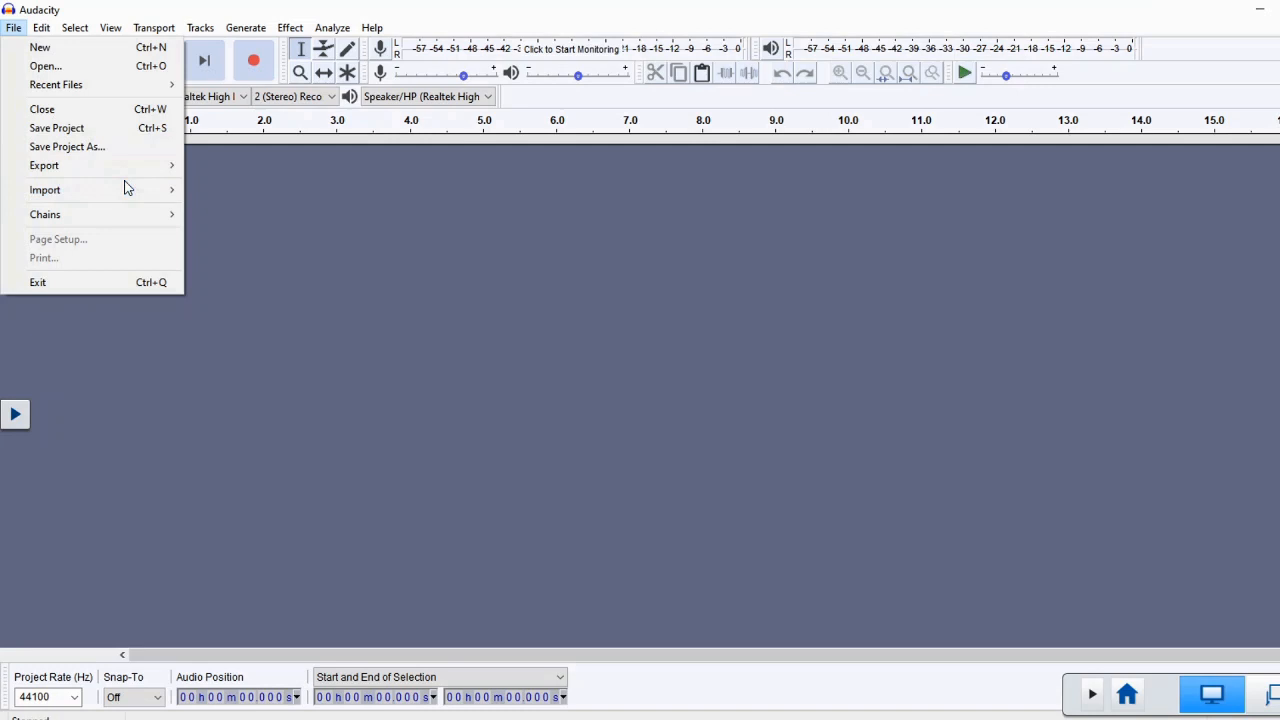
{"action": "mouse_move", "coordinate": [44, 190]}
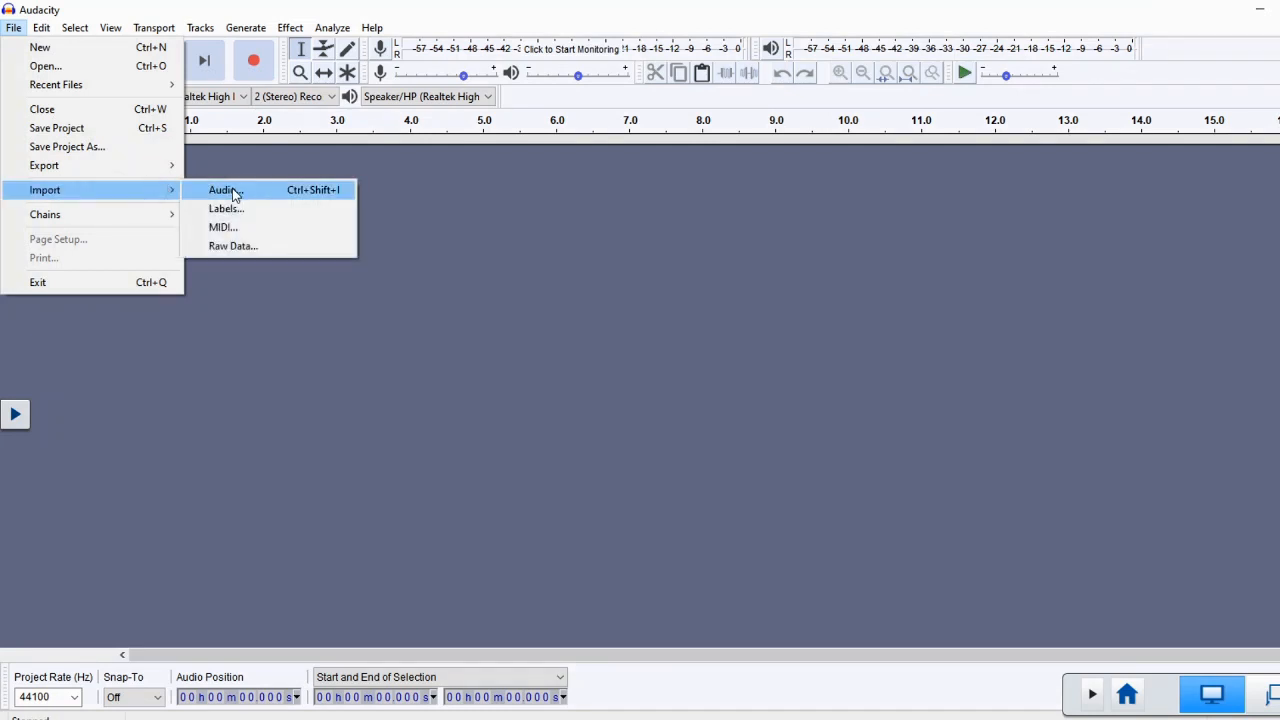
{"action": "mouse_move", "coordinate": [568, 232]}
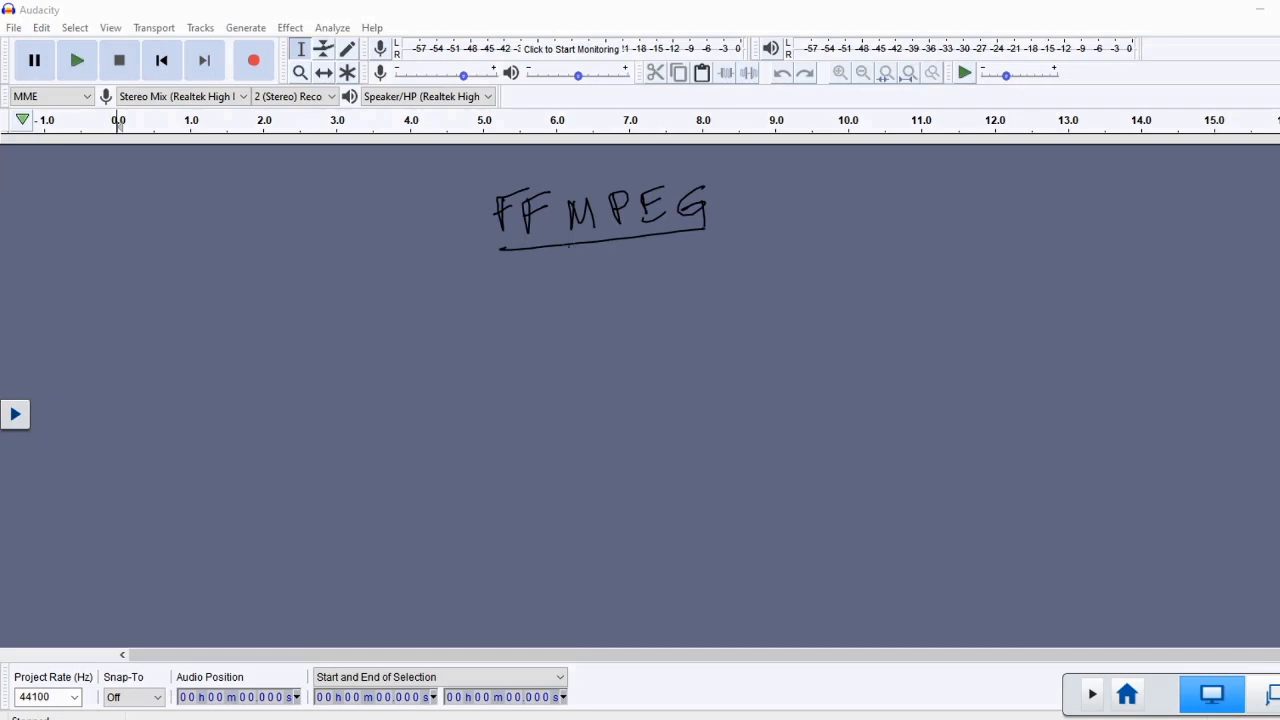
{"action": "mouse_move", "coordinate": [936, 444]}
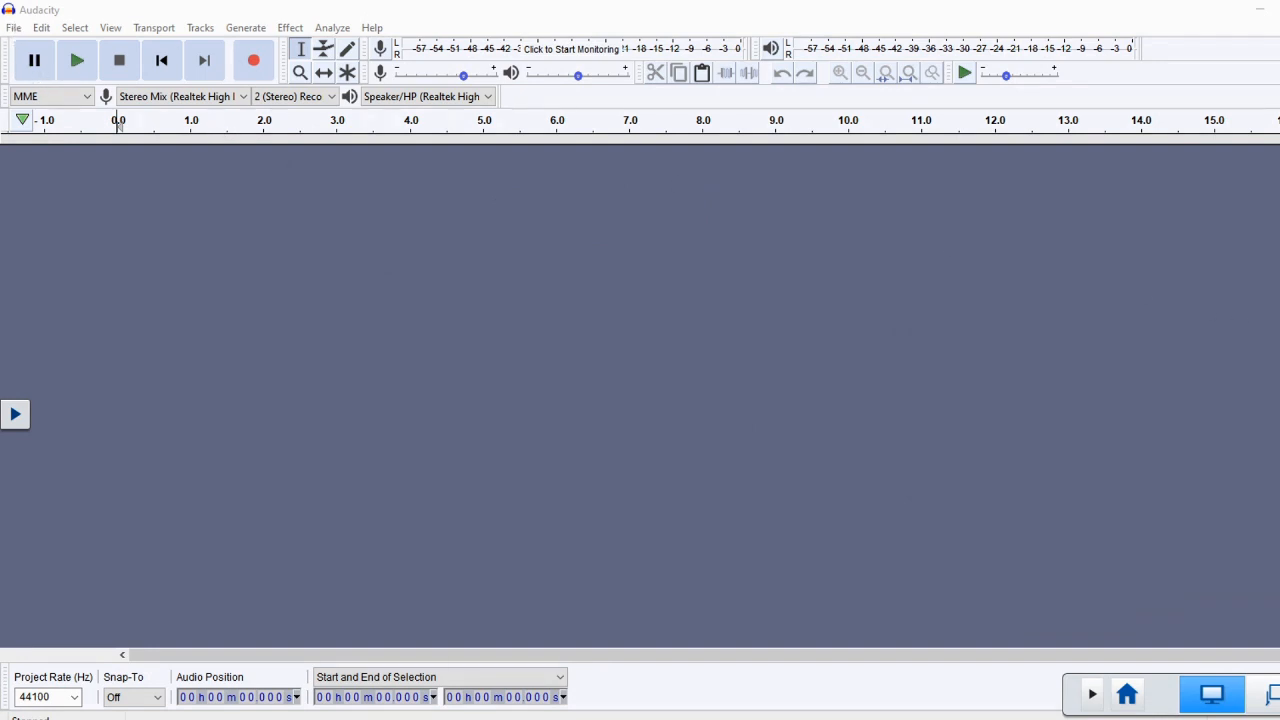
{"action": "mouse_move", "coordinate": [16, 40]}
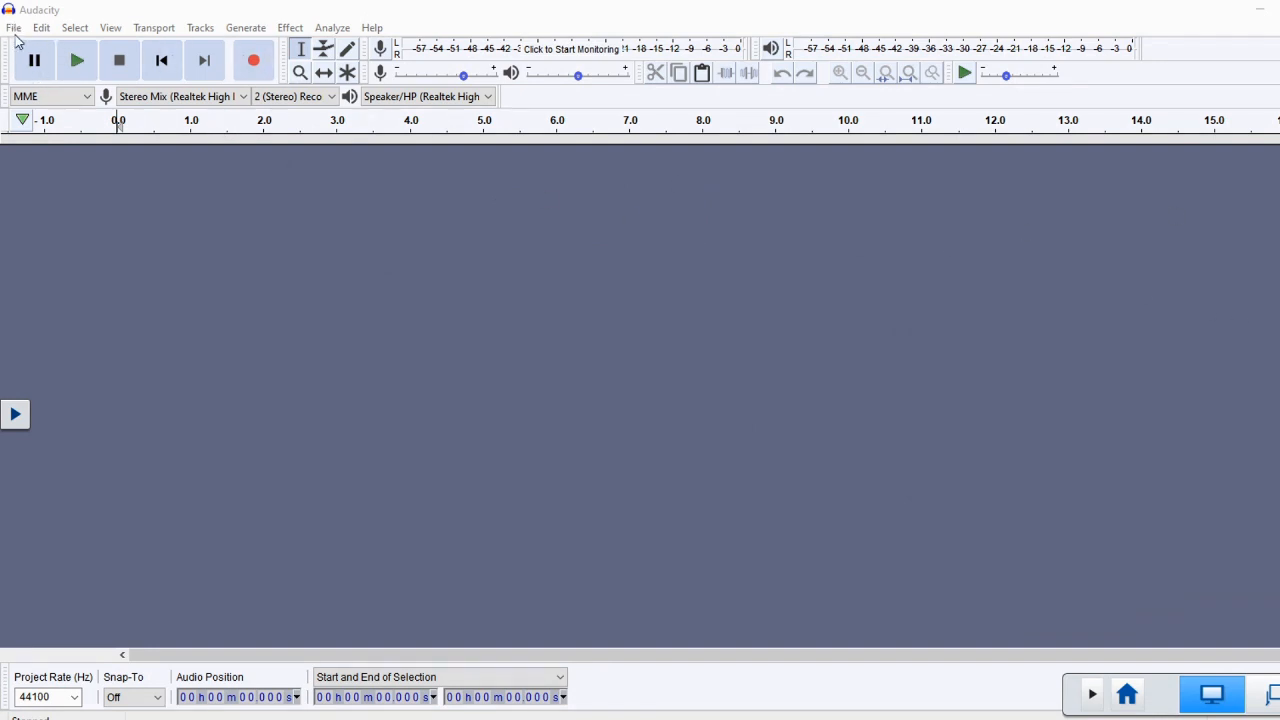
Import the audio of PreziVideo1.mp4 into Audacity via File > Import > Audio.
{"action": "left_click", "coordinate": [14, 28]}
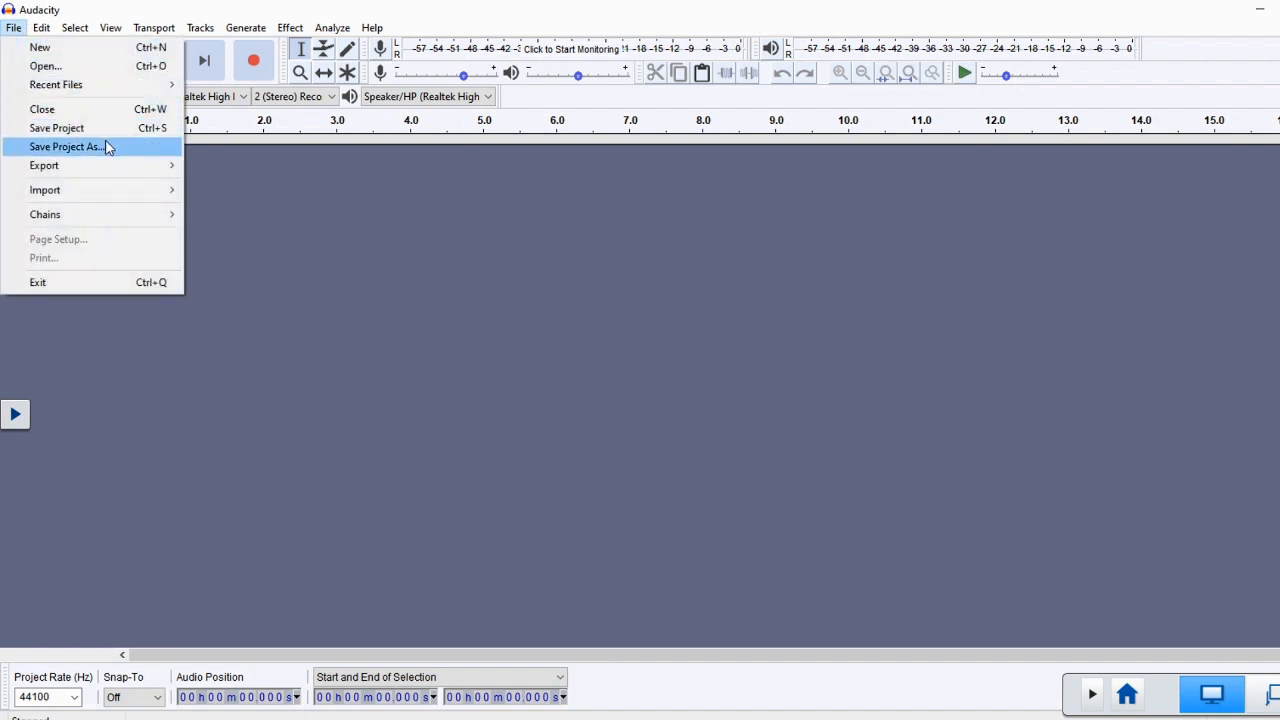
{"action": "mouse_move", "coordinate": [124, 188]}
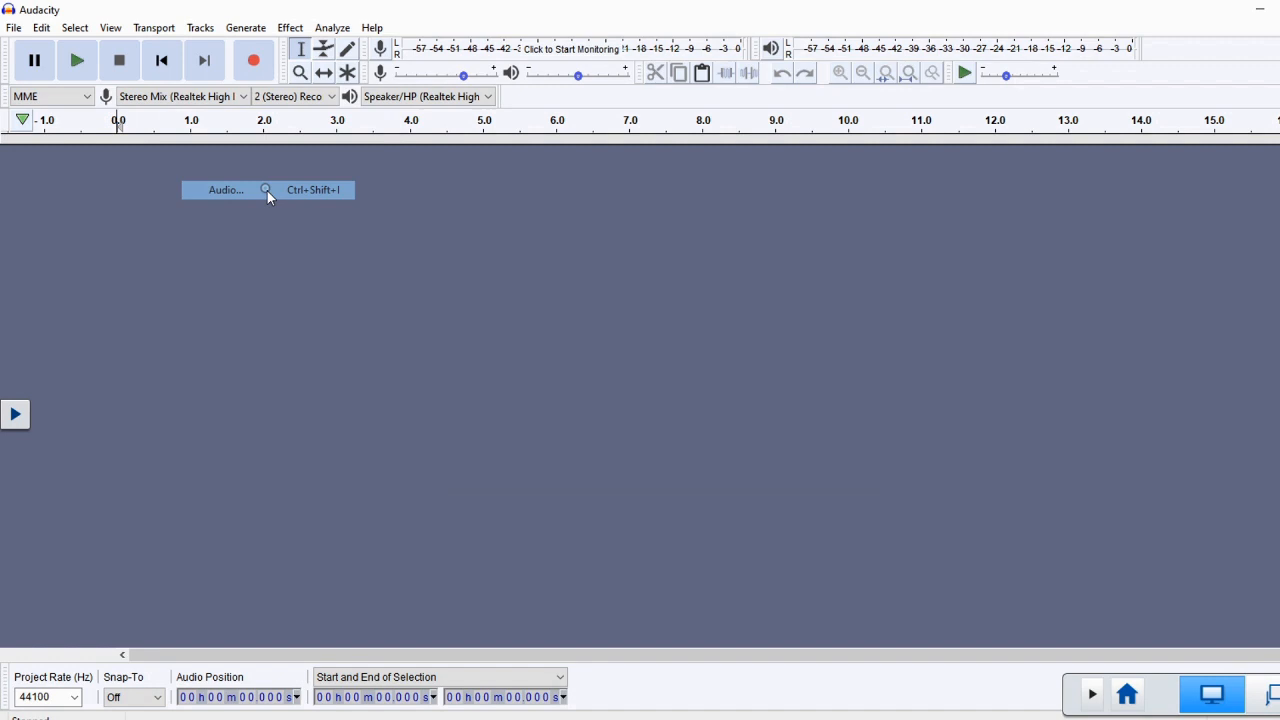
{"action": "left_click", "coordinate": [224, 190]}
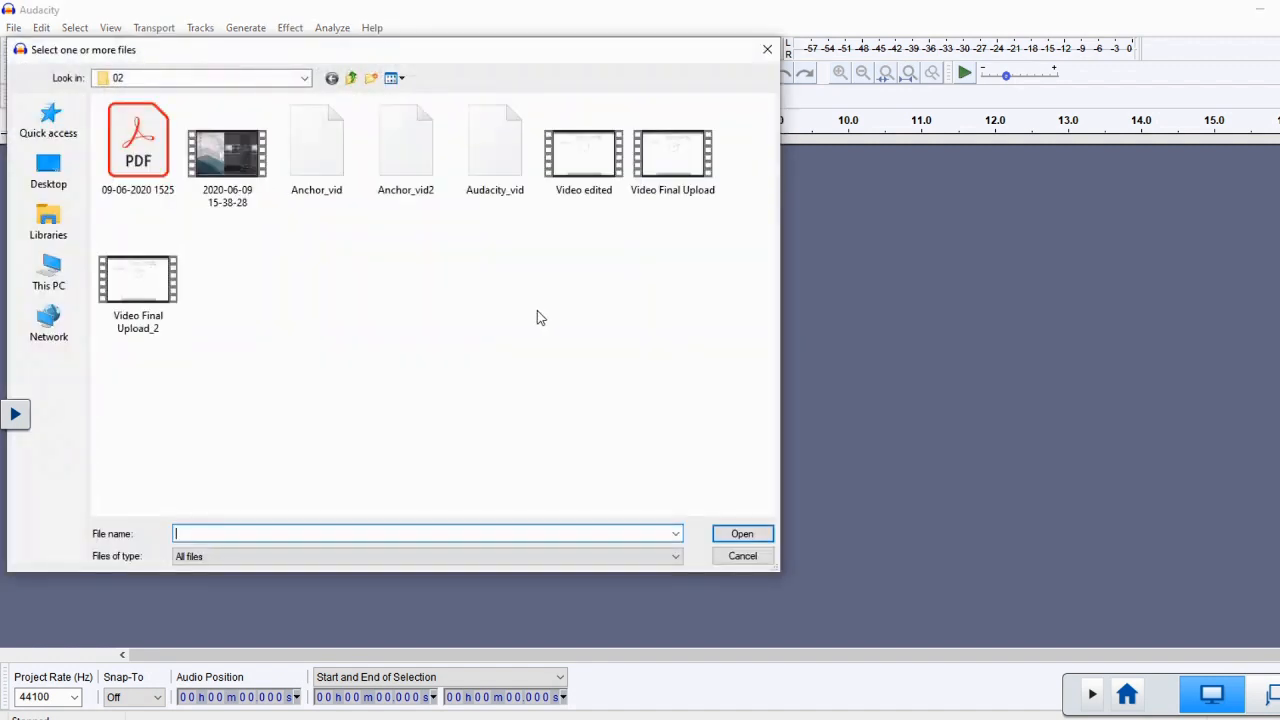
{"action": "left_click", "coordinate": [48, 118]}
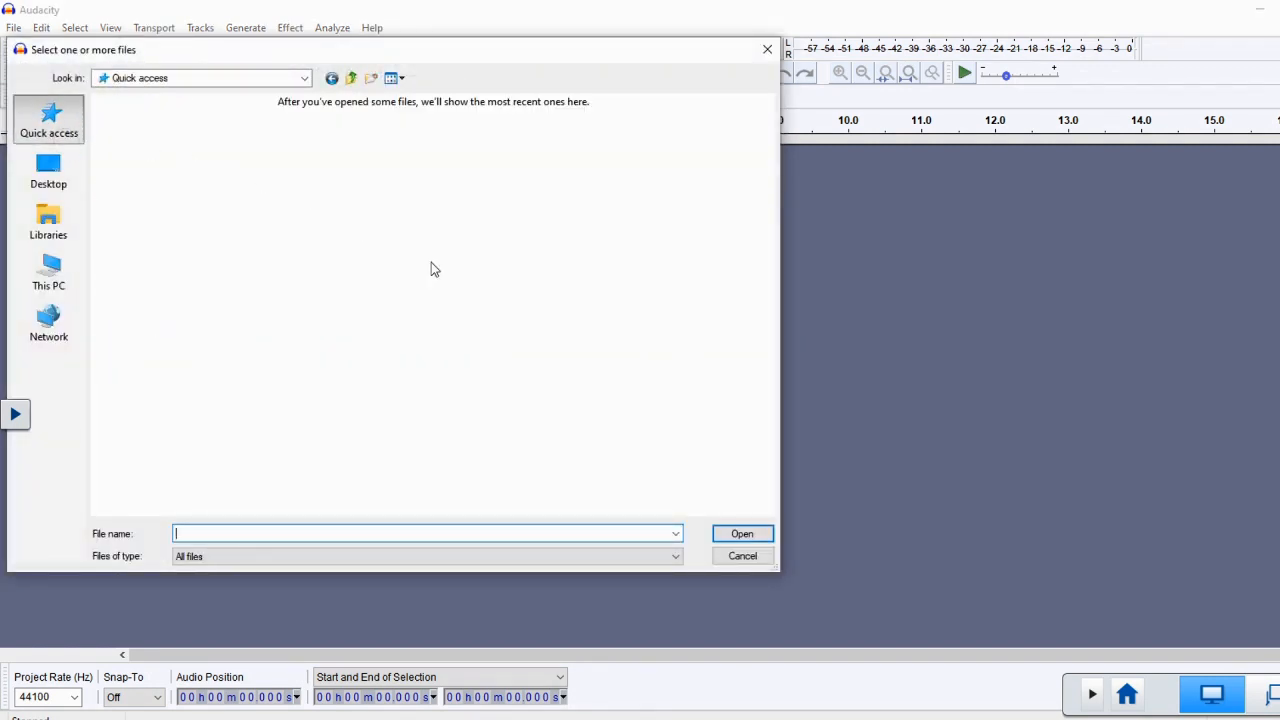
{"action": "mouse_move", "coordinate": [464, 322]}
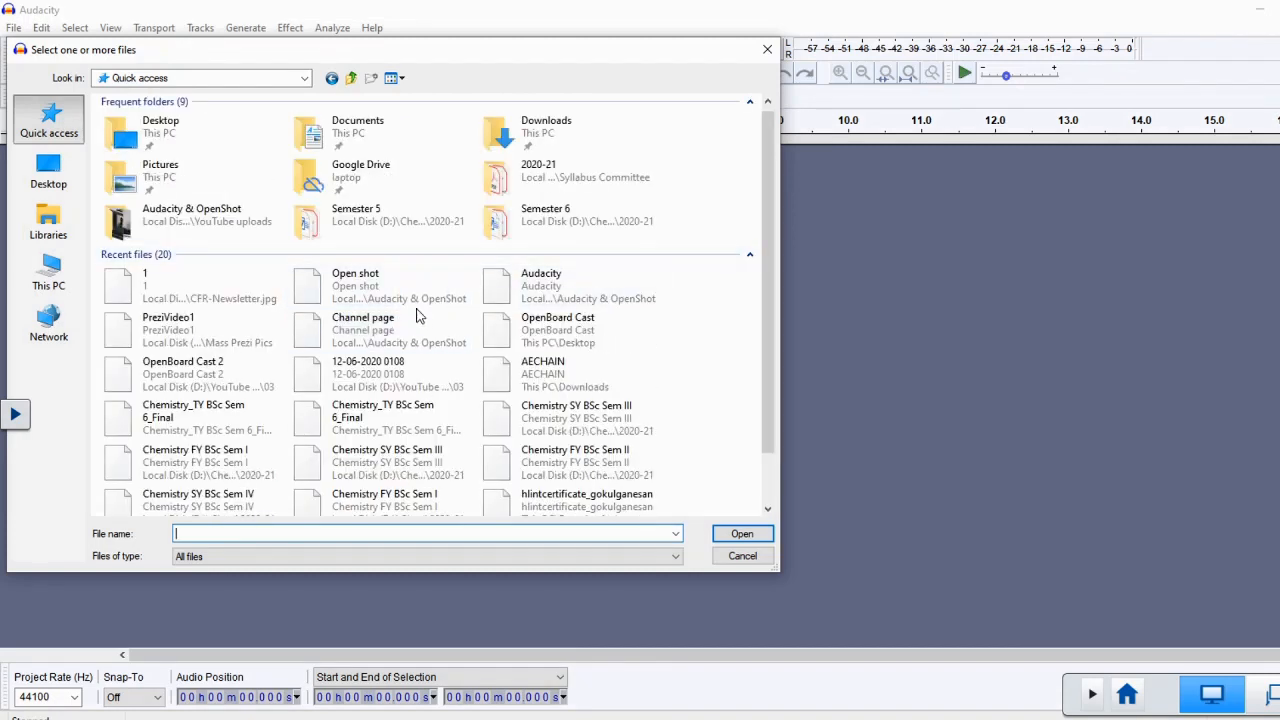
{"action": "left_click", "coordinate": [742, 556]}
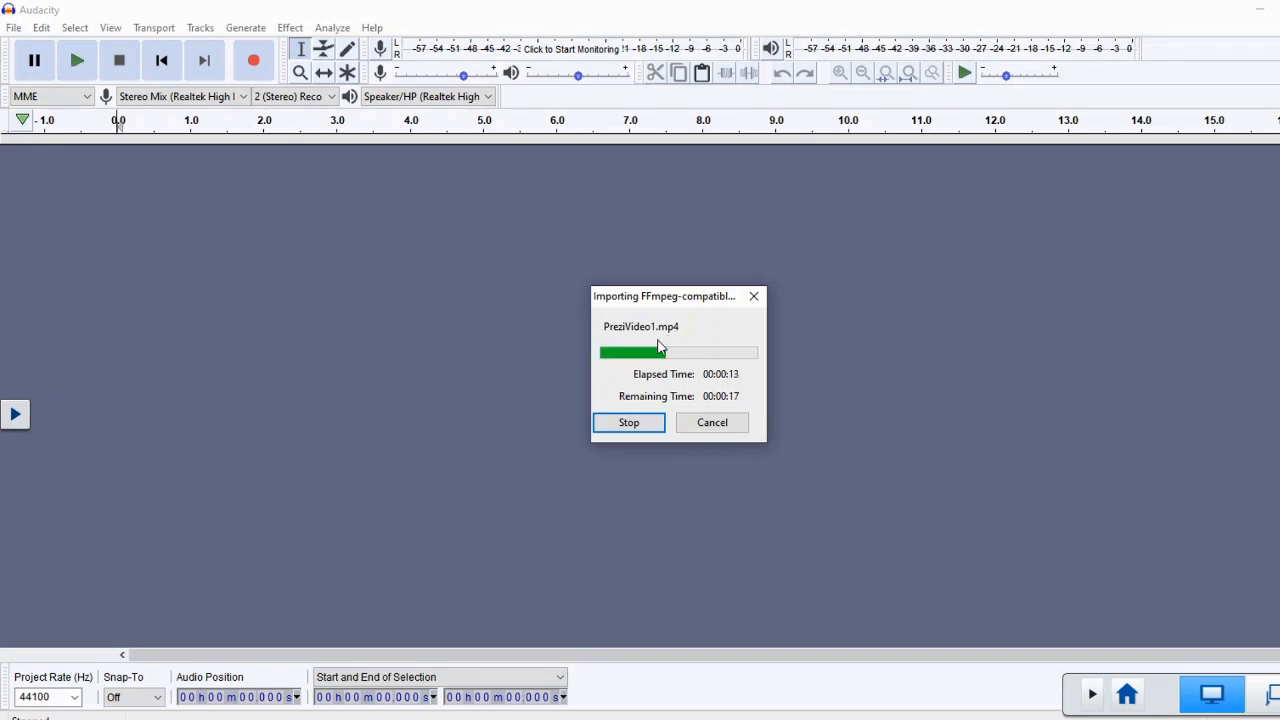
{"action": "mouse_move", "coordinate": [796, 344]}
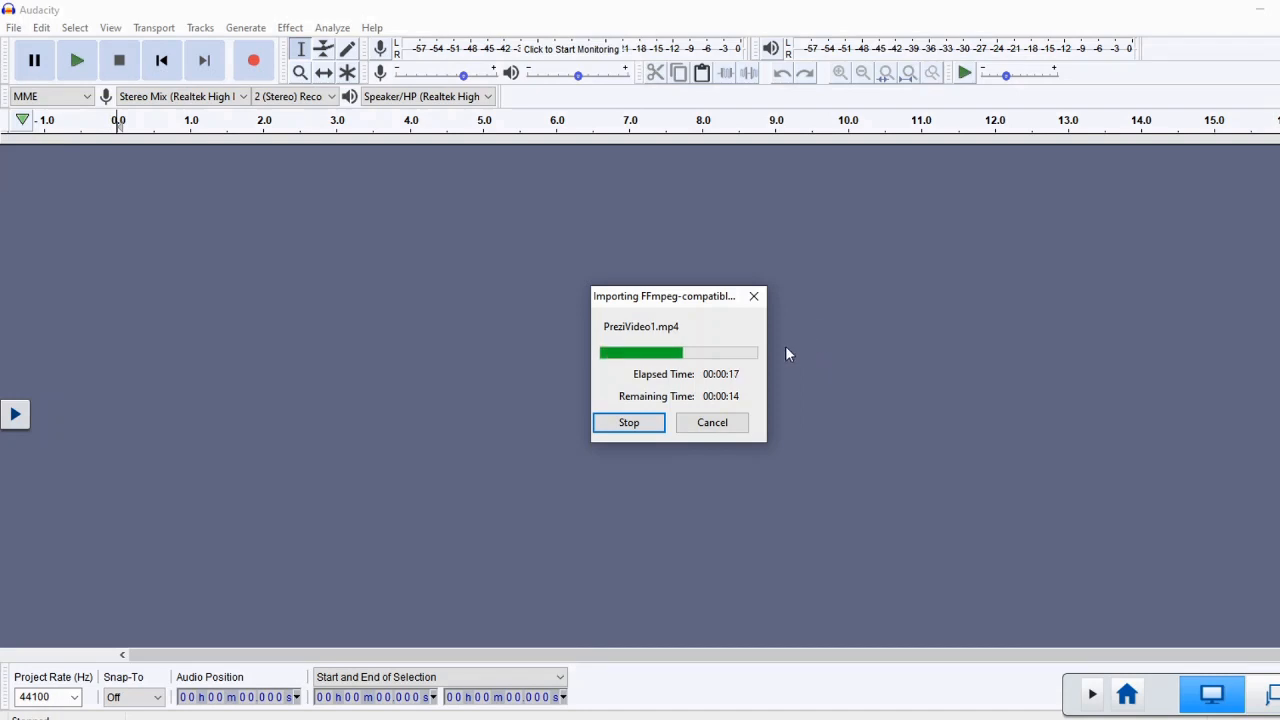
{"action": "mouse_move", "coordinate": [924, 388]}
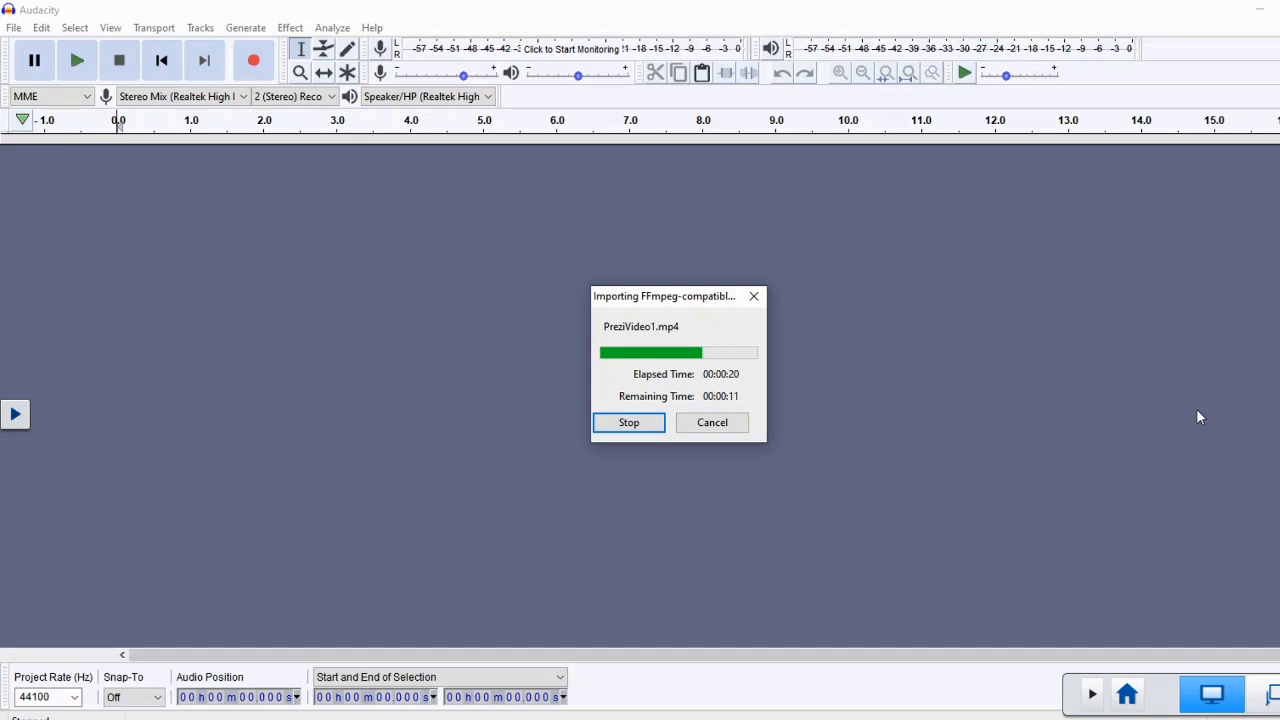
{"action": "mouse_move", "coordinate": [1110, 436]}
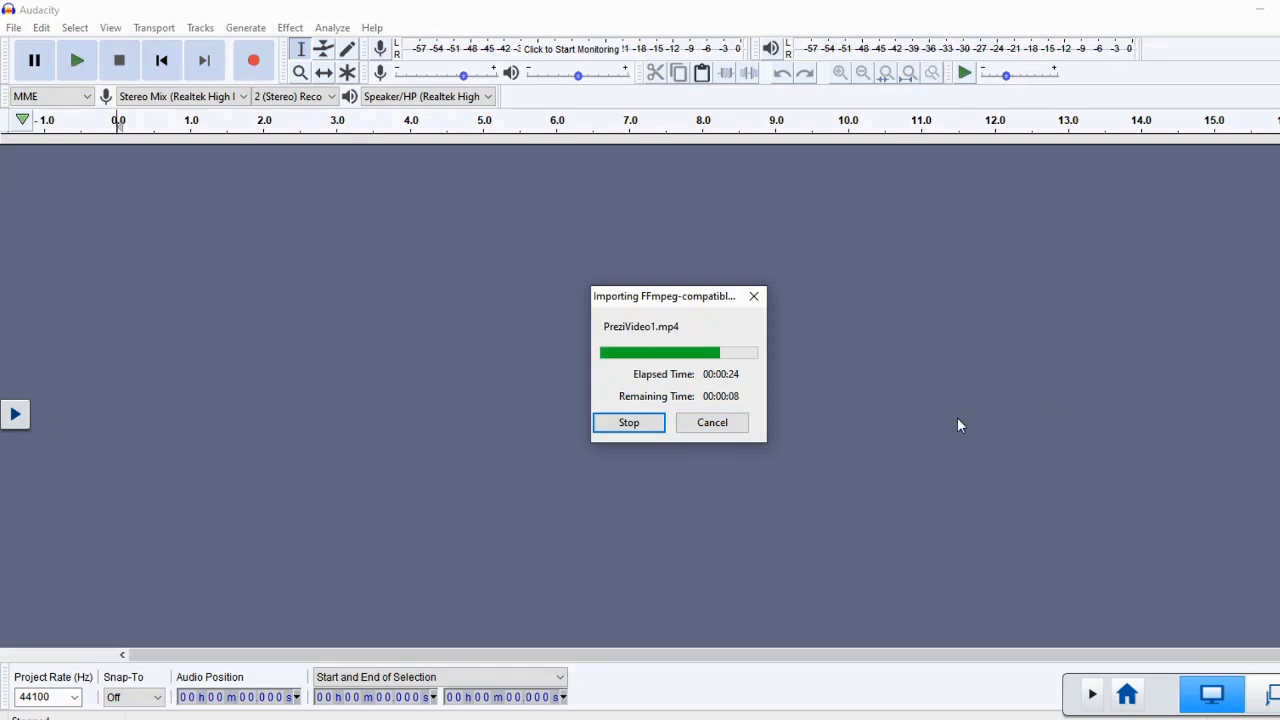
{"action": "mouse_move", "coordinate": [948, 418]}
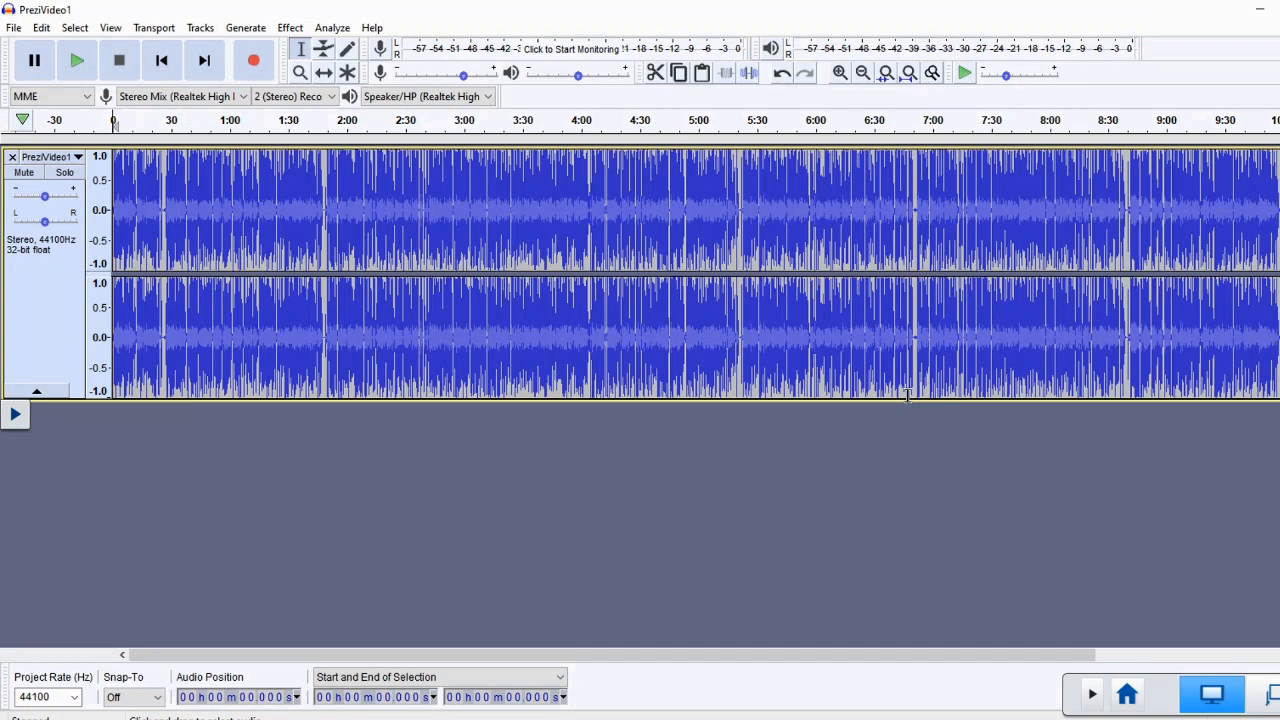
{"action": "mouse_move", "coordinate": [904, 378]}
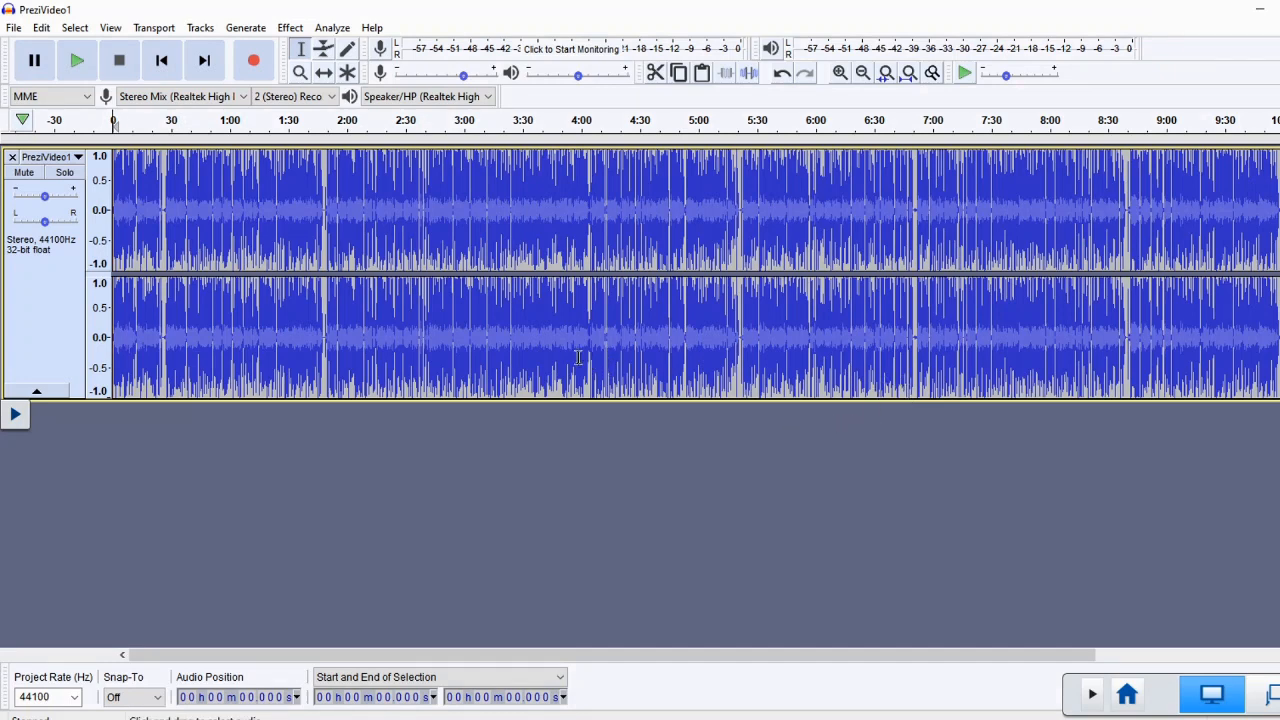
{"action": "mouse_move", "coordinate": [508, 252]}
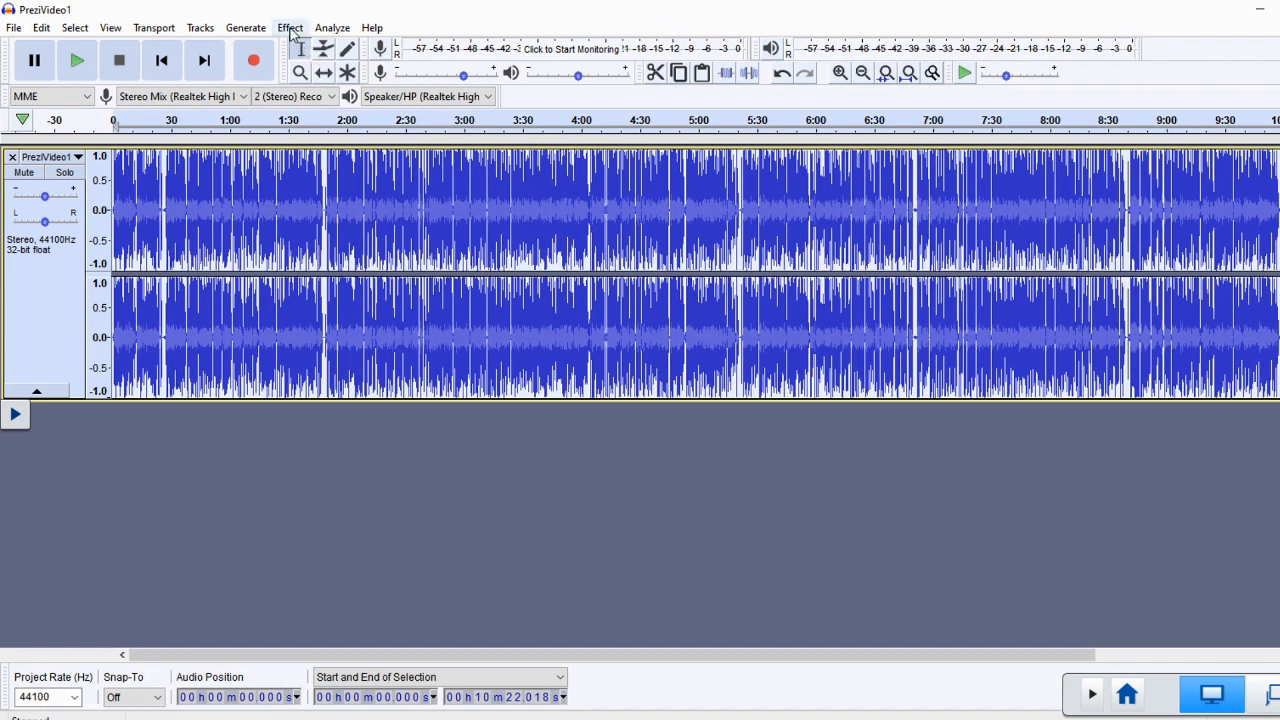
{"action": "left_click", "coordinate": [288, 28]}
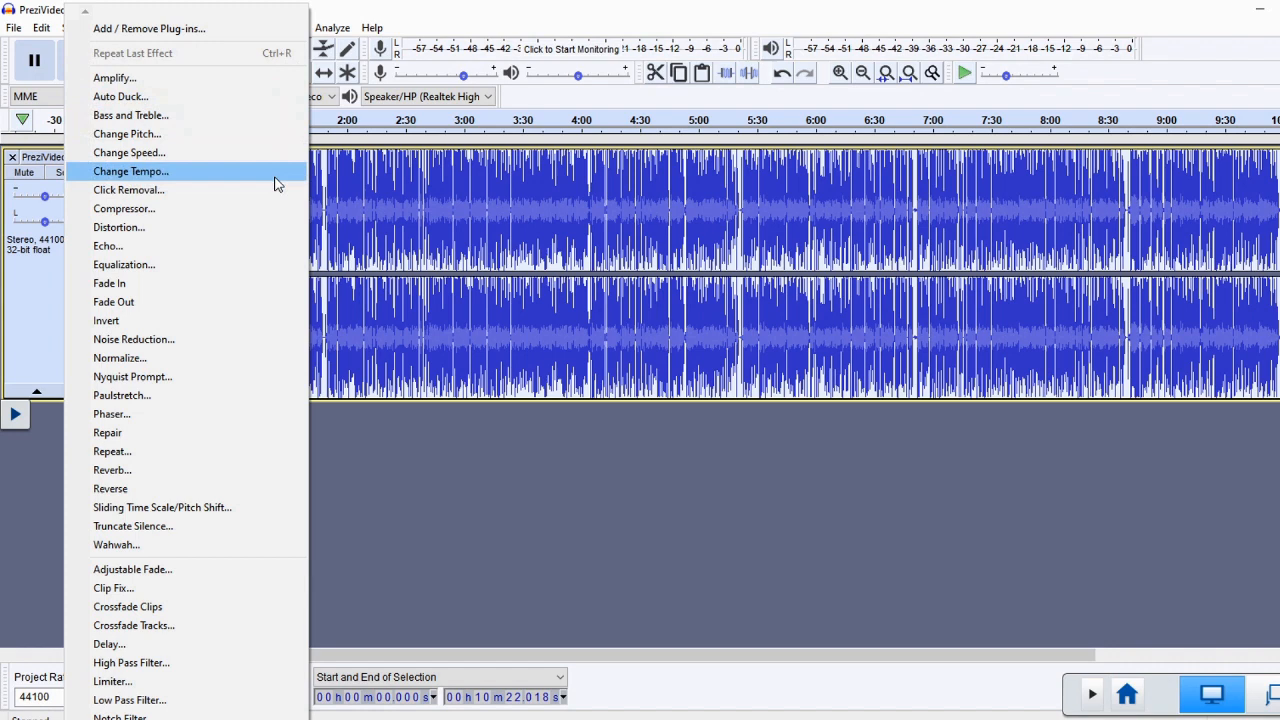
{"action": "left_click", "coordinate": [124, 208]}
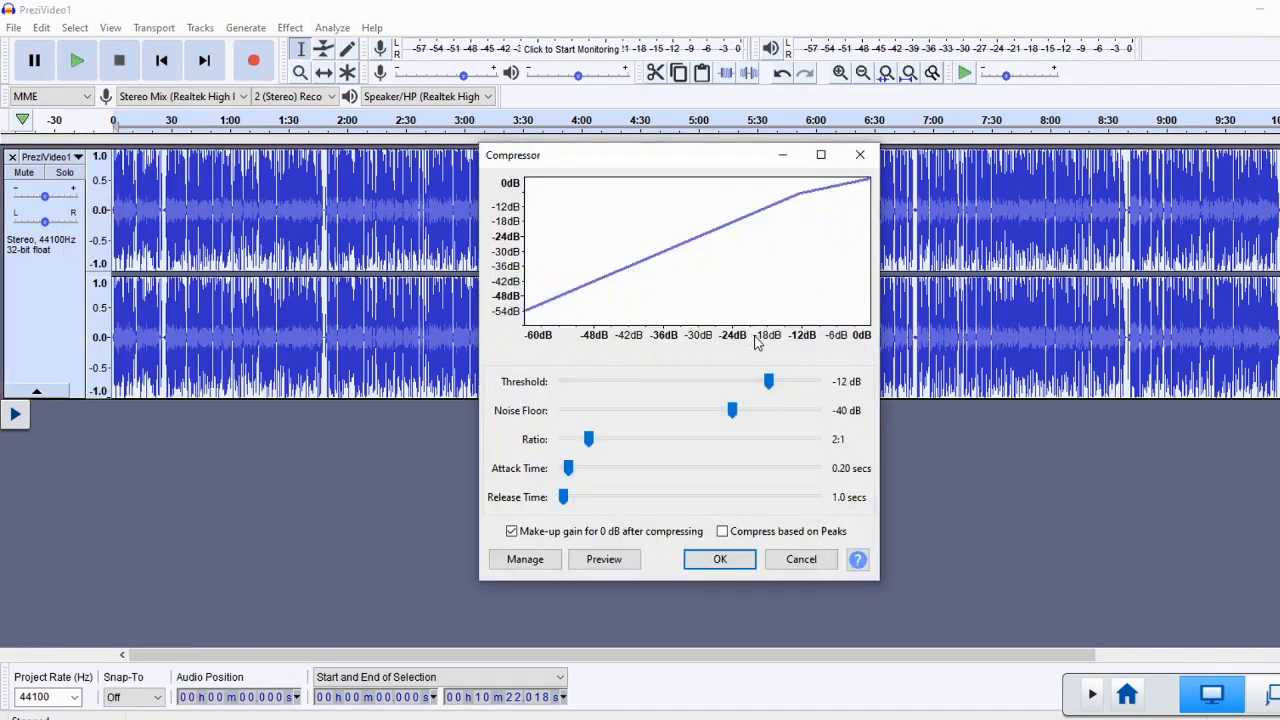
{"action": "mouse_move", "coordinate": [700, 398]}
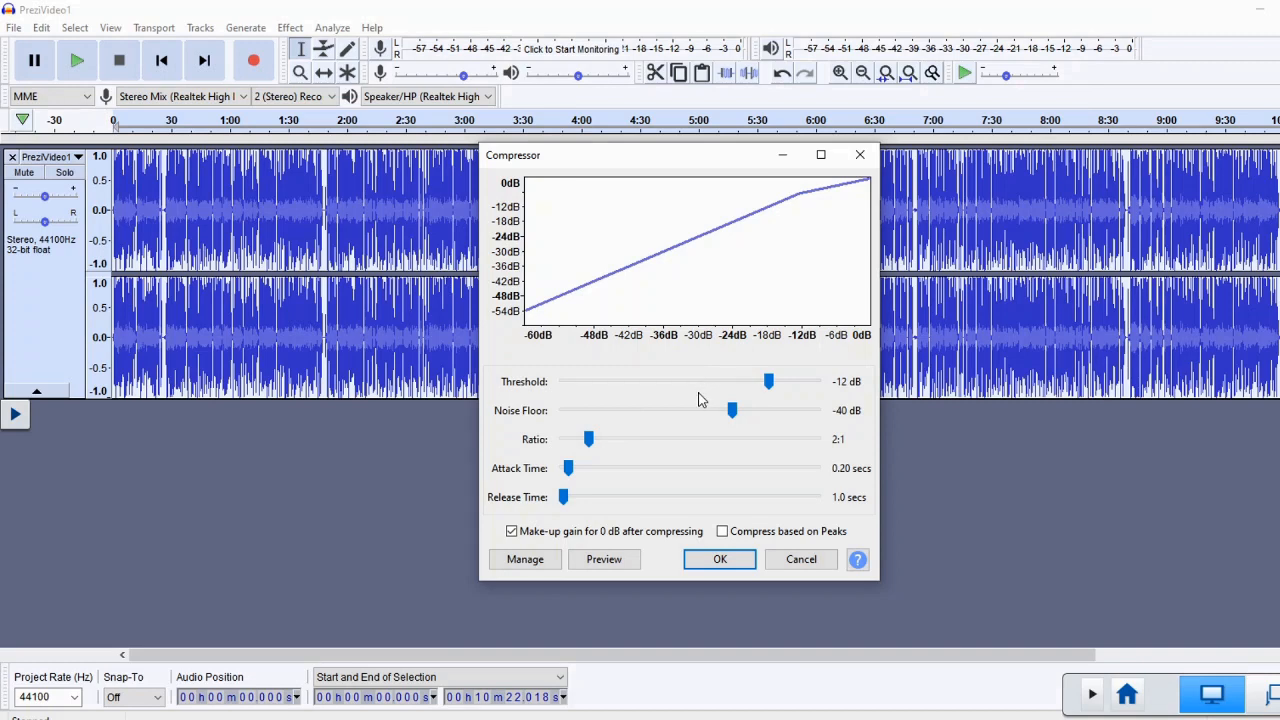
{"action": "mouse_move", "coordinate": [688, 400]}
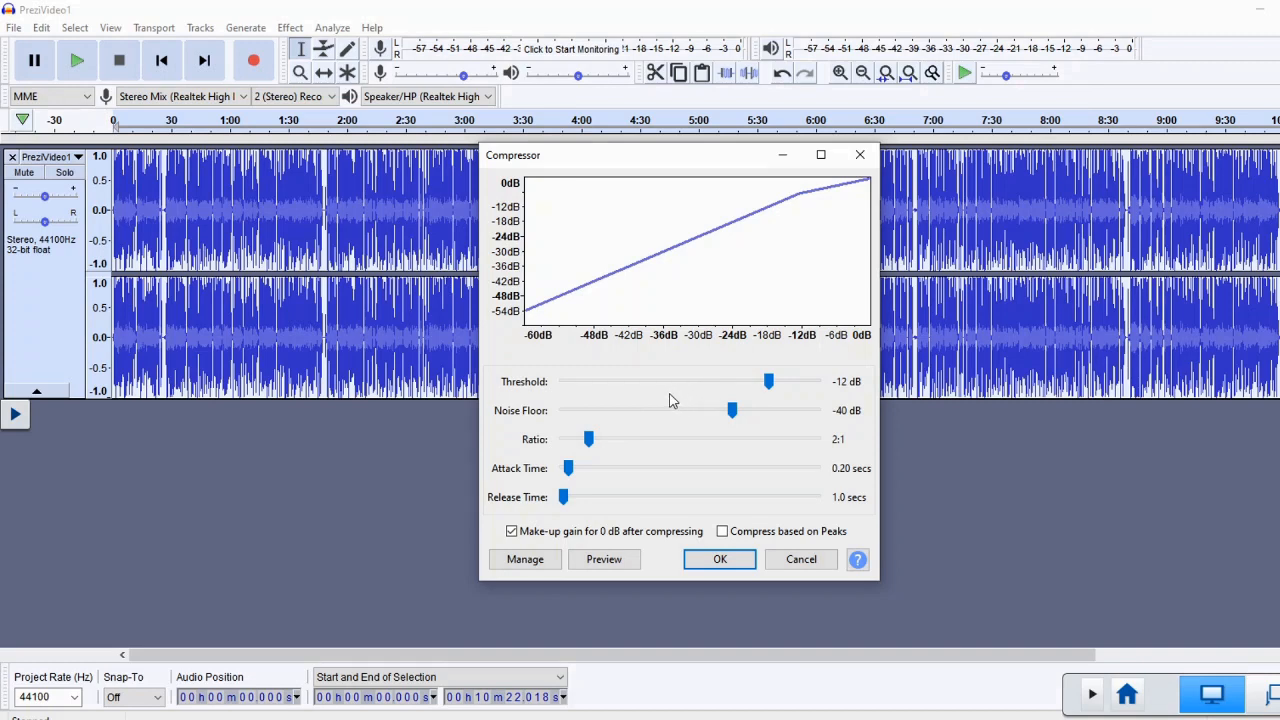
{"action": "mouse_move", "coordinate": [684, 398]}
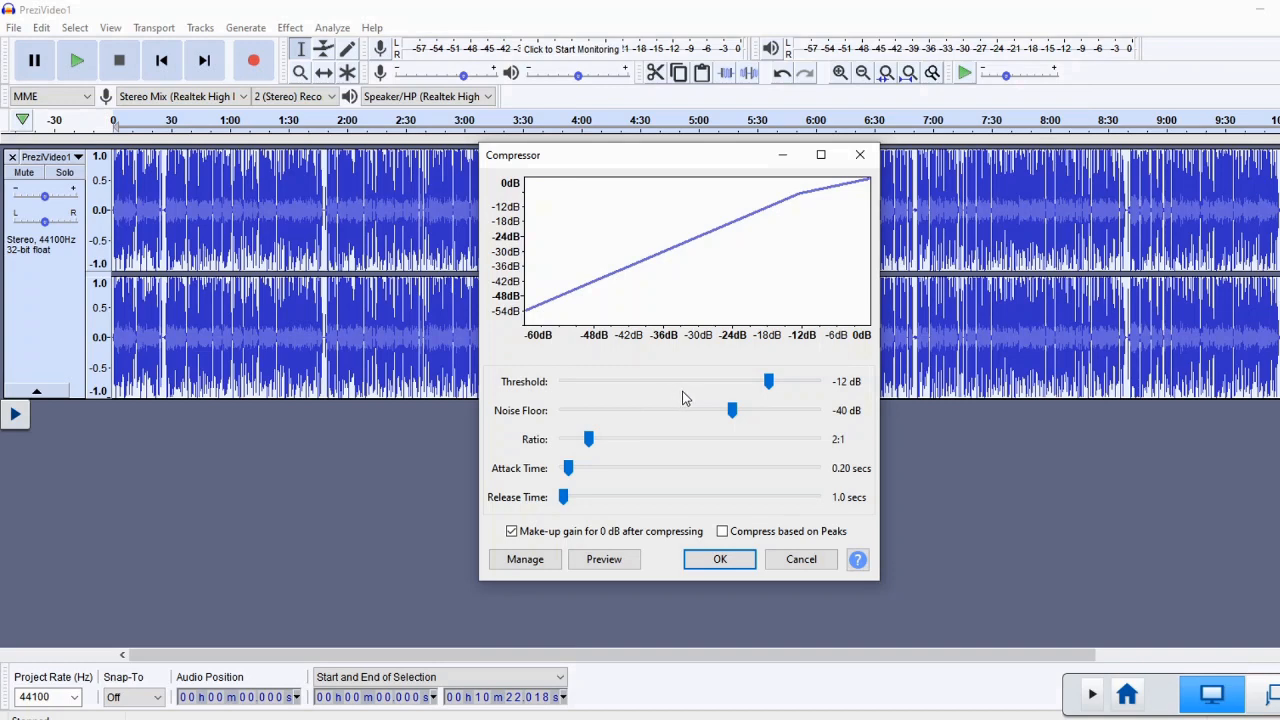
{"action": "mouse_move", "coordinate": [692, 378]}
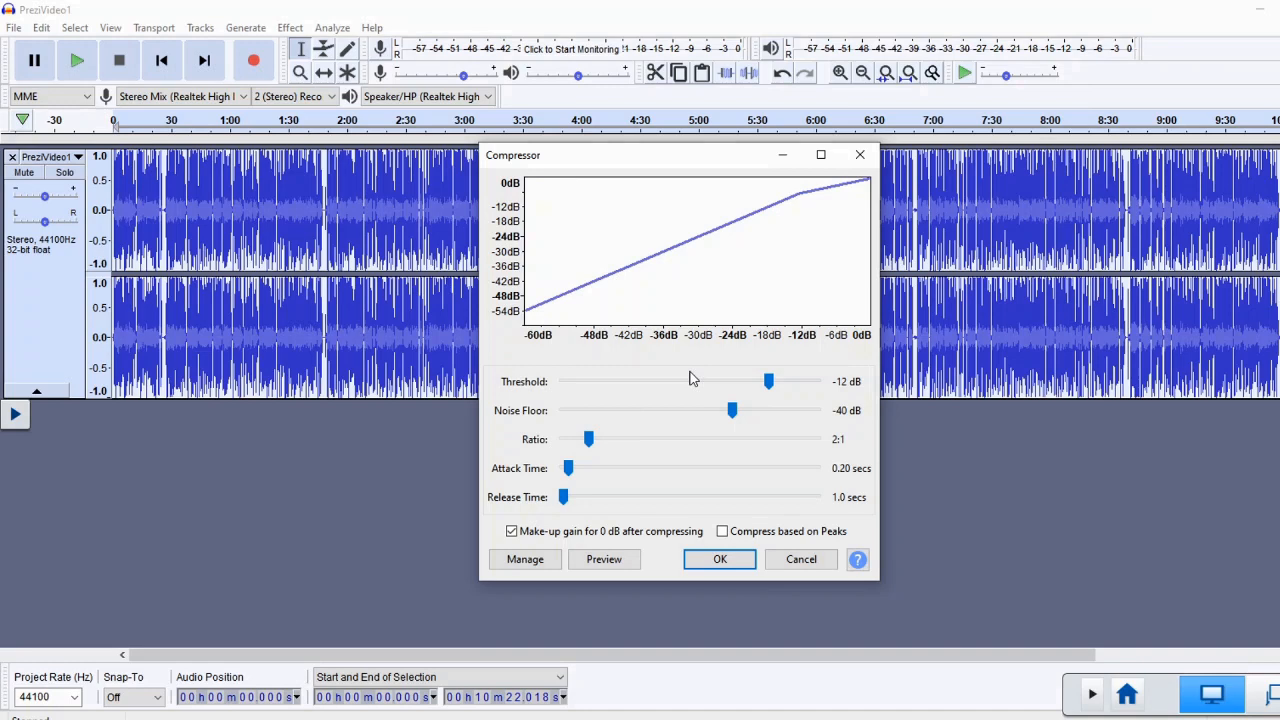
{"action": "mouse_move", "coordinate": [856, 346]}
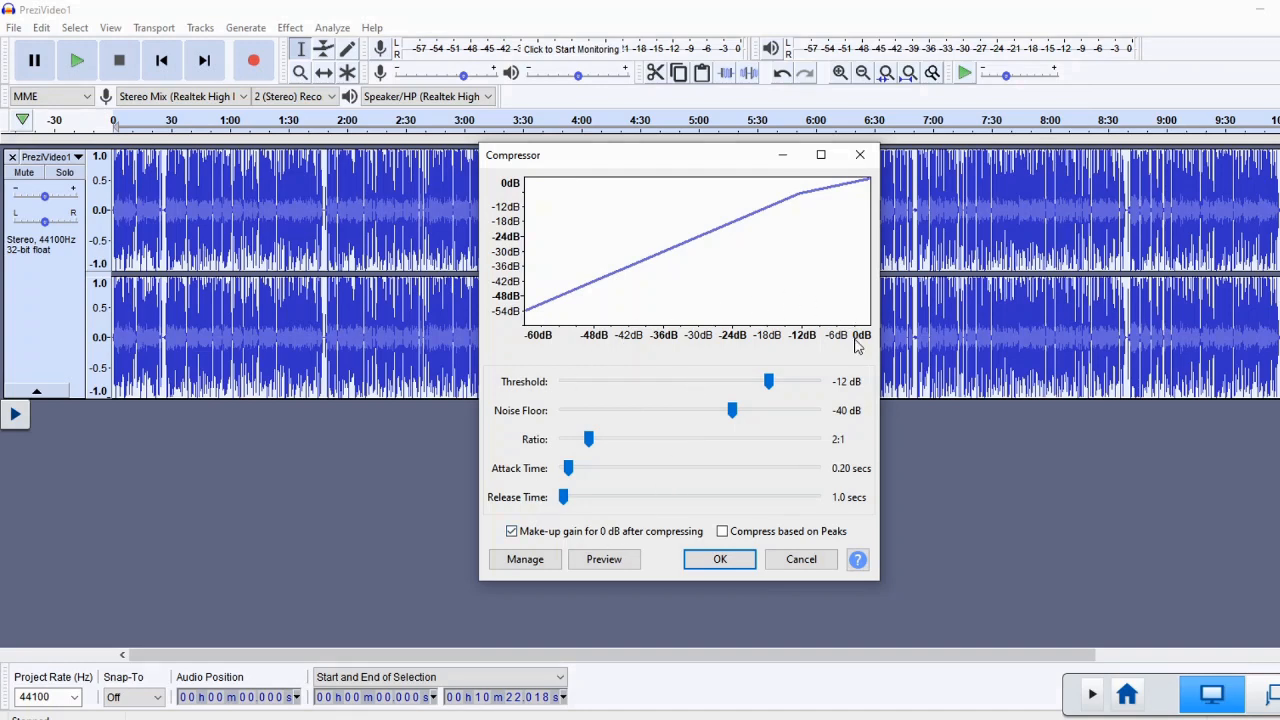
{"action": "mouse_move", "coordinate": [644, 390]}
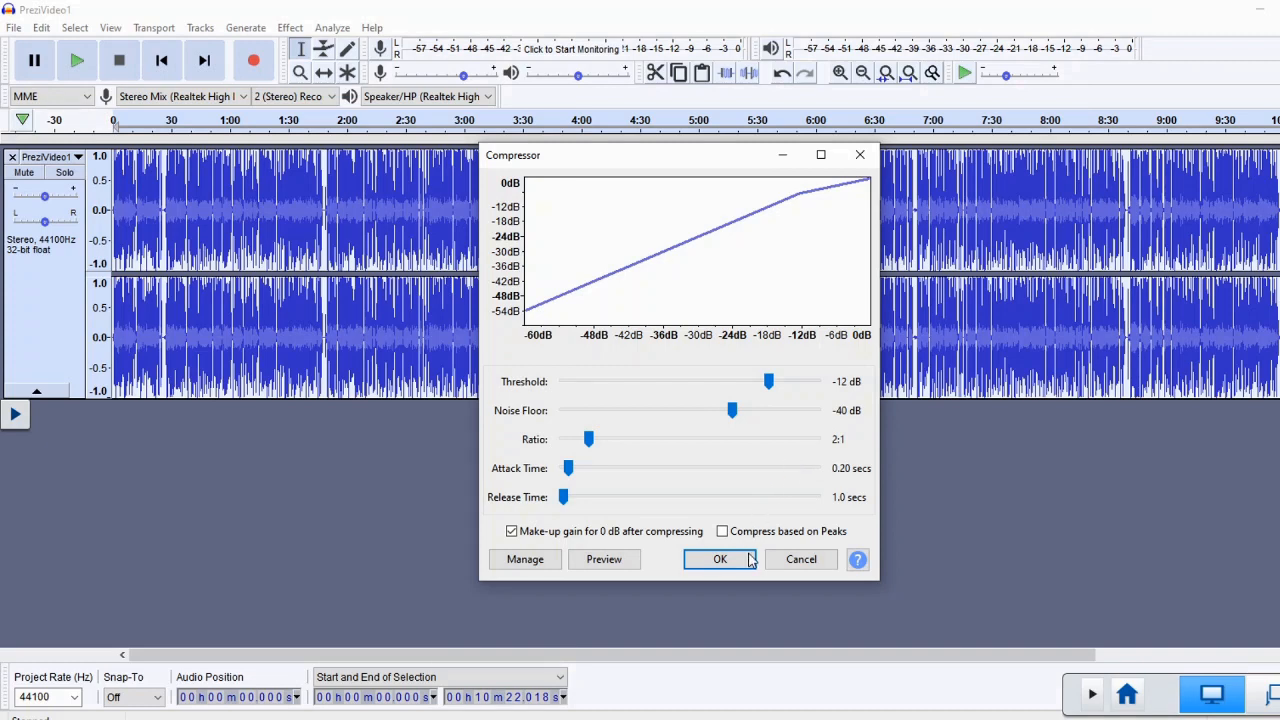
Confirm the Compressor dialog so the effect processes the whole stereo recording.
{"action": "left_click", "coordinate": [720, 560]}
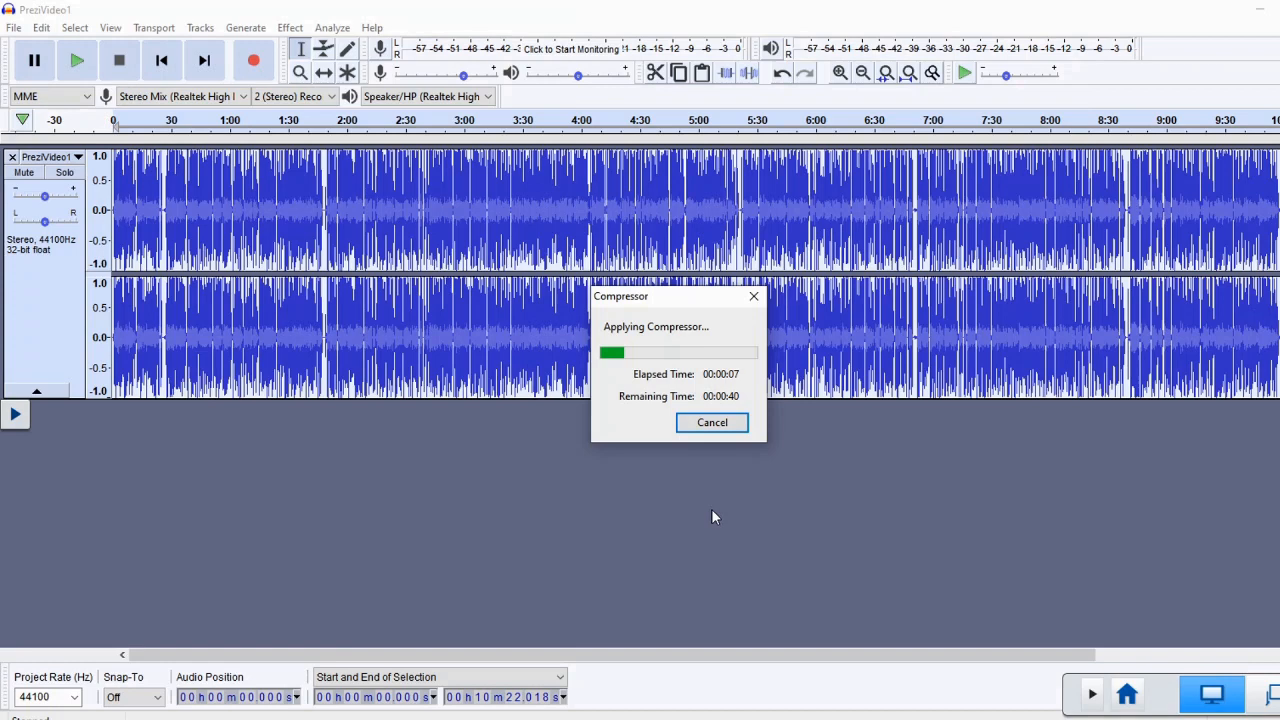
{"action": "mouse_move", "coordinate": [558, 532]}
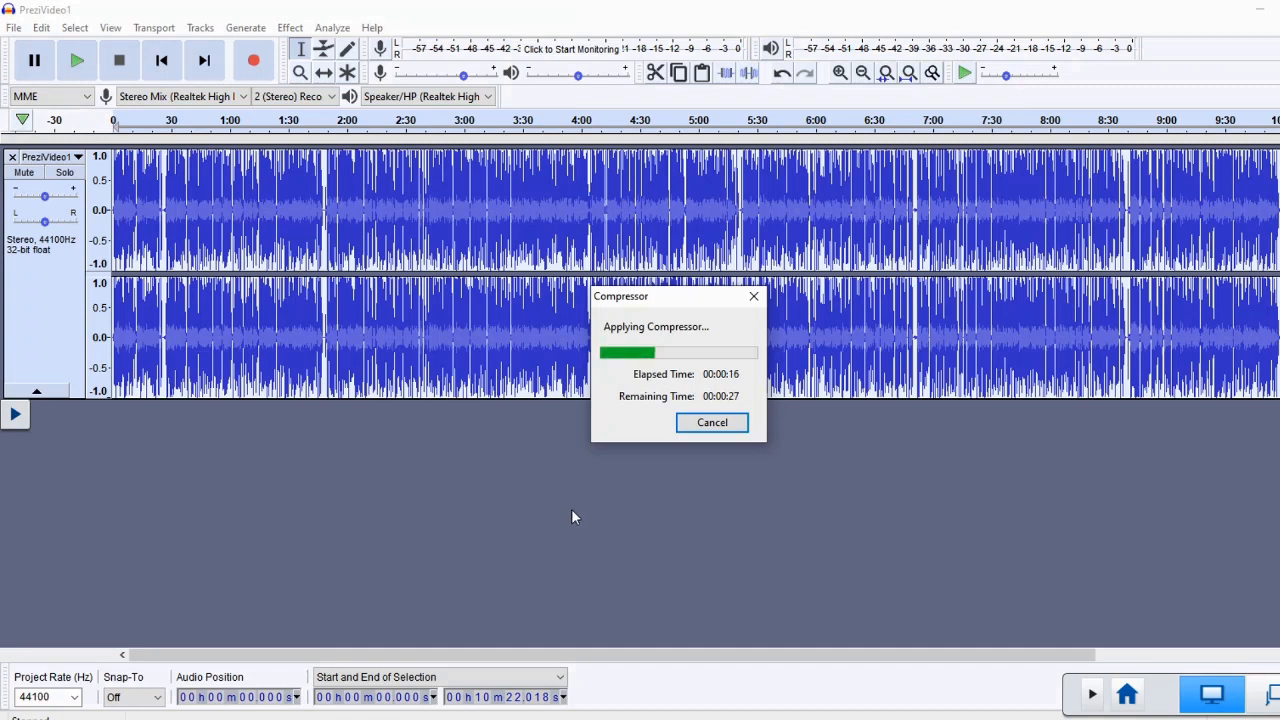
{"action": "mouse_move", "coordinate": [604, 498]}
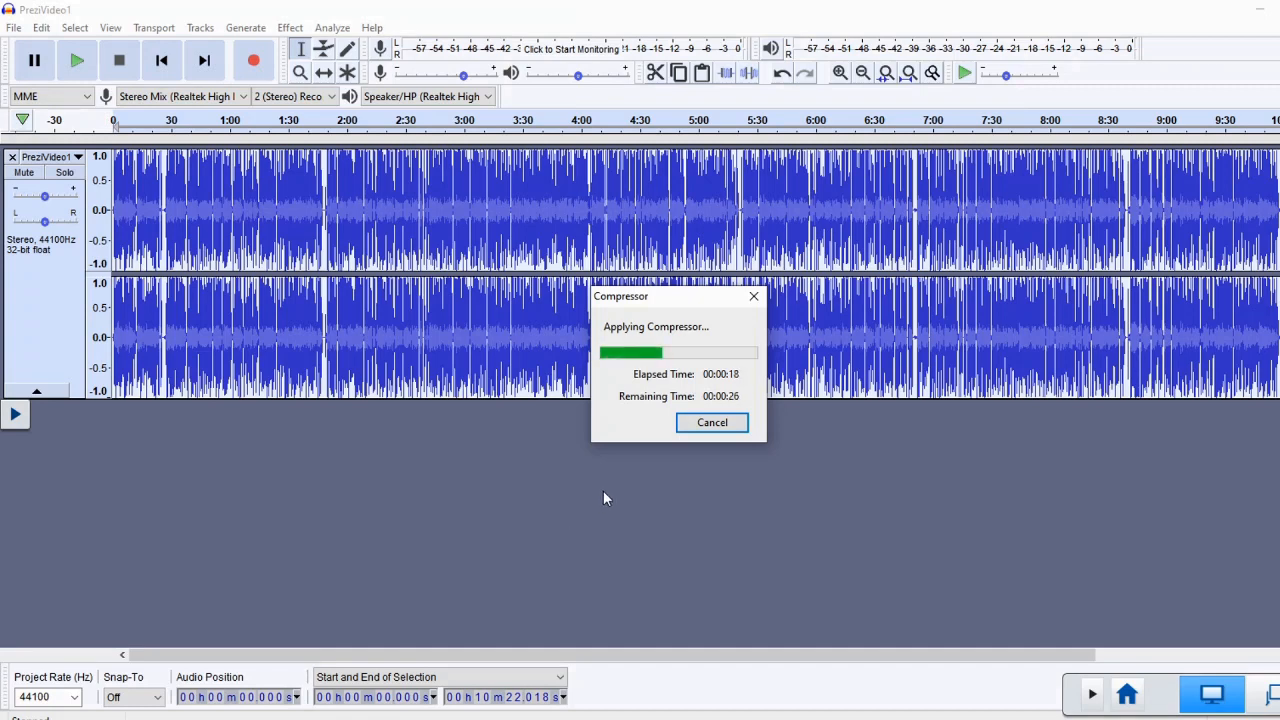
{"action": "mouse_move", "coordinate": [584, 484]}
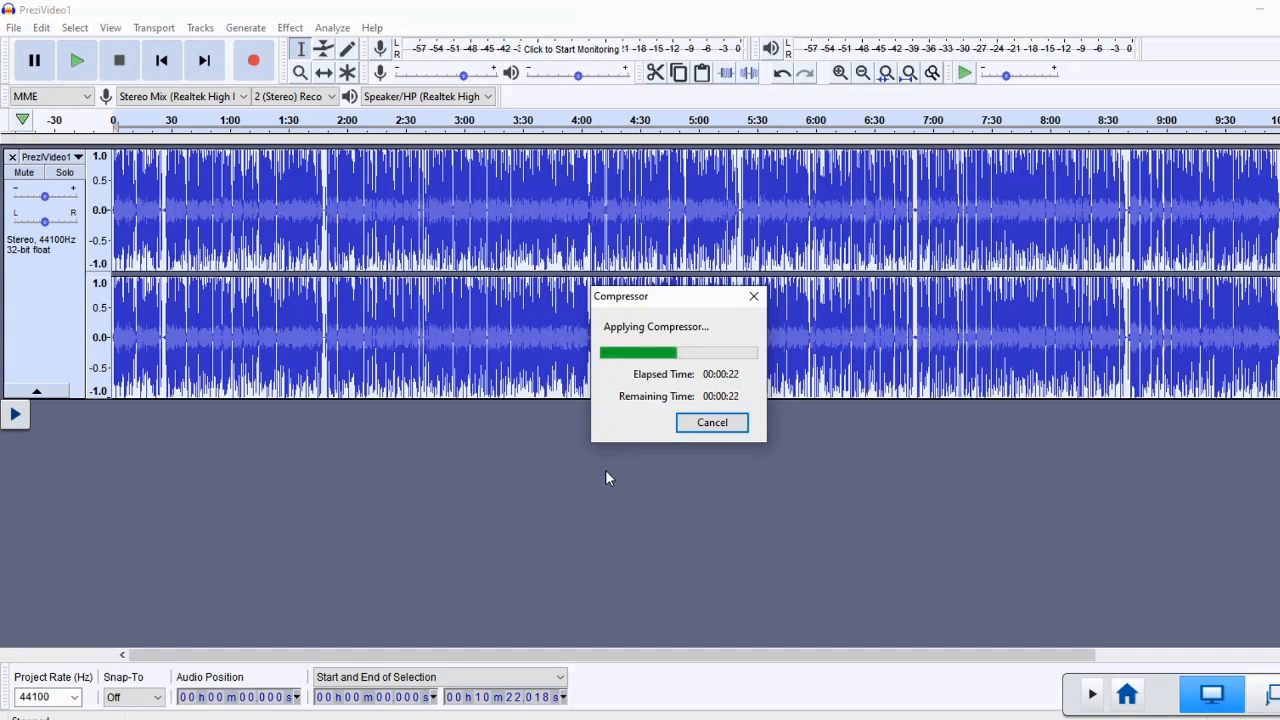
{"action": "mouse_move", "coordinate": [630, 450]}
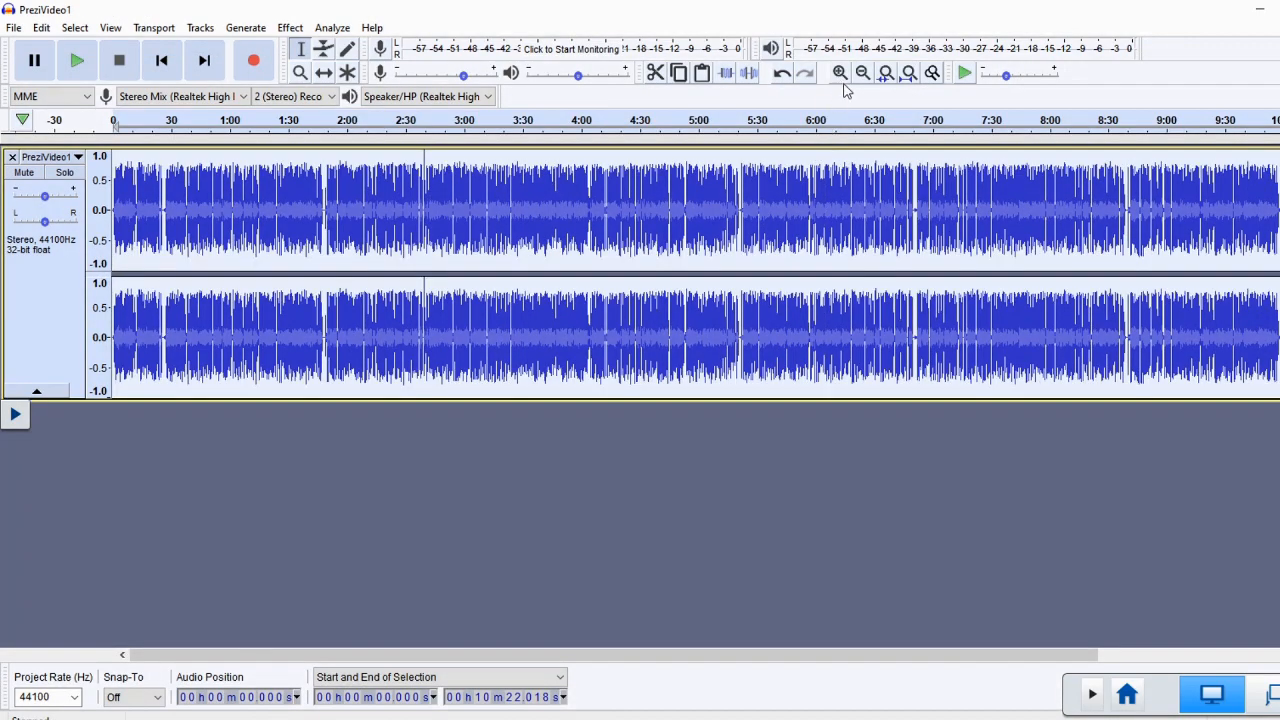
Zoom the waveform in around the five-minute mark (about 4:50–5:28).
{"action": "left_click", "coordinate": [840, 72]}
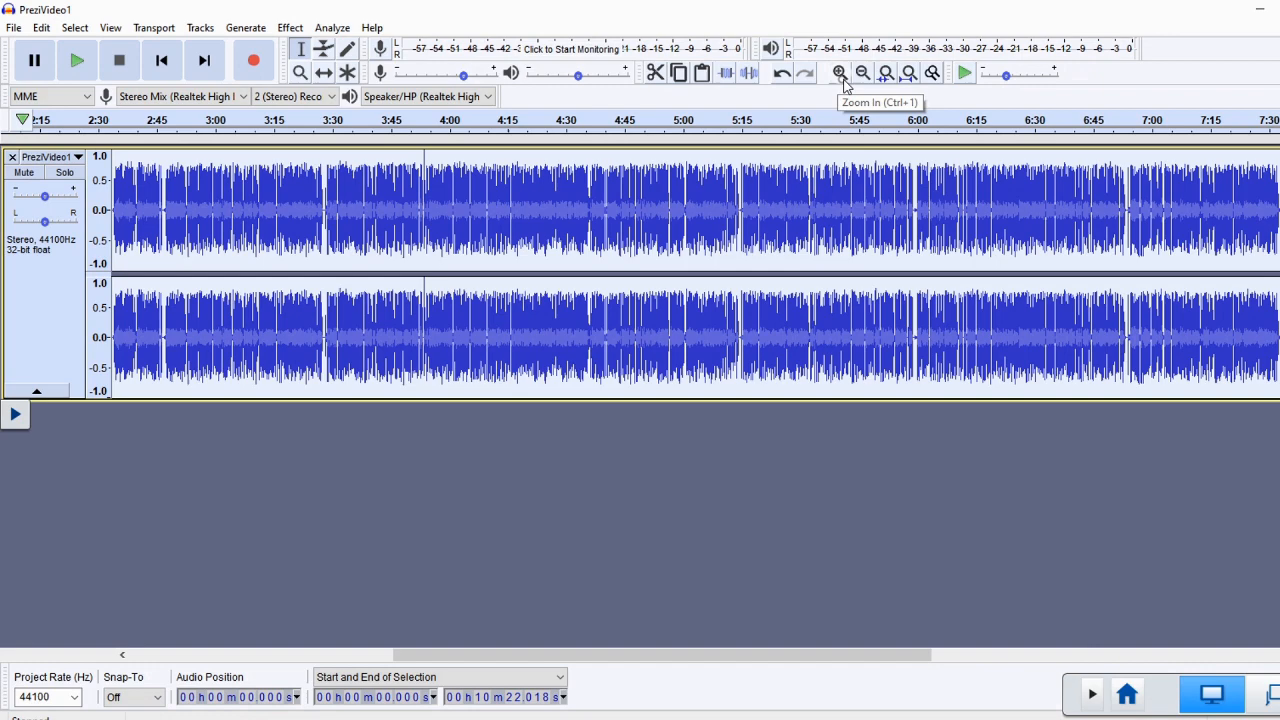
{"action": "left_click", "coordinate": [840, 72]}
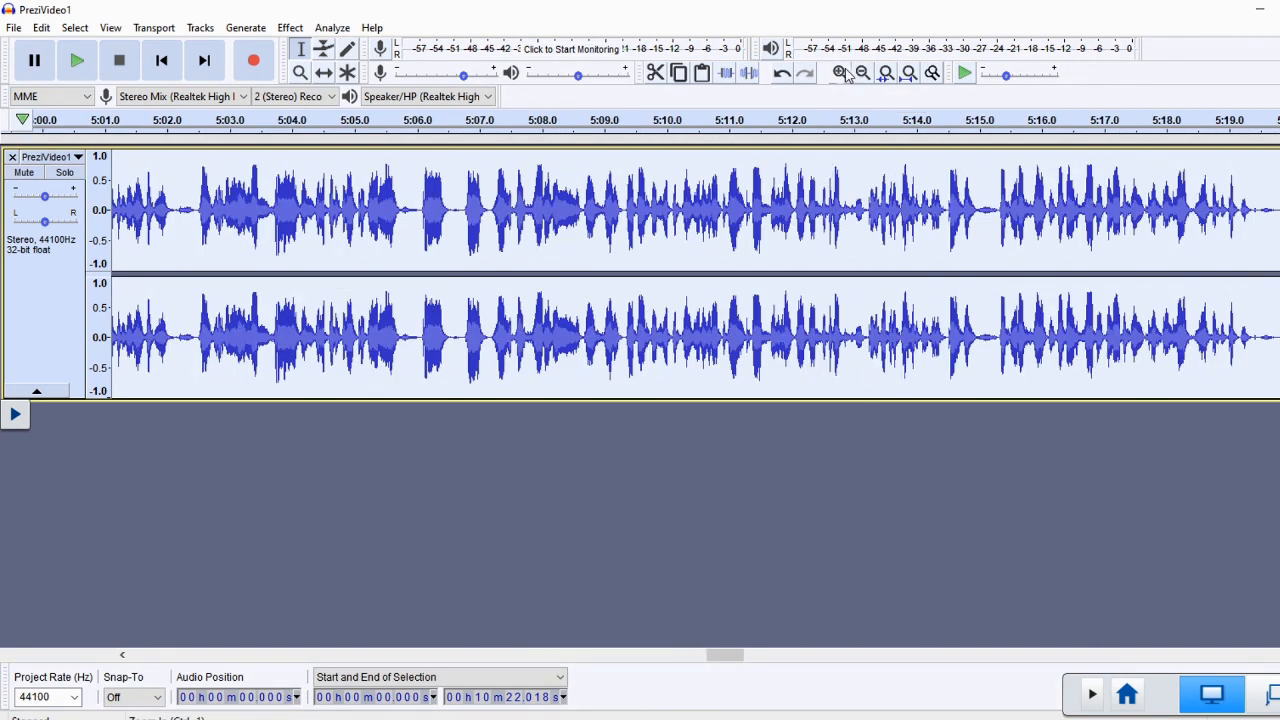
{"action": "left_click", "coordinate": [840, 72]}
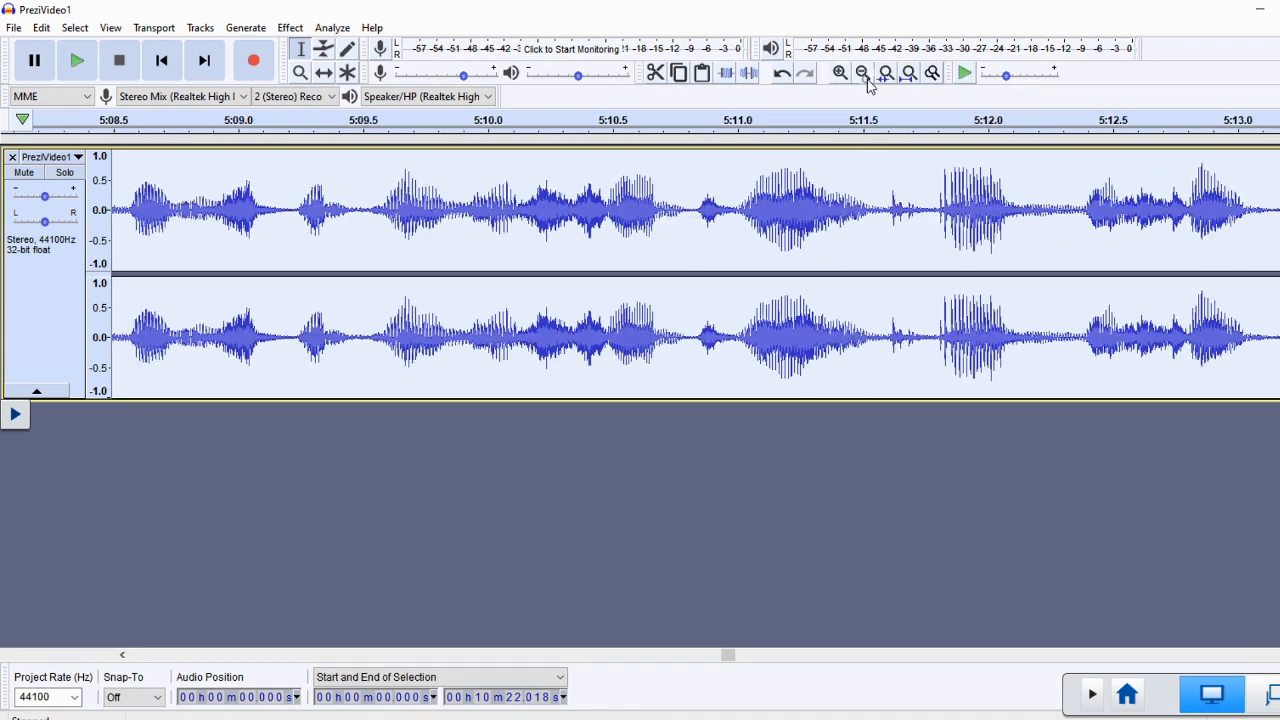
{"action": "left_click", "coordinate": [862, 72]}
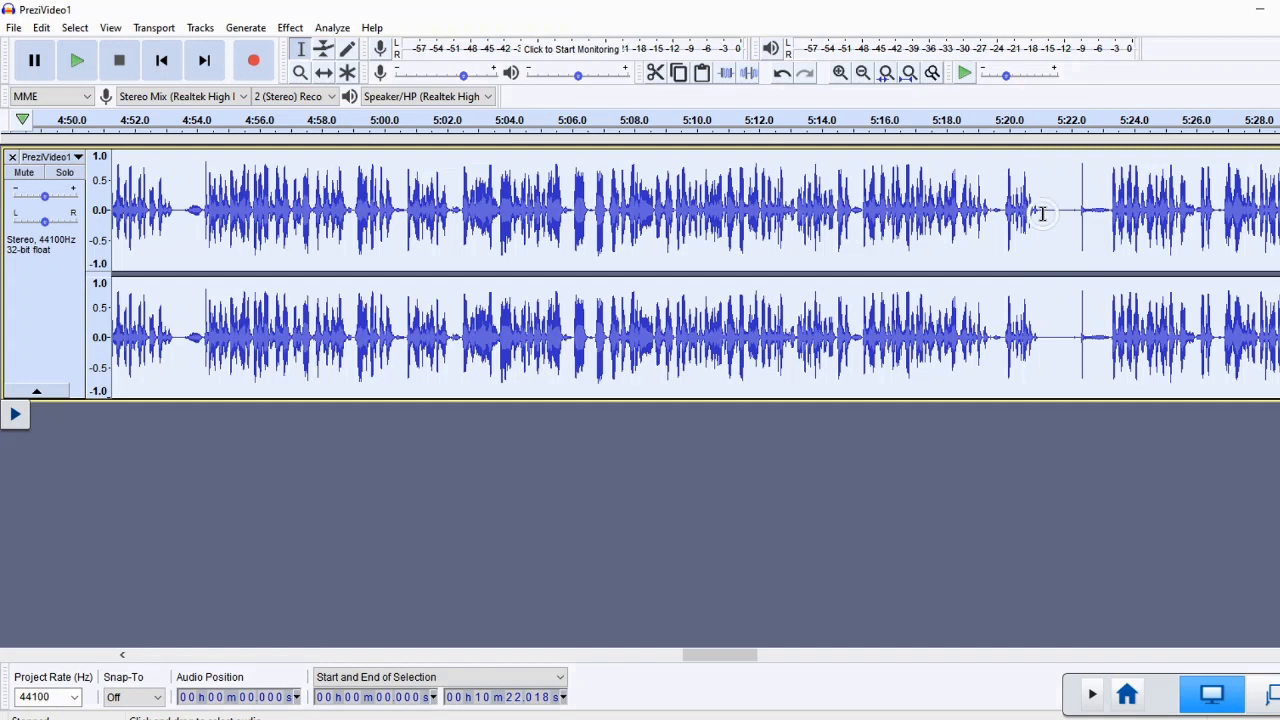
Select a short quiet pause near 5:22 and bring up Noise Reduction to sample it as the noise profile.
{"action": "left_click", "coordinate": [1044, 210]}
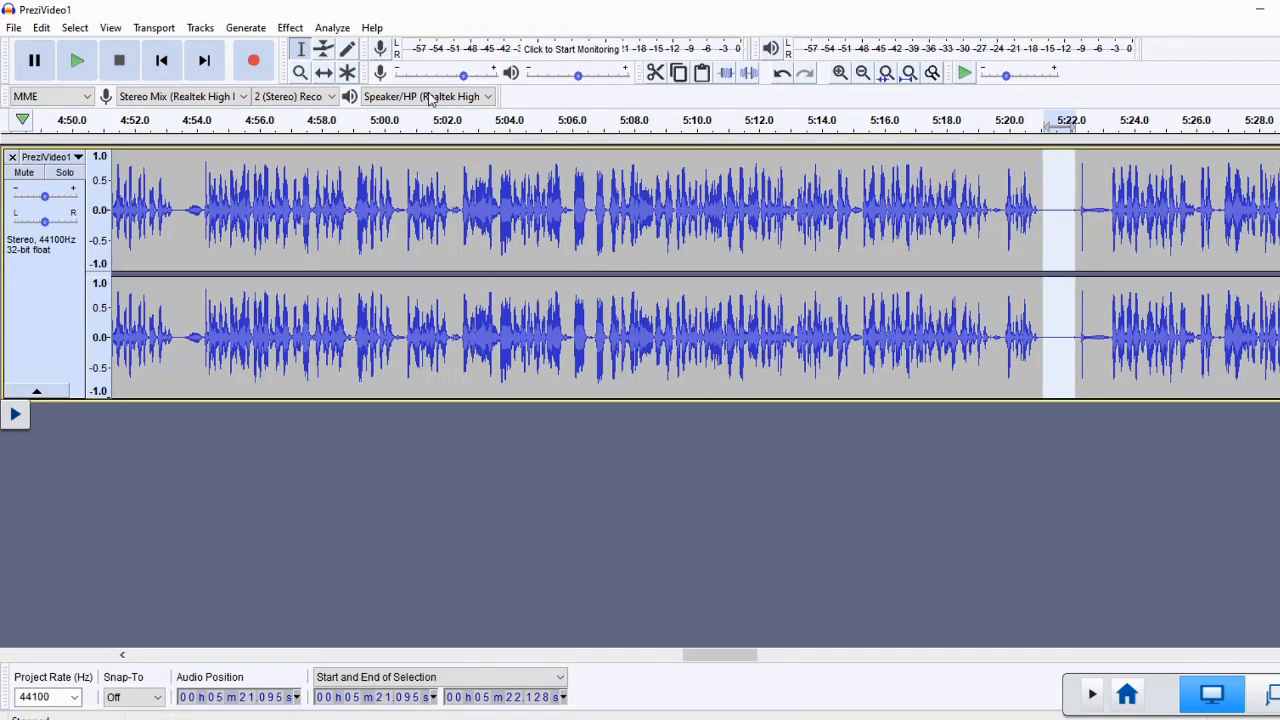
{"action": "left_click", "coordinate": [288, 28]}
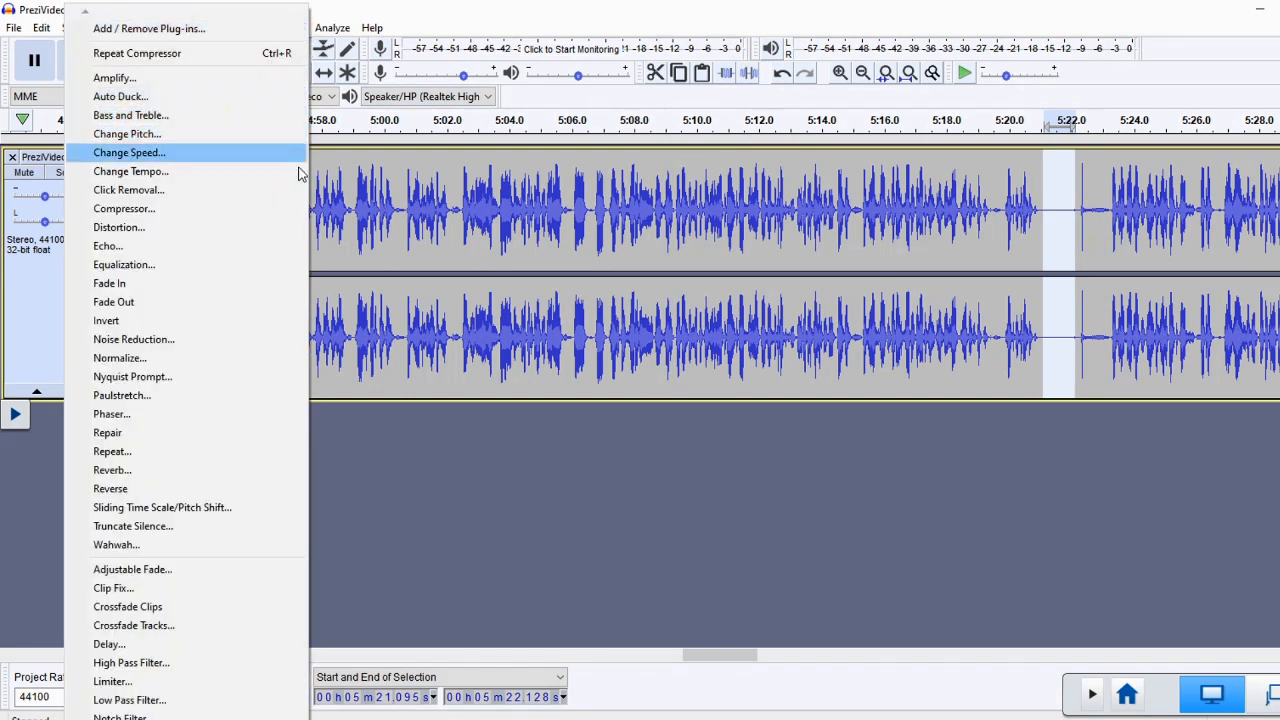
{"action": "mouse_move", "coordinate": [252, 340]}
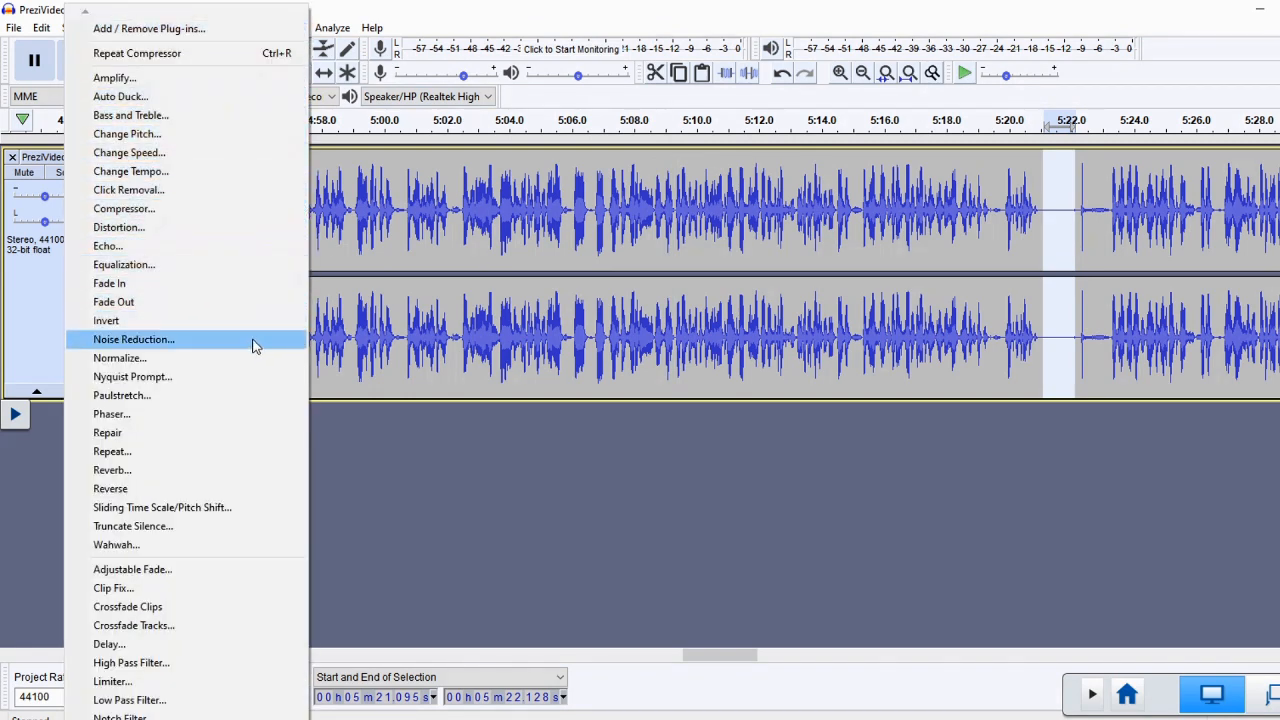
{"action": "left_click", "coordinate": [132, 340]}
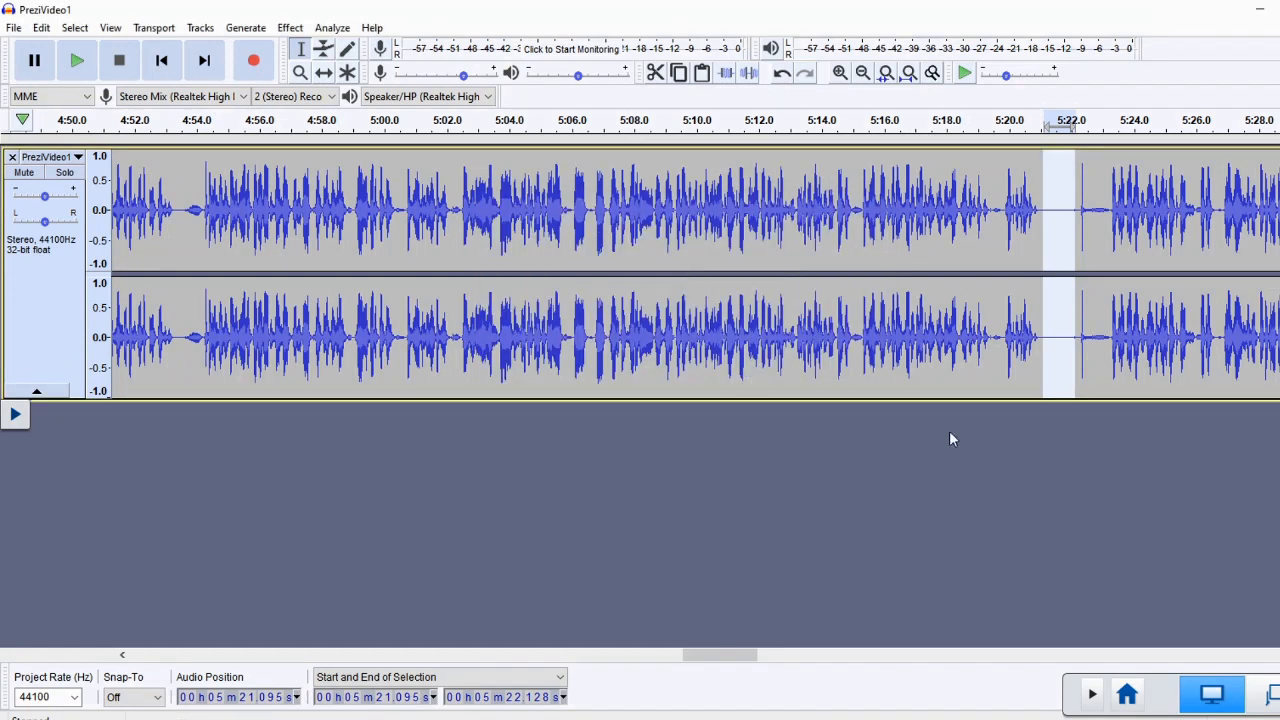
{"action": "mouse_move", "coordinate": [930, 464]}
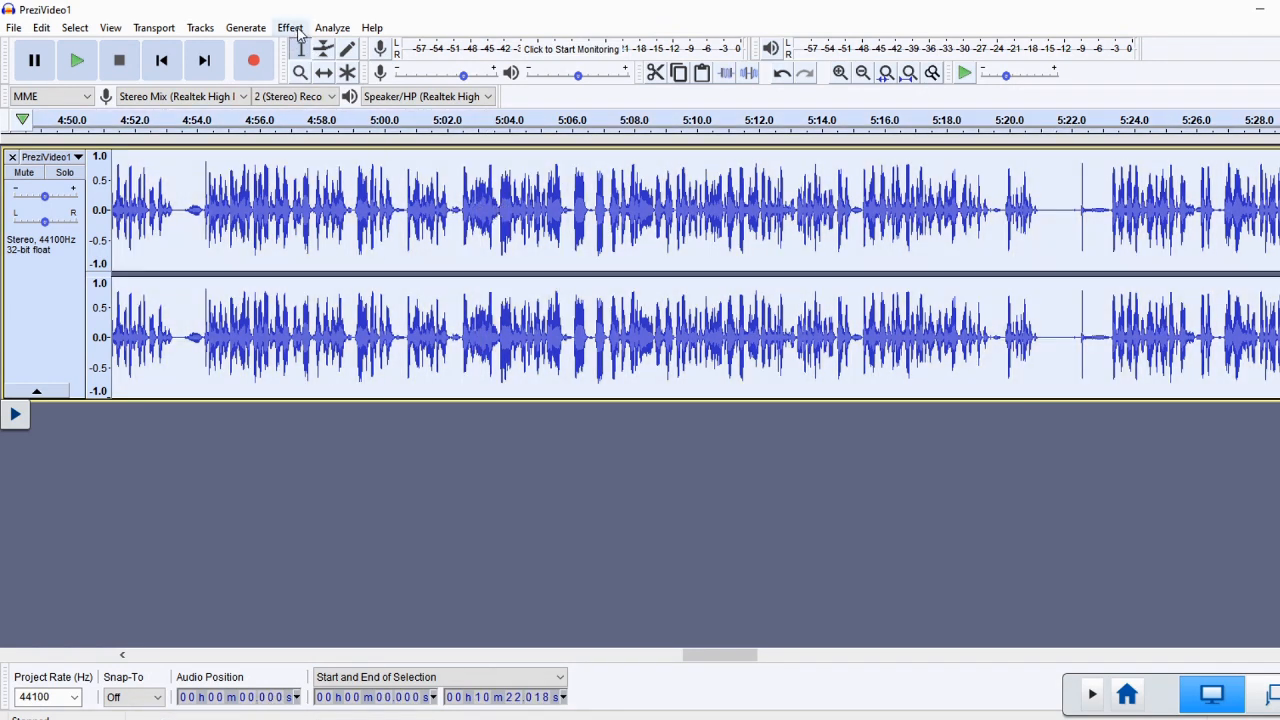
Reopen Noise Reduction over the whole recording with 20 dB, sensitivity 3.50, 2 smoothing bands, Reduce mode.
{"action": "left_click", "coordinate": [288, 28]}
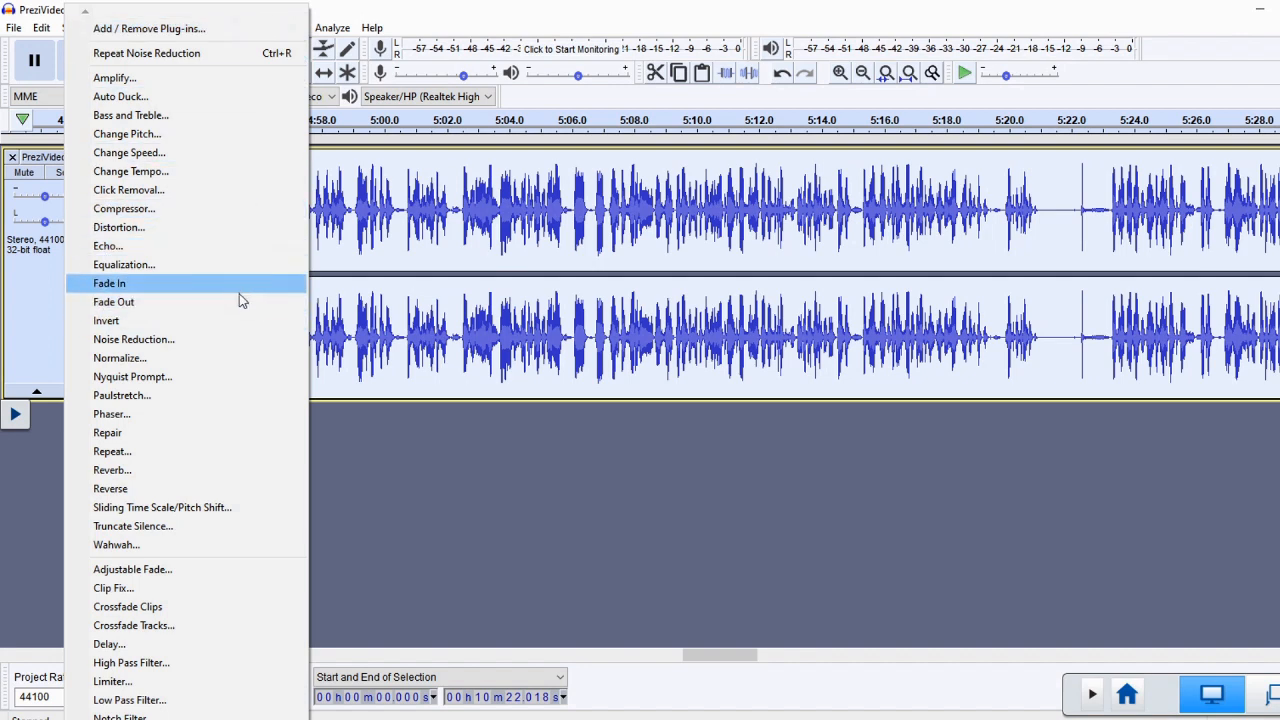
{"action": "left_click", "coordinate": [132, 340]}
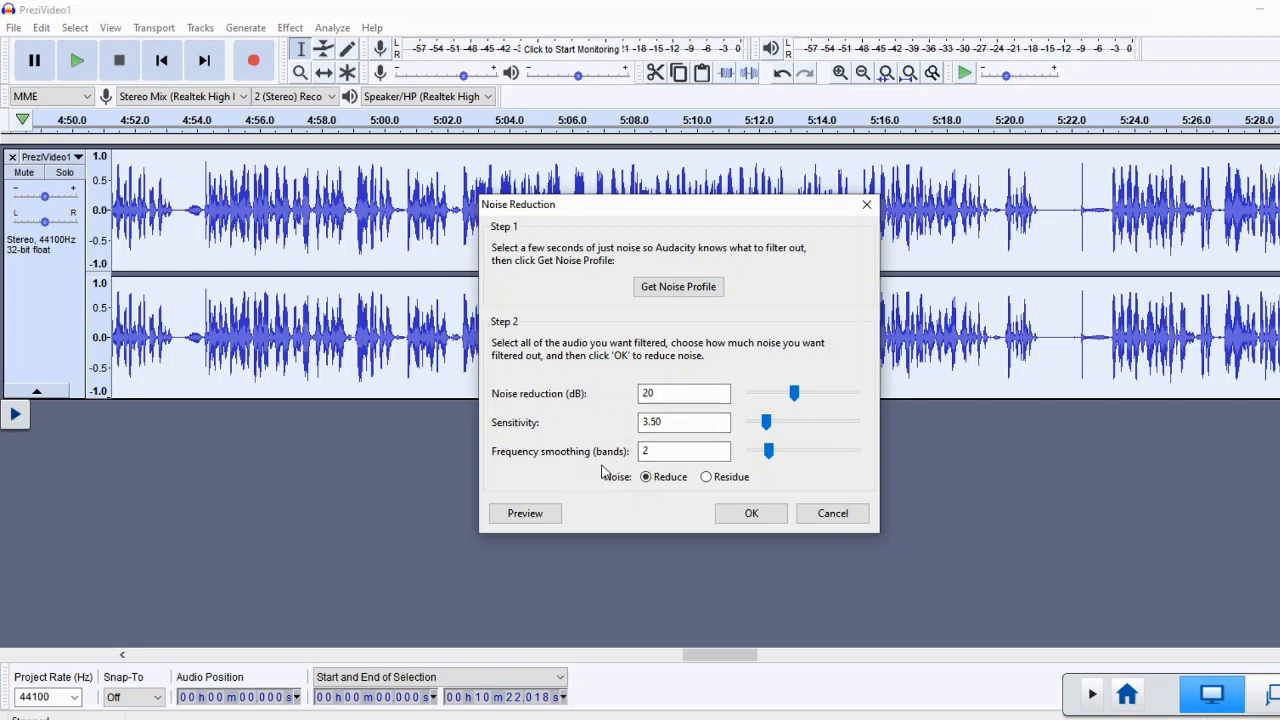
{"action": "left_click", "coordinate": [684, 452]}
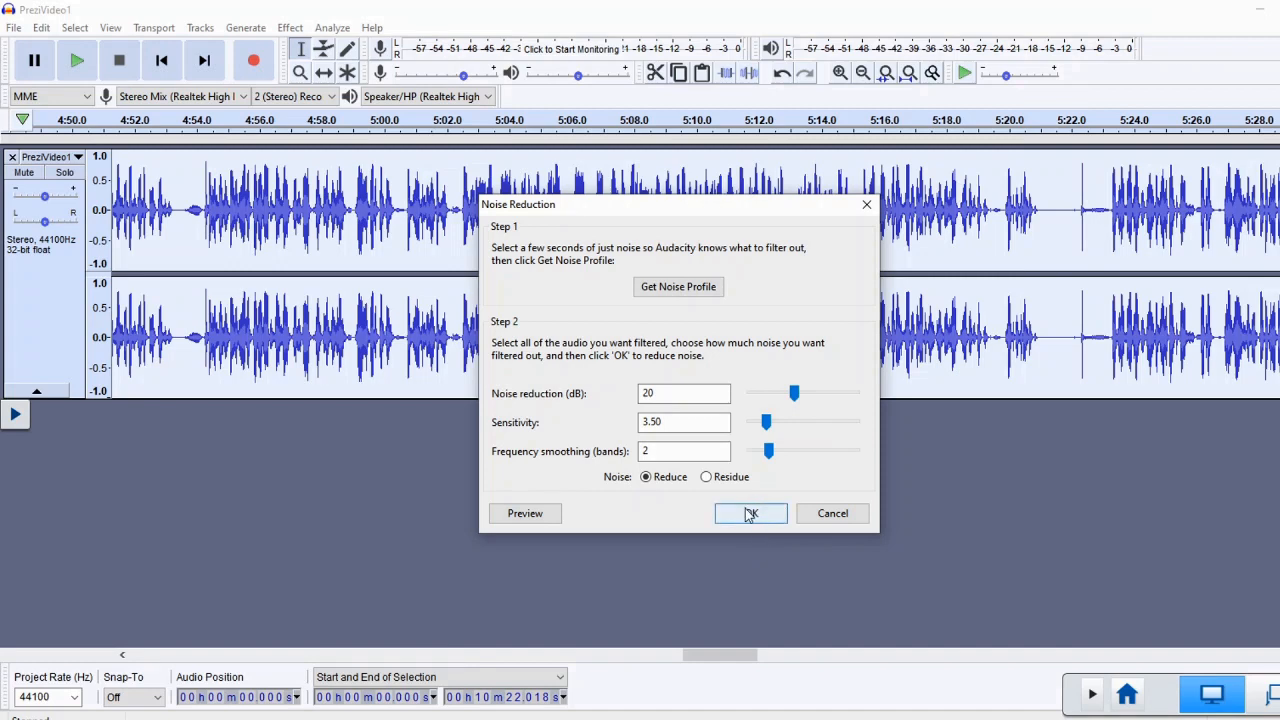
{"action": "mouse_move", "coordinate": [688, 520]}
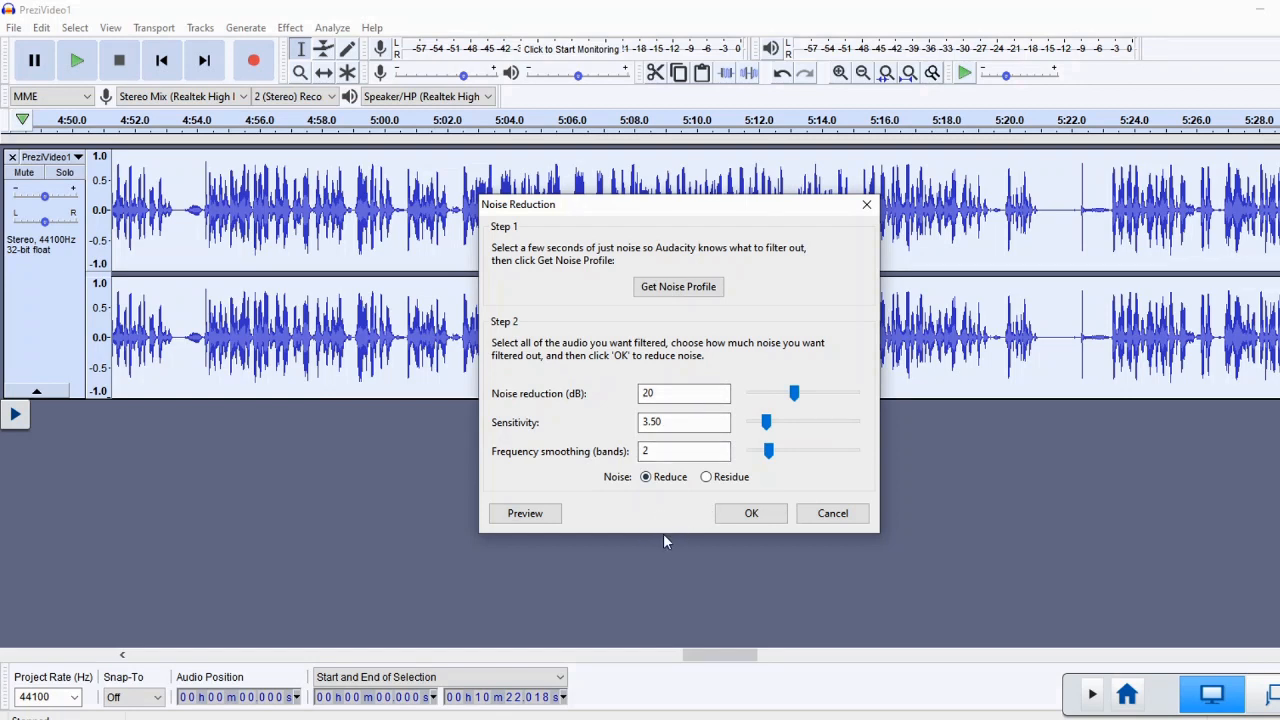
{"action": "mouse_move", "coordinate": [640, 516]}
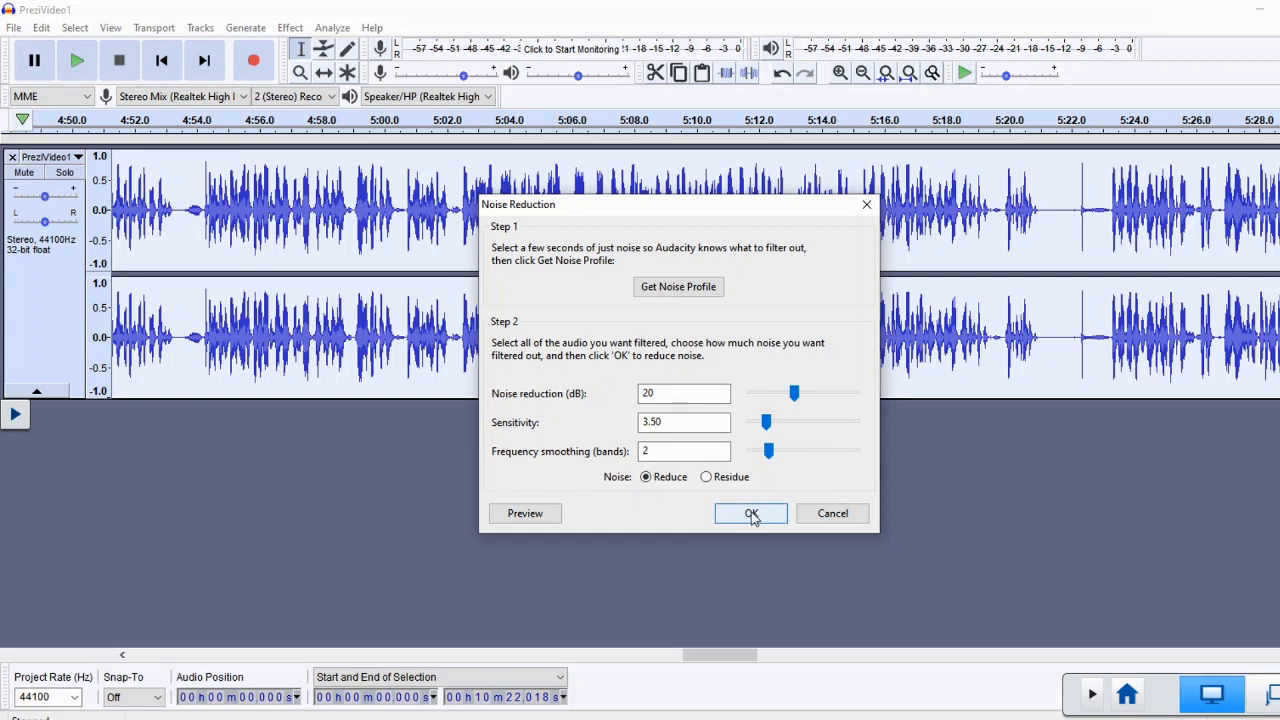
Apply the noise reduction to the entire recording and let it process.
{"action": "left_click", "coordinate": [752, 512]}
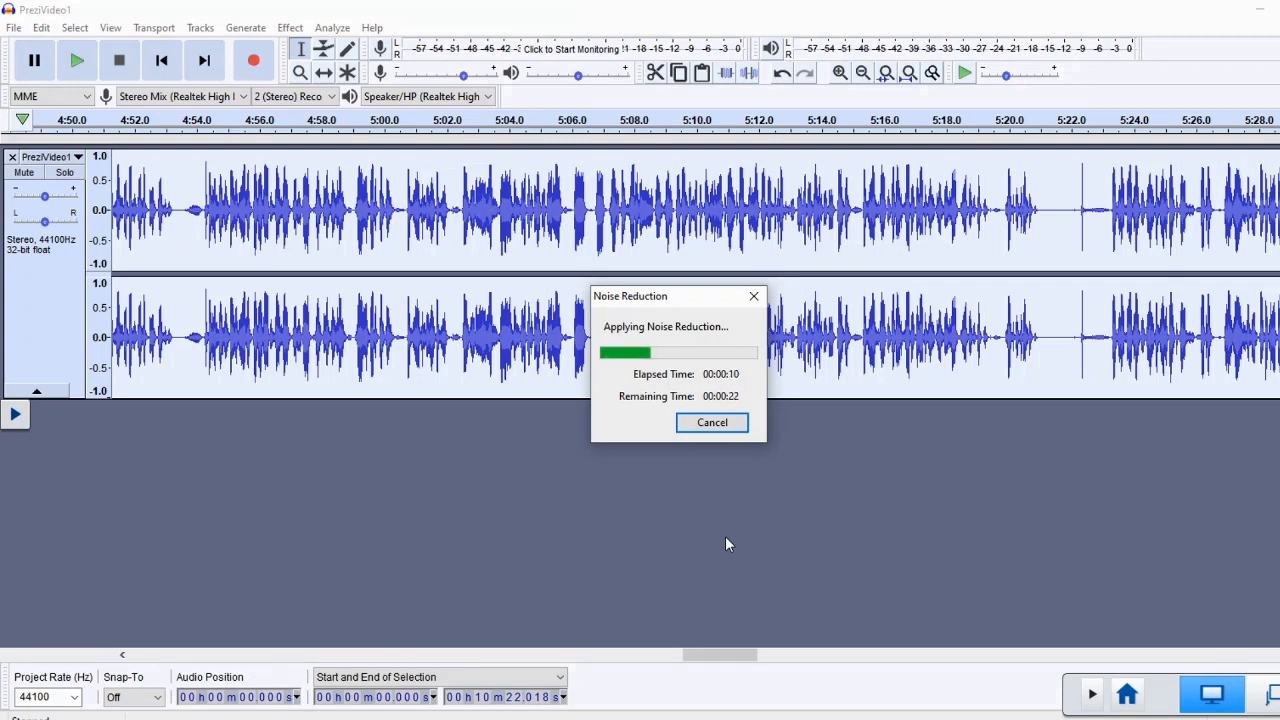
{"action": "mouse_move", "coordinate": [1128, 452]}
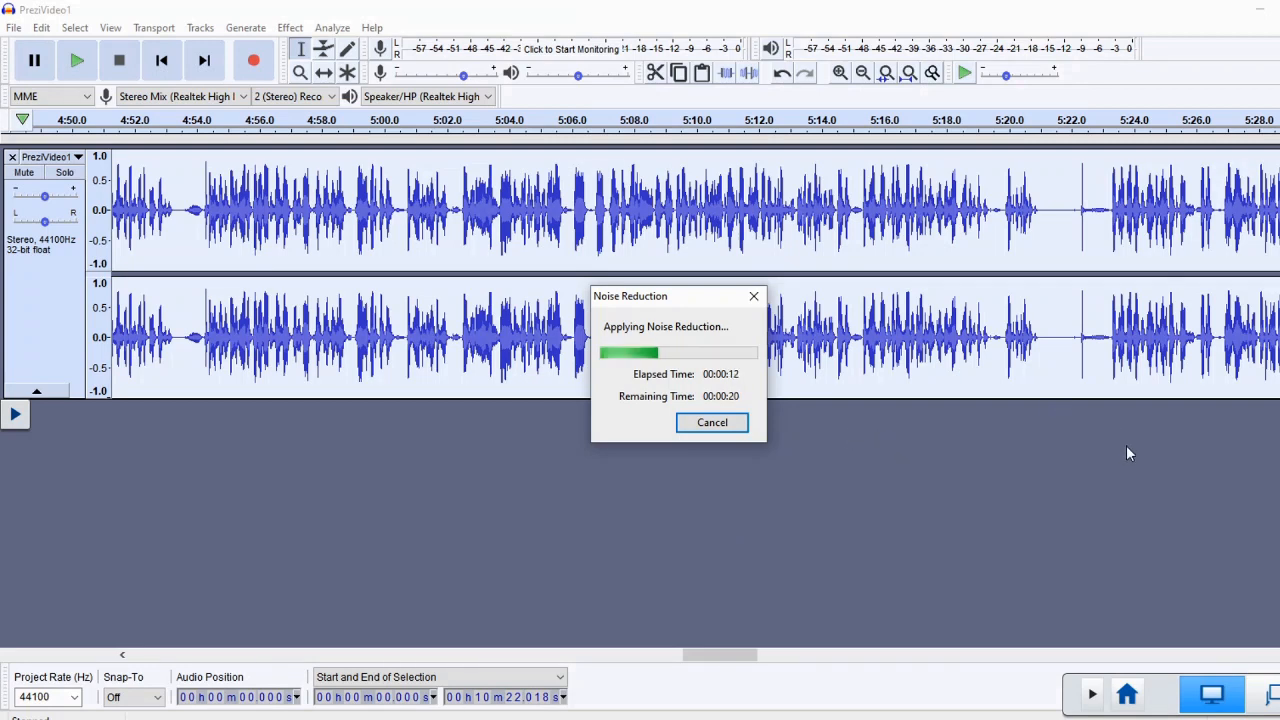
{"action": "mouse_move", "coordinate": [800, 596]}
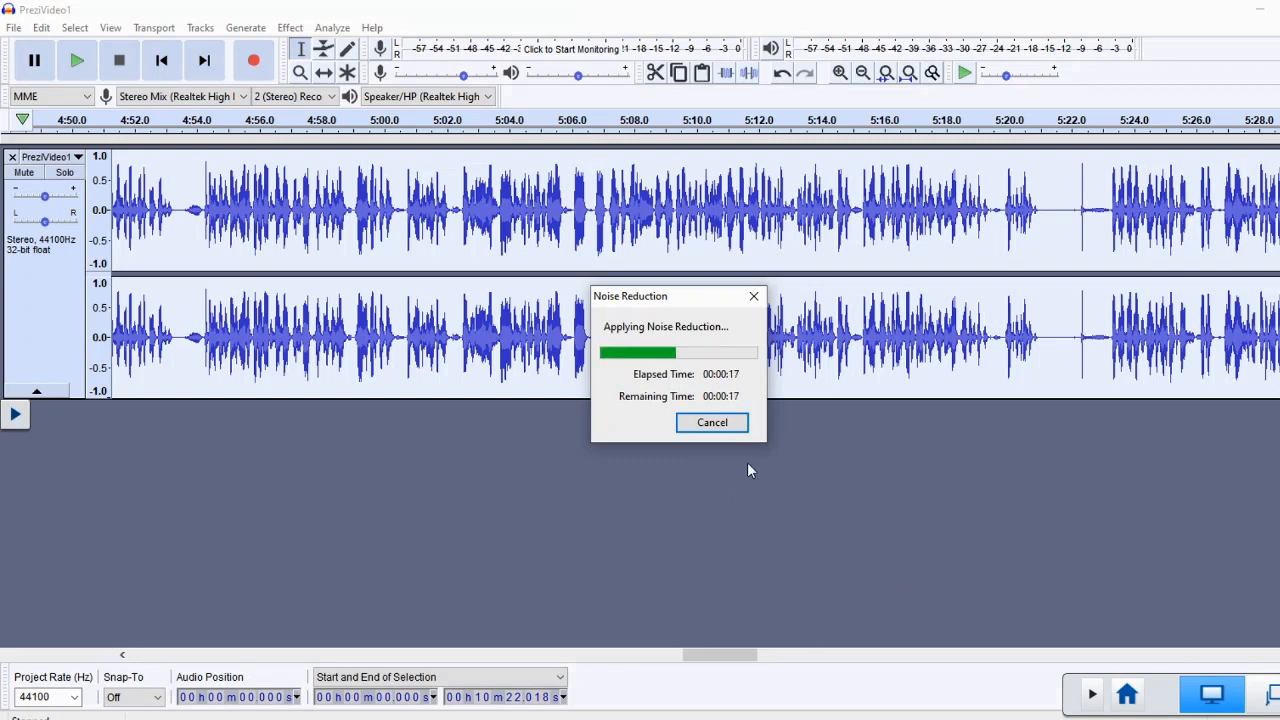
{"action": "mouse_move", "coordinate": [782, 420]}
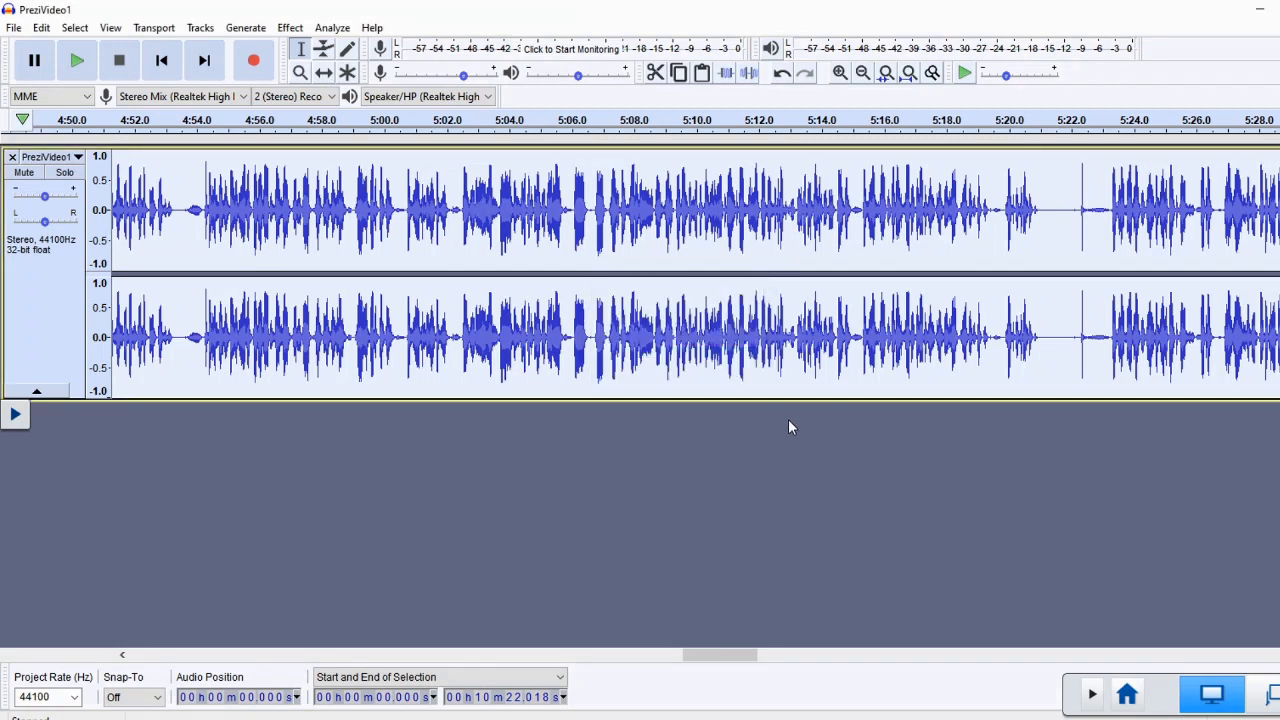
{"action": "mouse_move", "coordinate": [744, 466]}
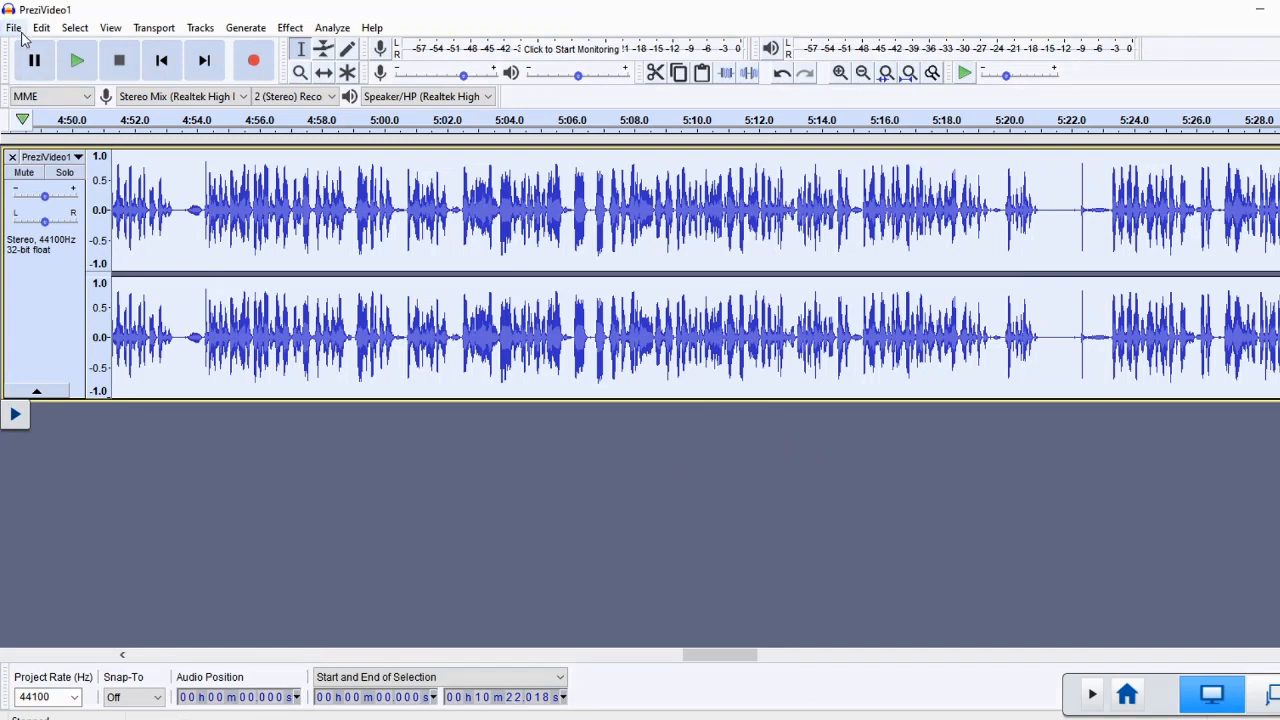
Export the cleaned recording as an MP3, accepting the empty metadata.
{"action": "left_click", "coordinate": [14, 28]}
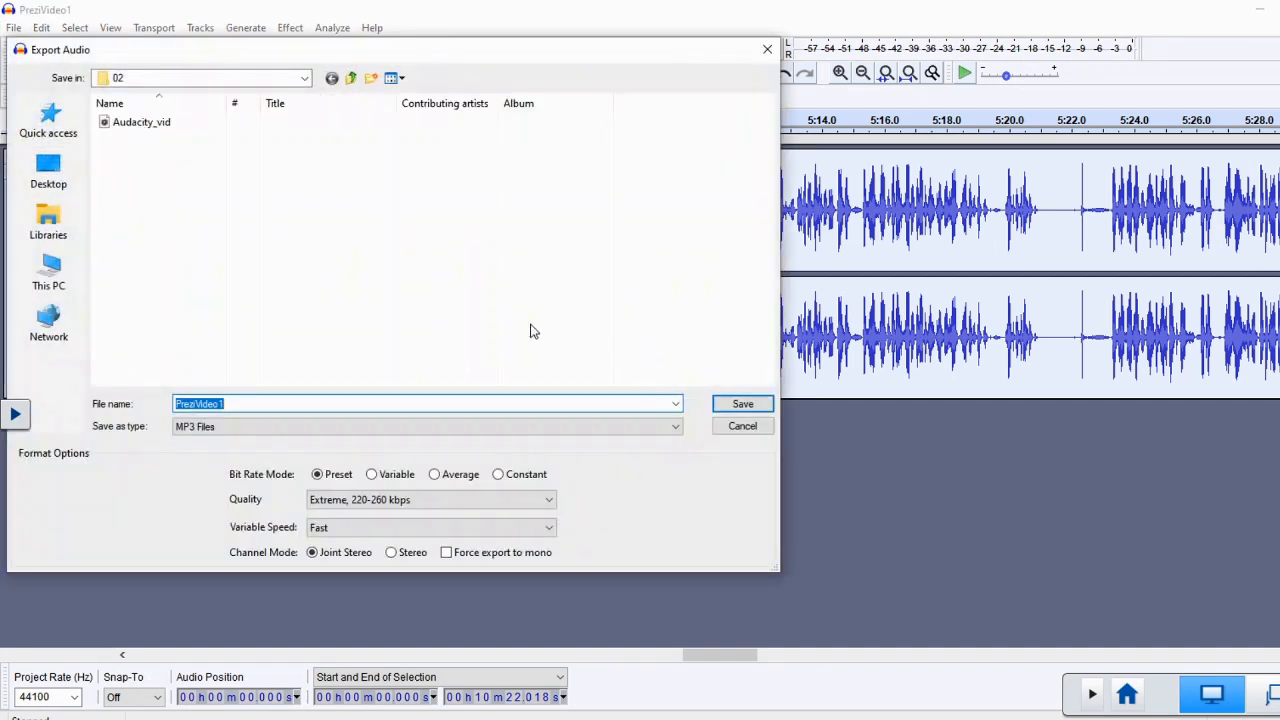
{"action": "mouse_move", "coordinate": [450, 418]}
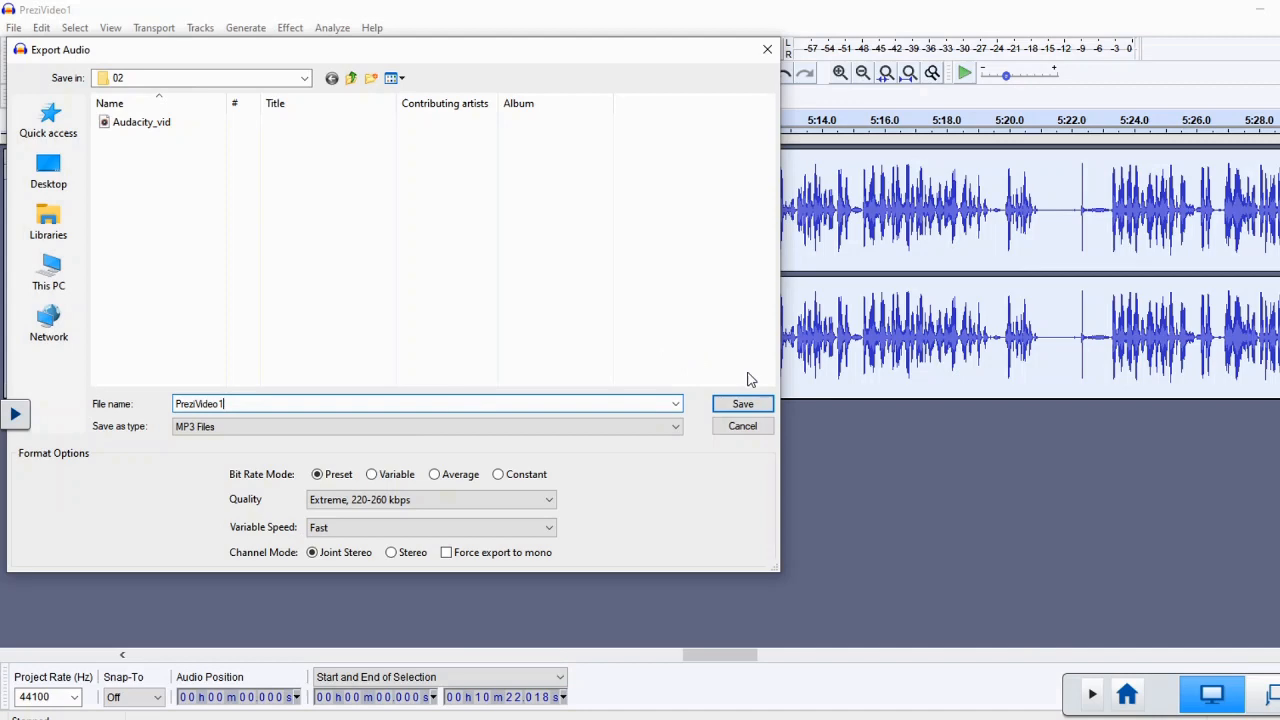
{"action": "left_click", "coordinate": [744, 404]}
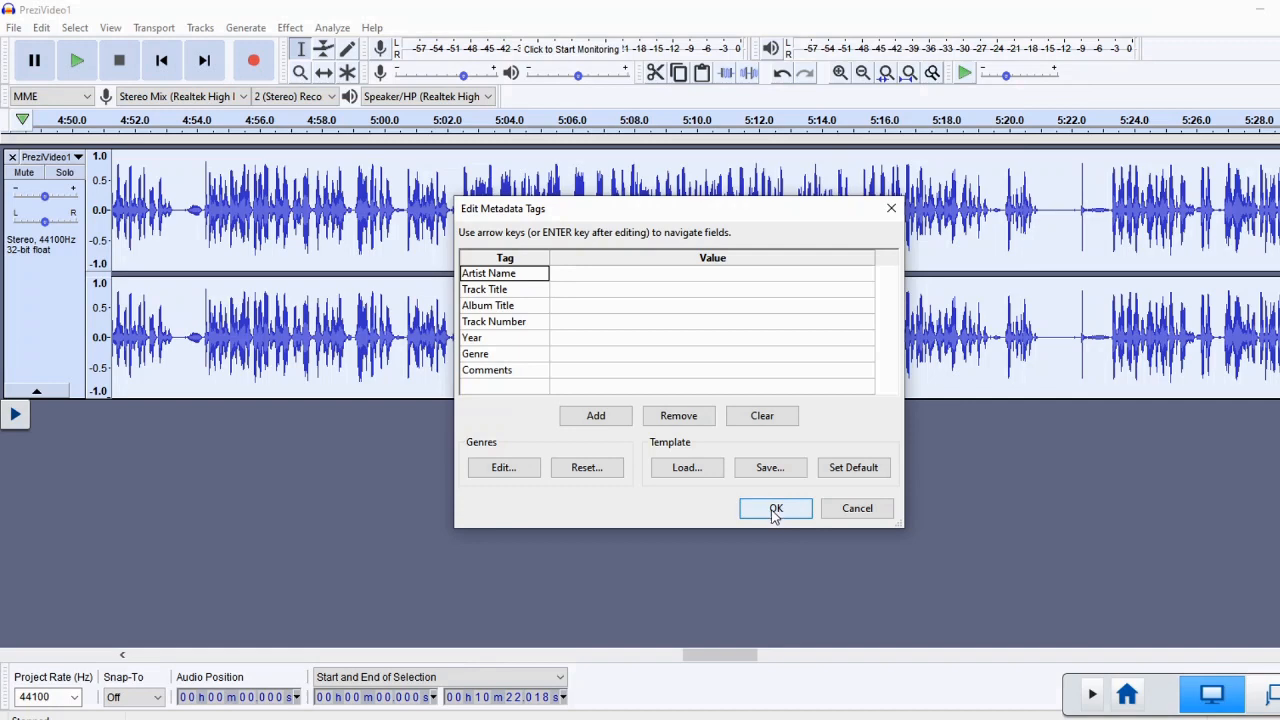
{"action": "left_click", "coordinate": [776, 508]}
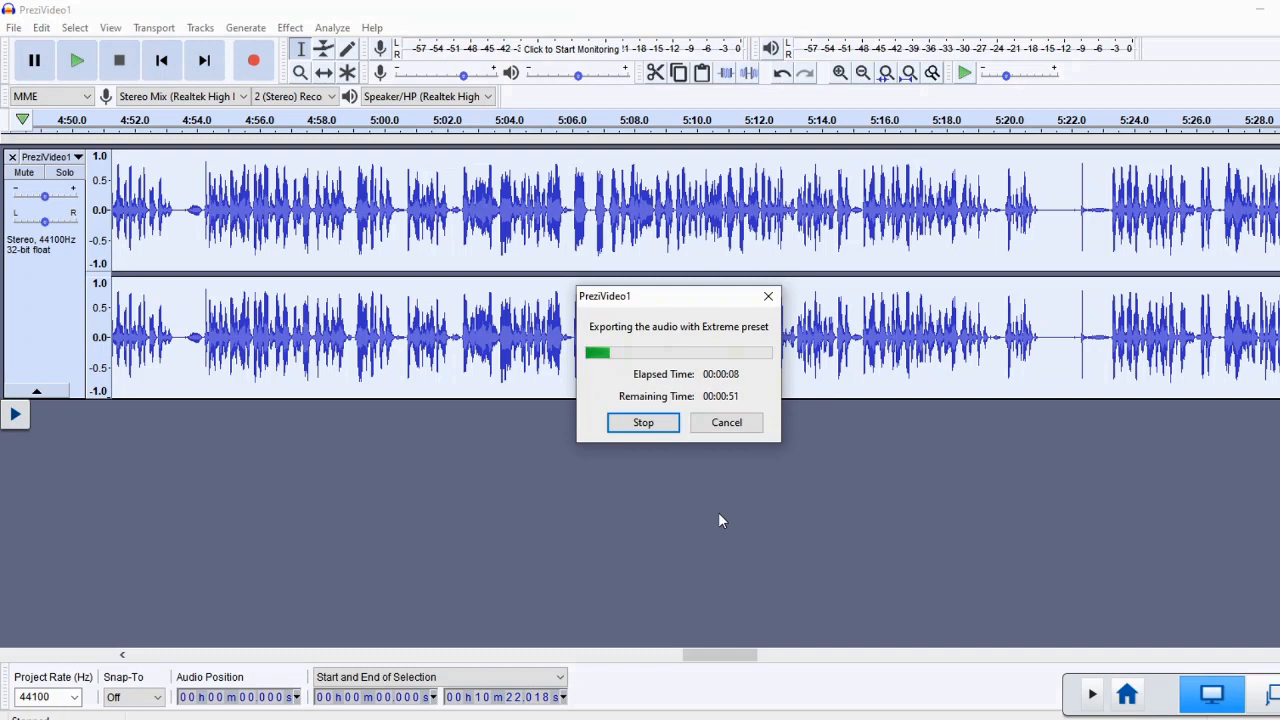
{"action": "mouse_move", "coordinate": [758, 496]}
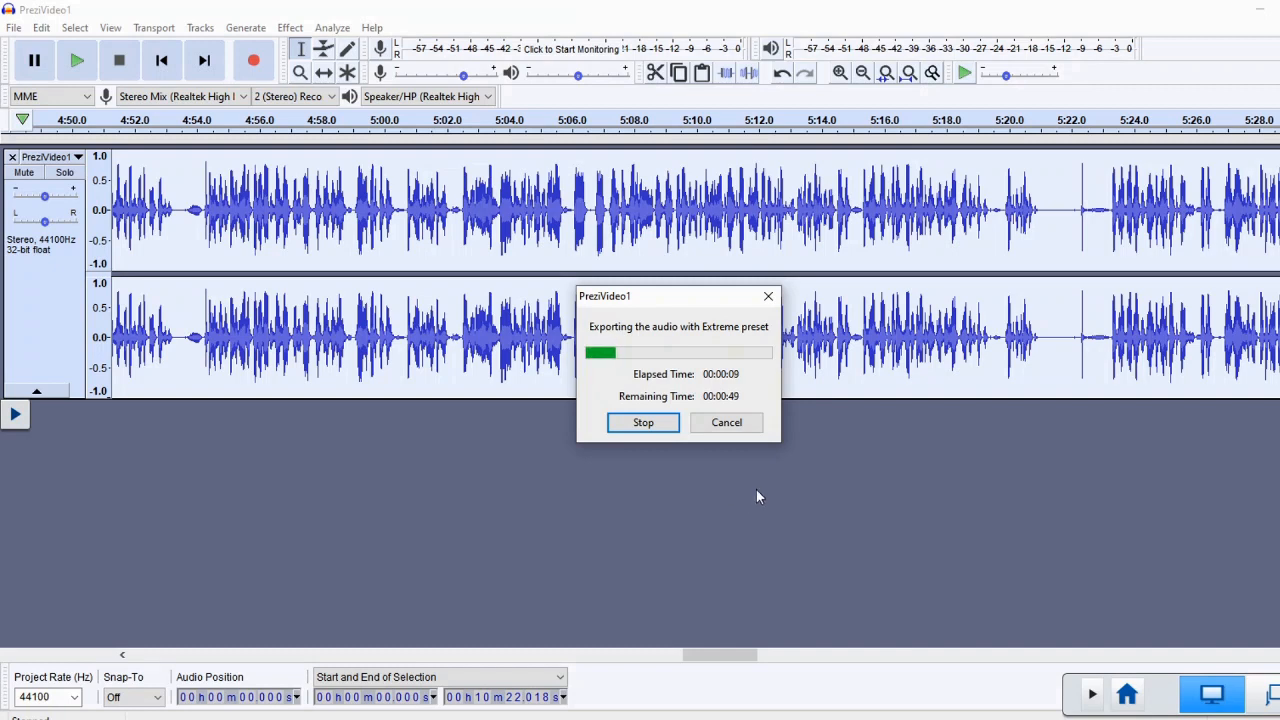
{"action": "mouse_move", "coordinate": [764, 486]}
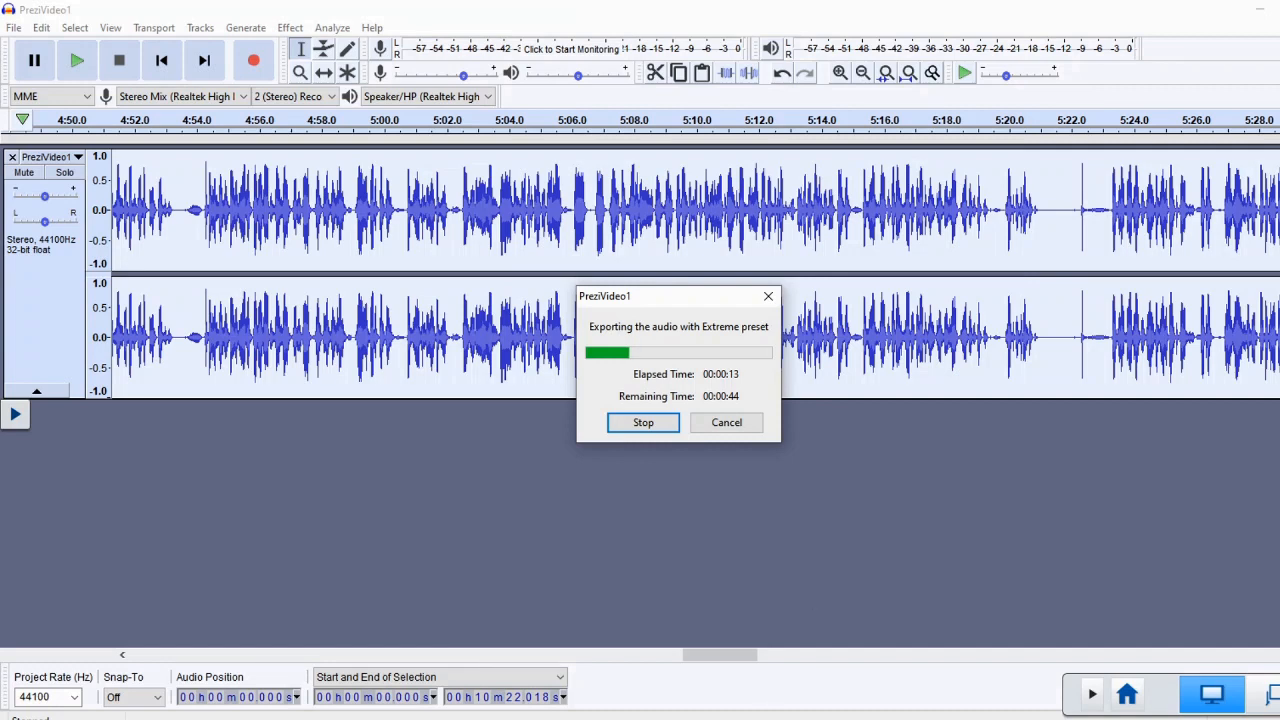
{"action": "mouse_move", "coordinate": [752, 594]}
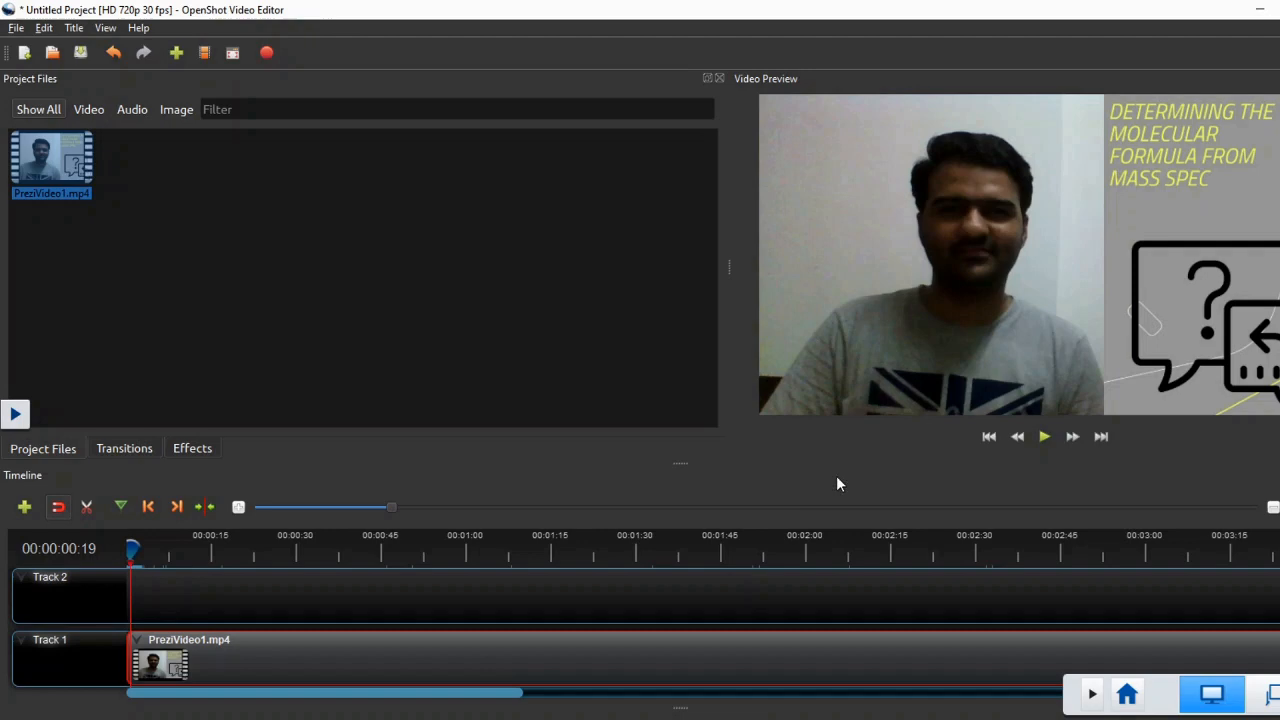
{"action": "mouse_move", "coordinate": [156, 252]}
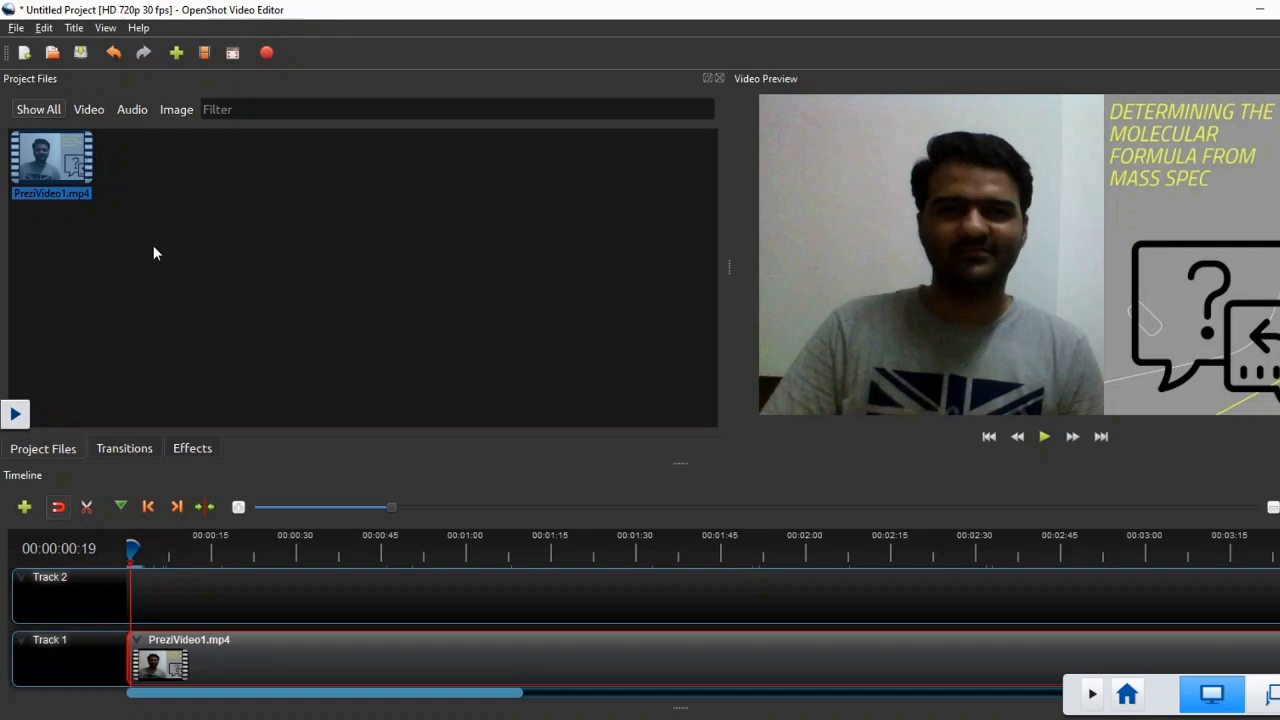
{"action": "mouse_move", "coordinate": [360, 654]}
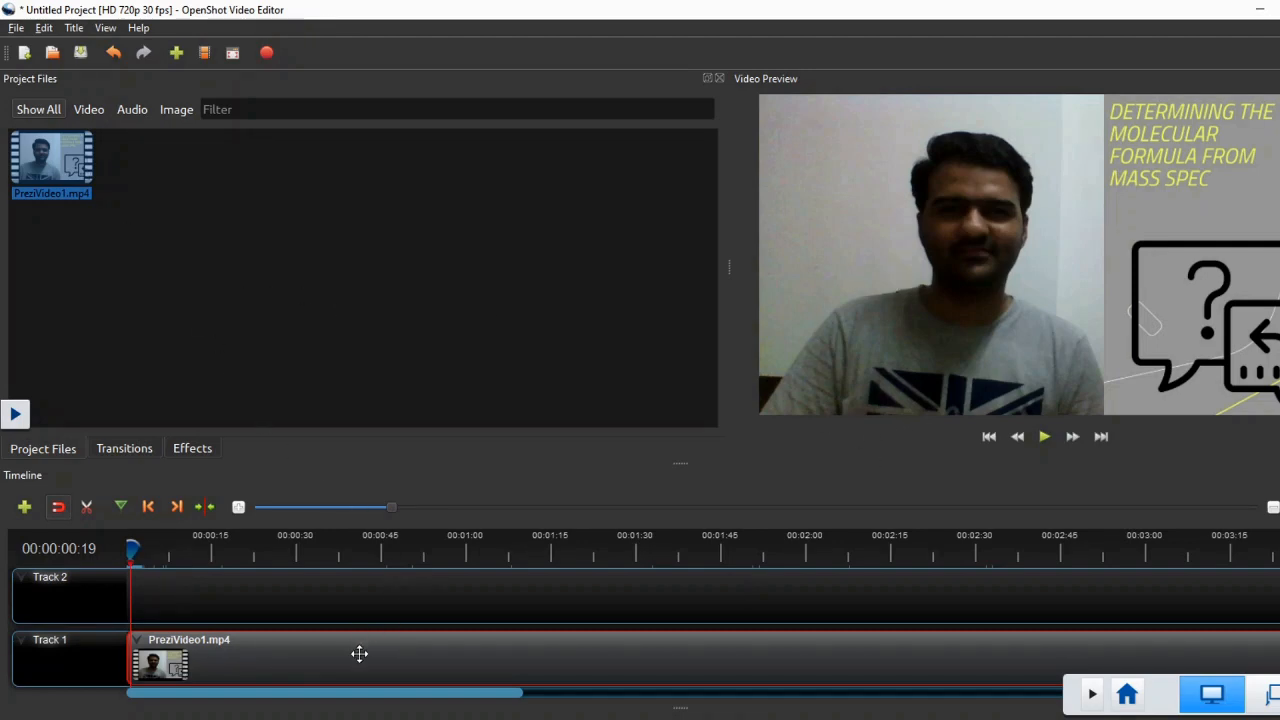
{"action": "mouse_move", "coordinate": [360, 658]}
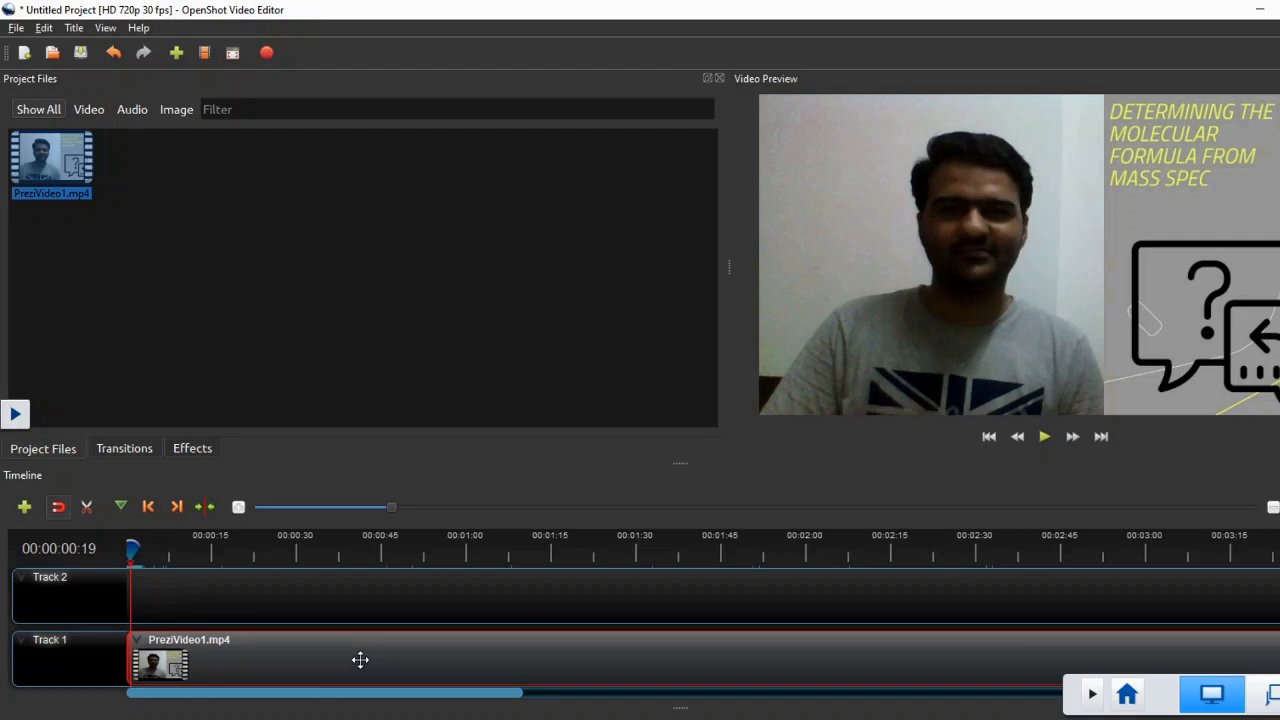
{"action": "mouse_move", "coordinate": [352, 672]}
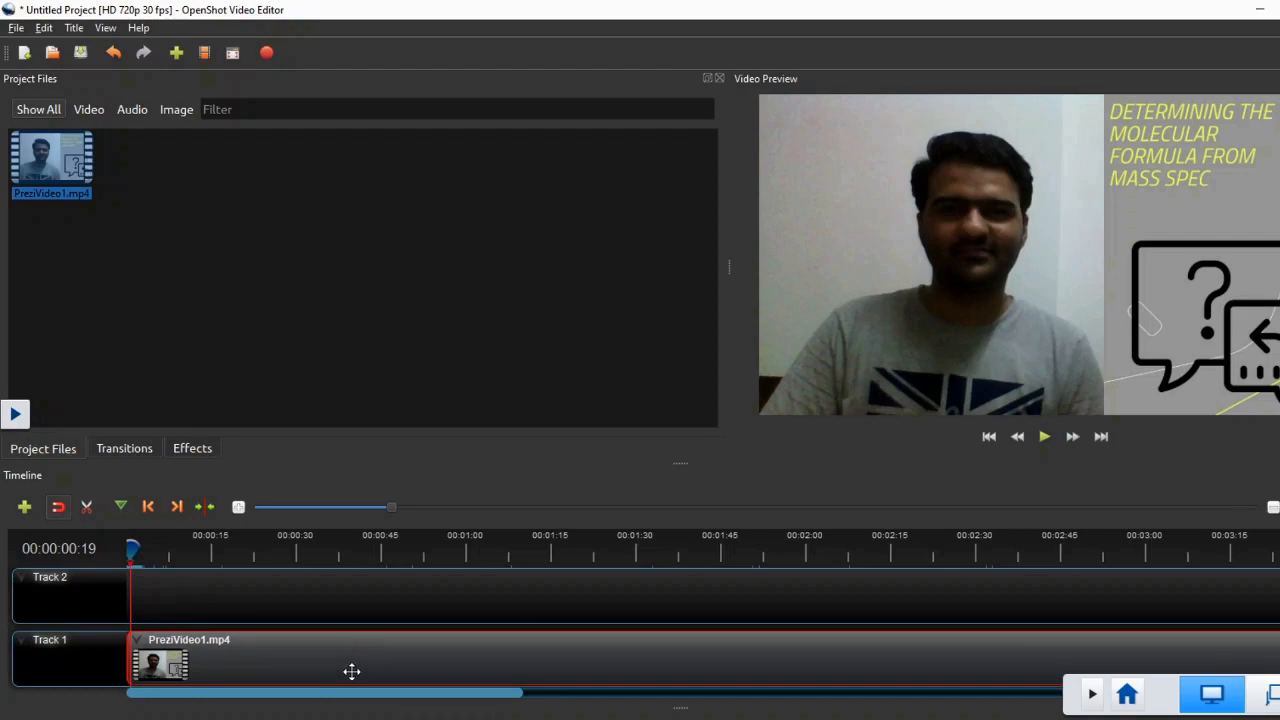
{"action": "mouse_move", "coordinate": [360, 660]}
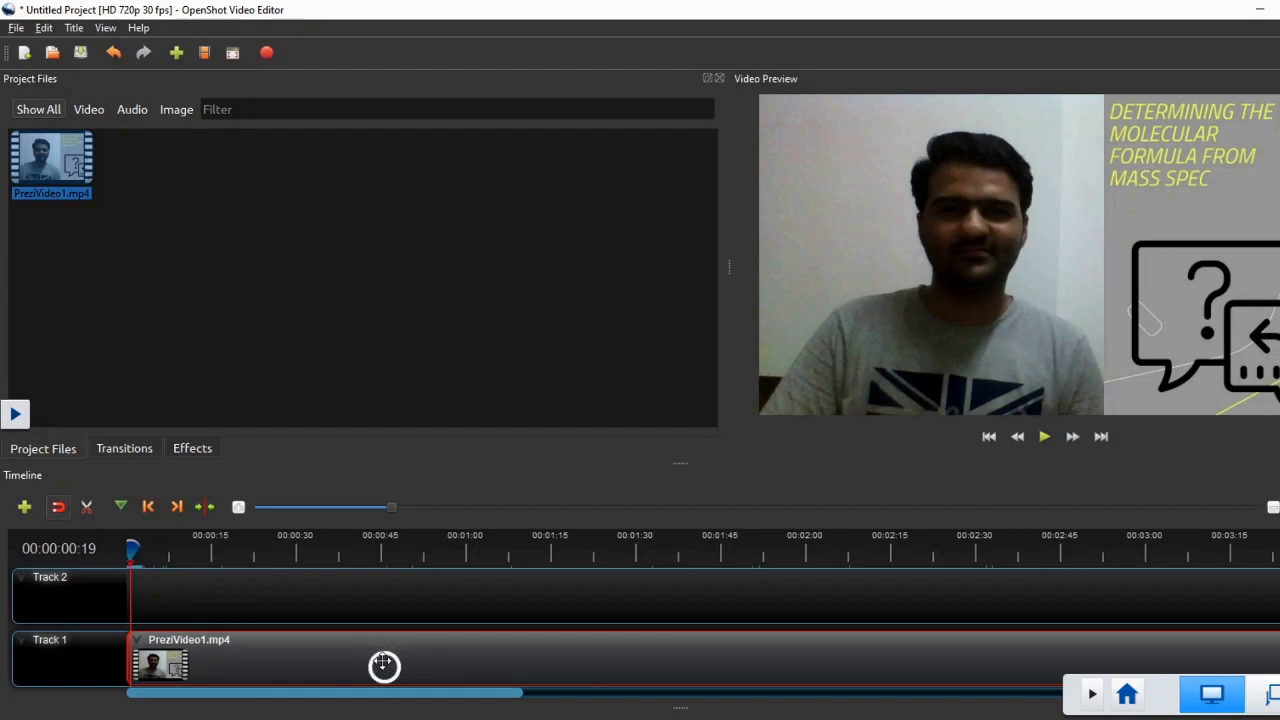
Separate the Track 1 clip's audio into a single all-channels clip.
{"action": "right_click", "coordinate": [384, 664]}
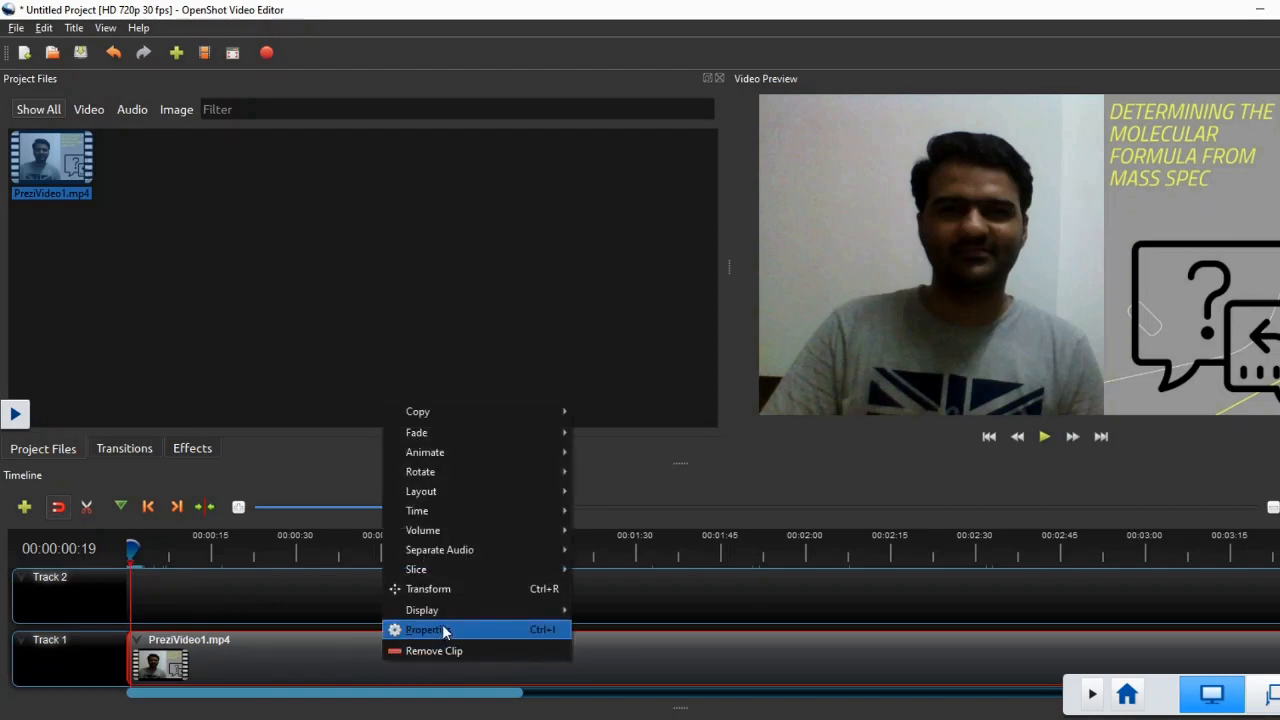
{"action": "mouse_move", "coordinate": [420, 610]}
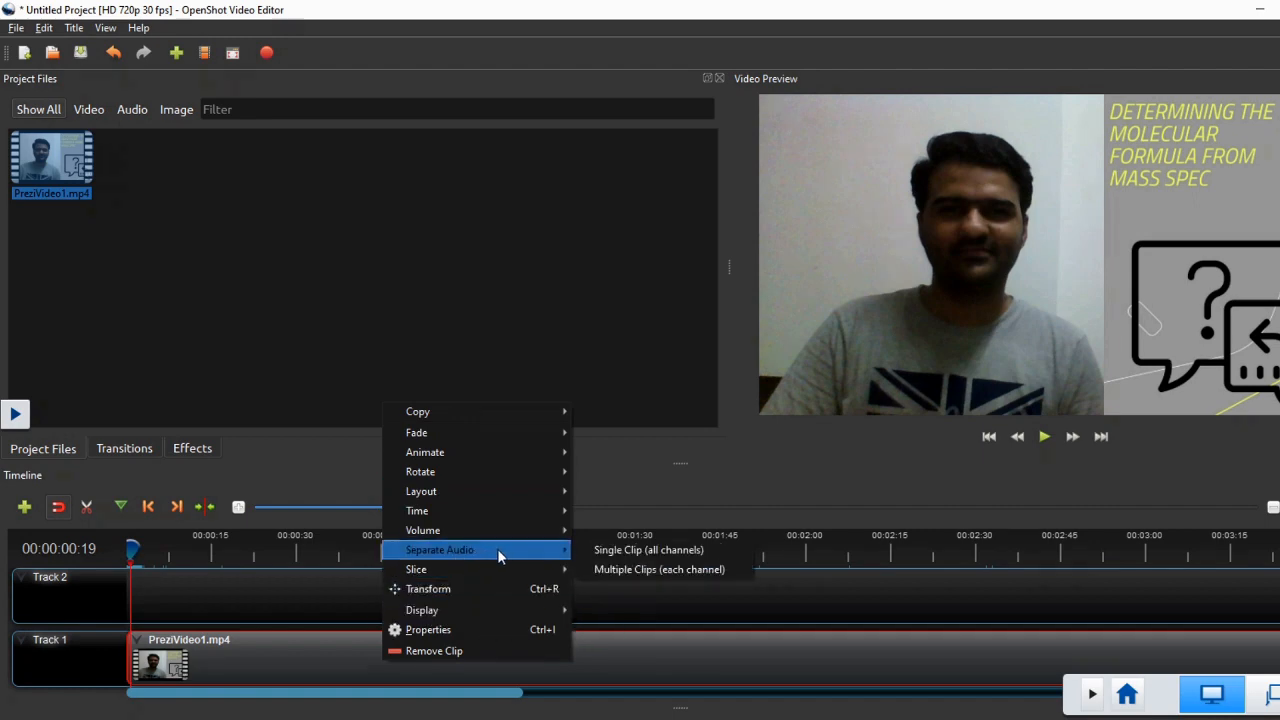
{"action": "mouse_move", "coordinate": [648, 548]}
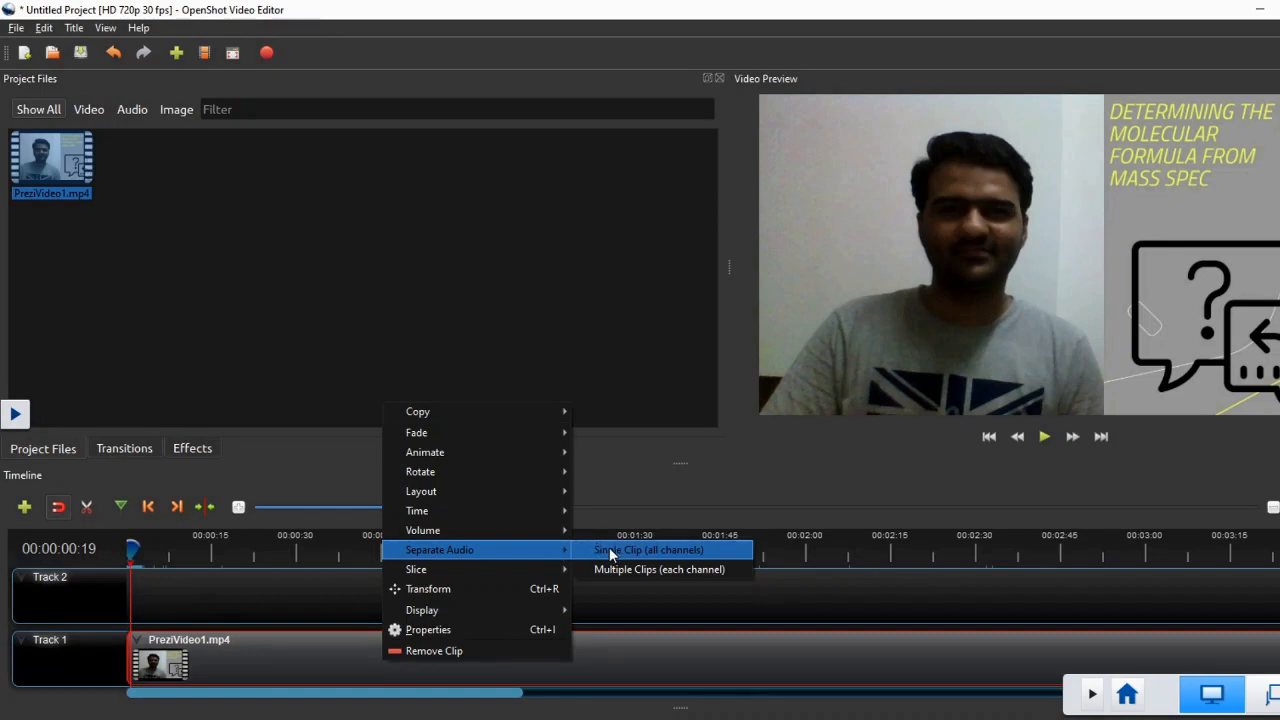
{"action": "mouse_move", "coordinate": [590, 558]}
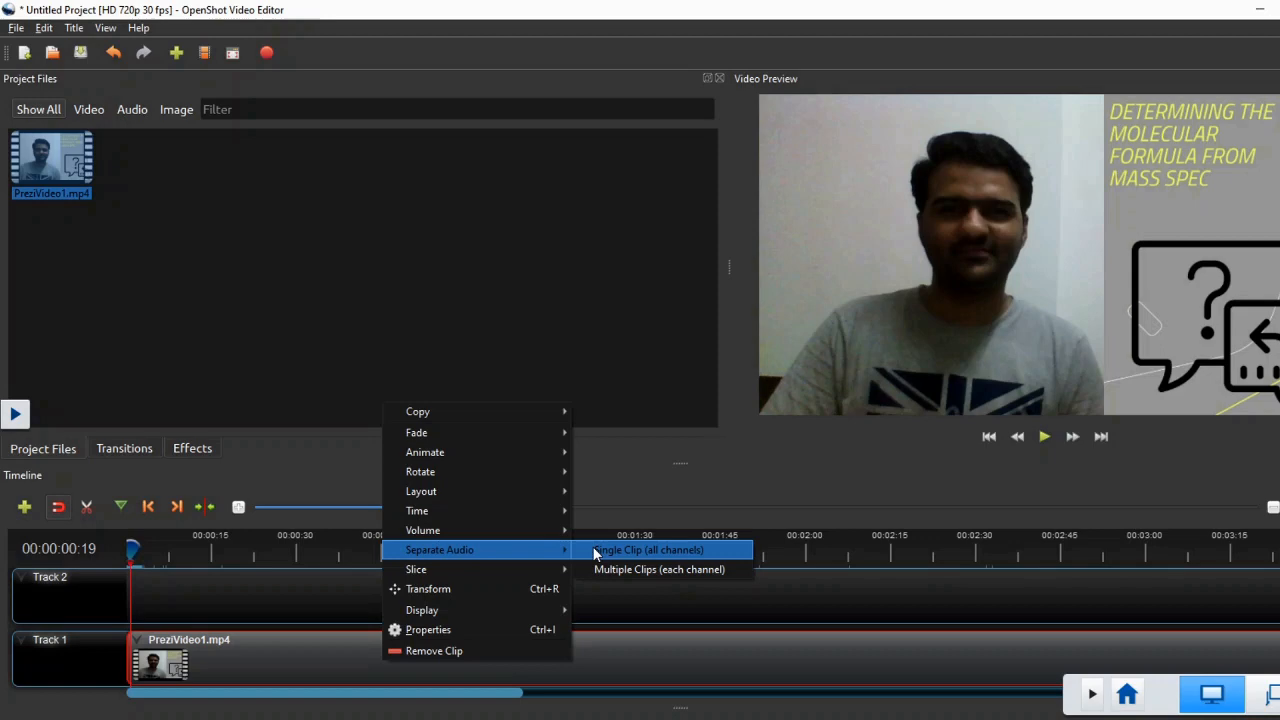
{"action": "mouse_move", "coordinate": [598, 568]}
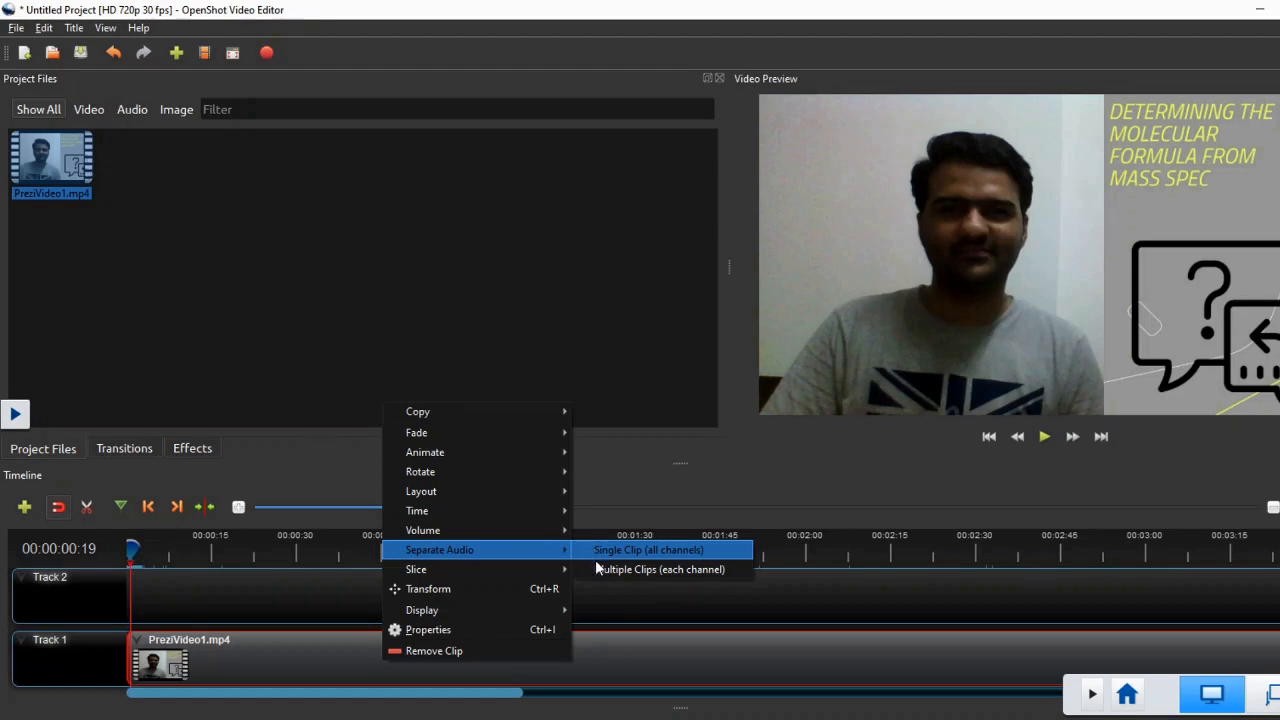
{"action": "mouse_move", "coordinate": [660, 568]}
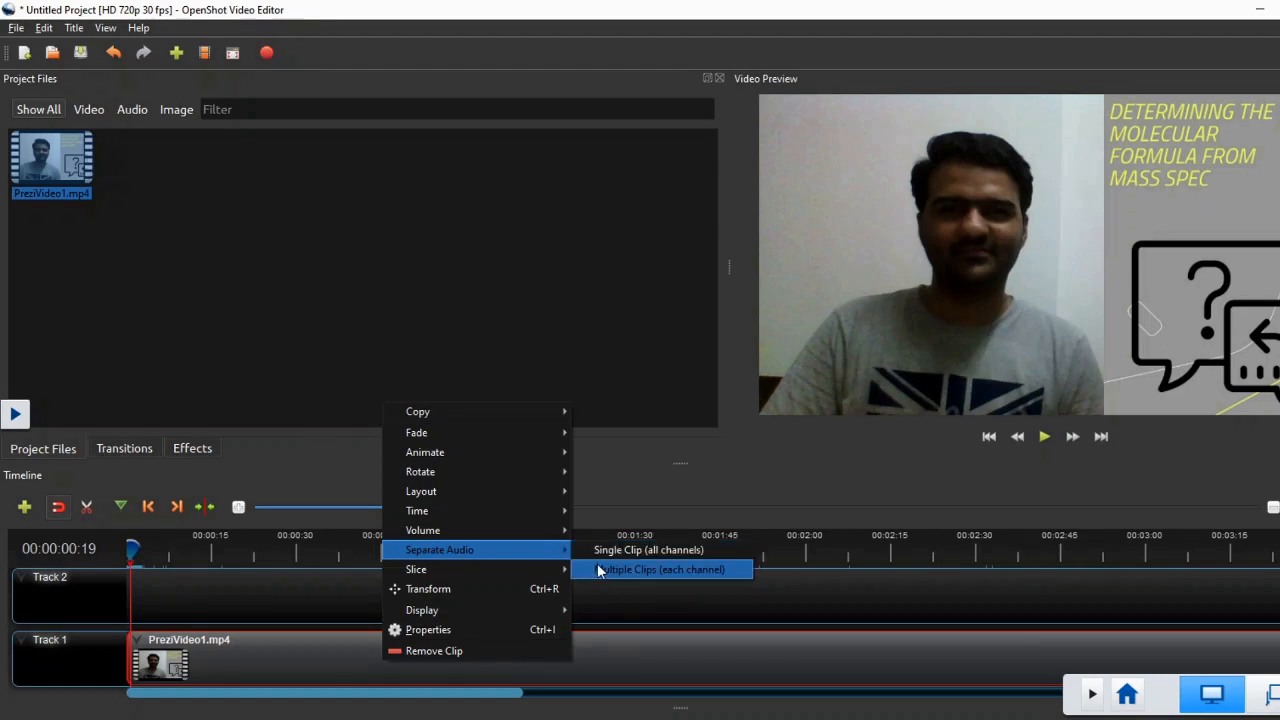
{"action": "mouse_move", "coordinate": [648, 548]}
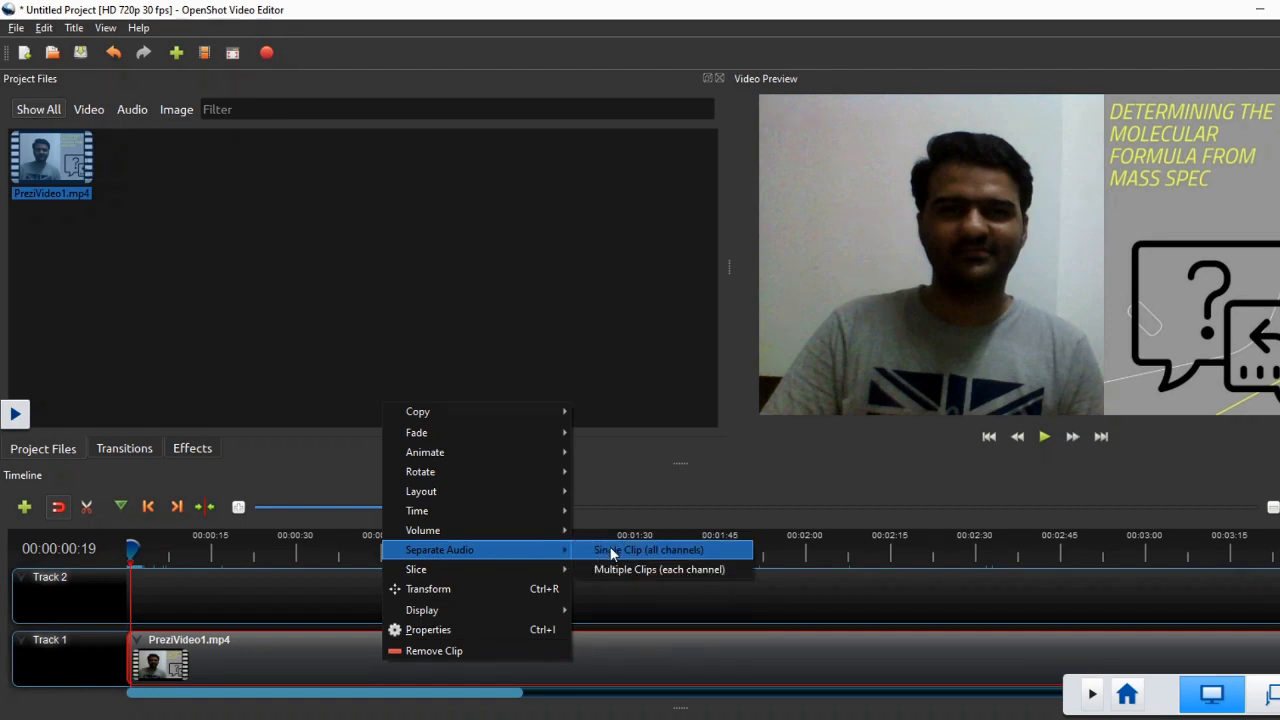
{"action": "left_click", "coordinate": [648, 548]}
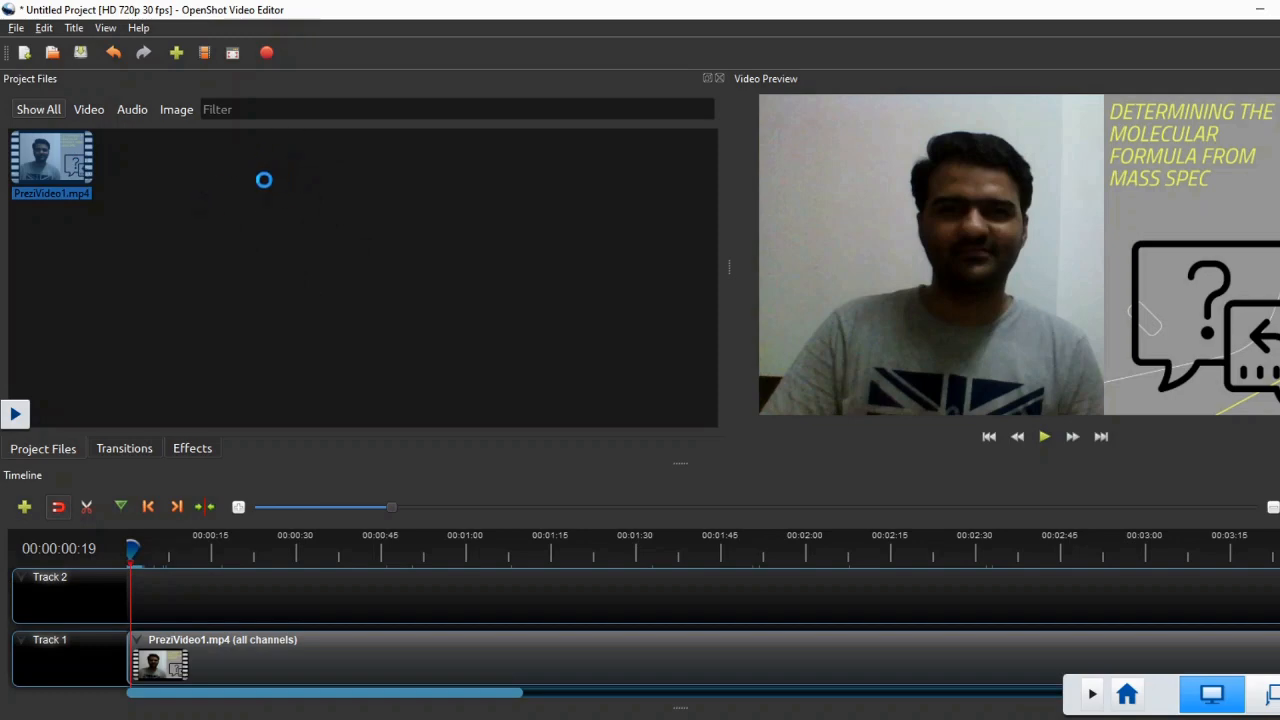
{"action": "mouse_move", "coordinate": [304, 476]}
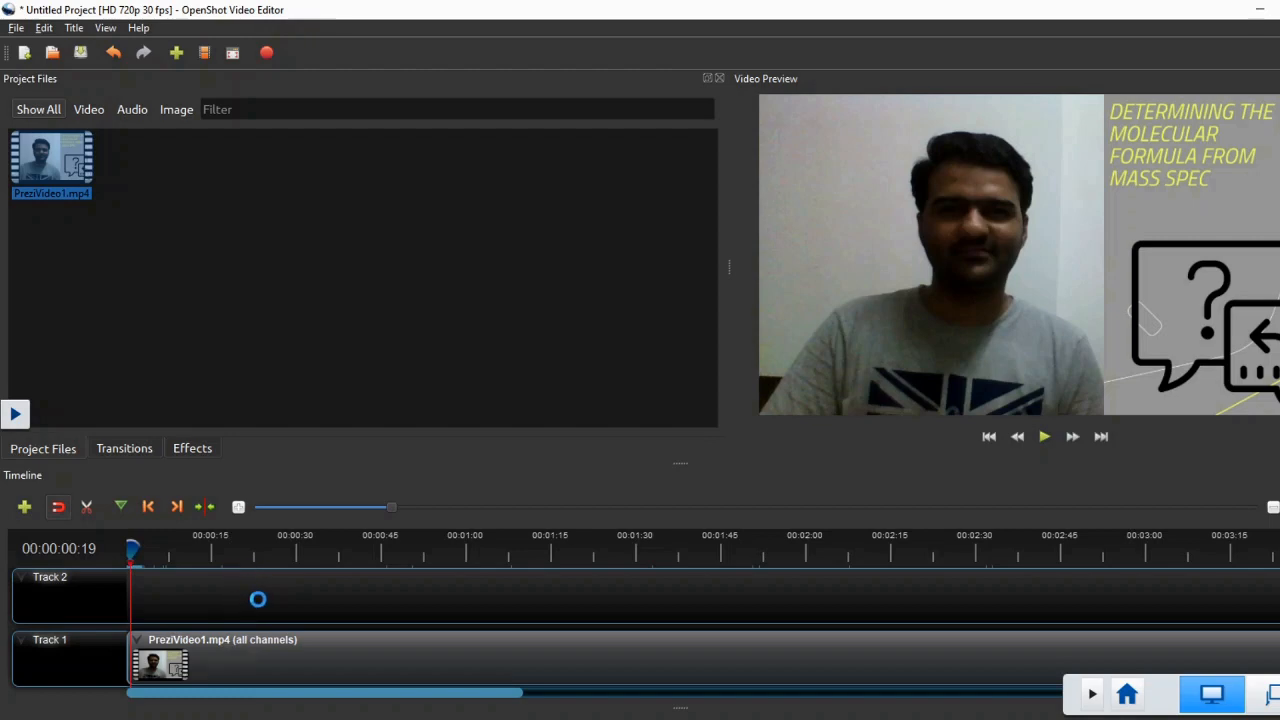
{"action": "mouse_move", "coordinate": [432, 422]}
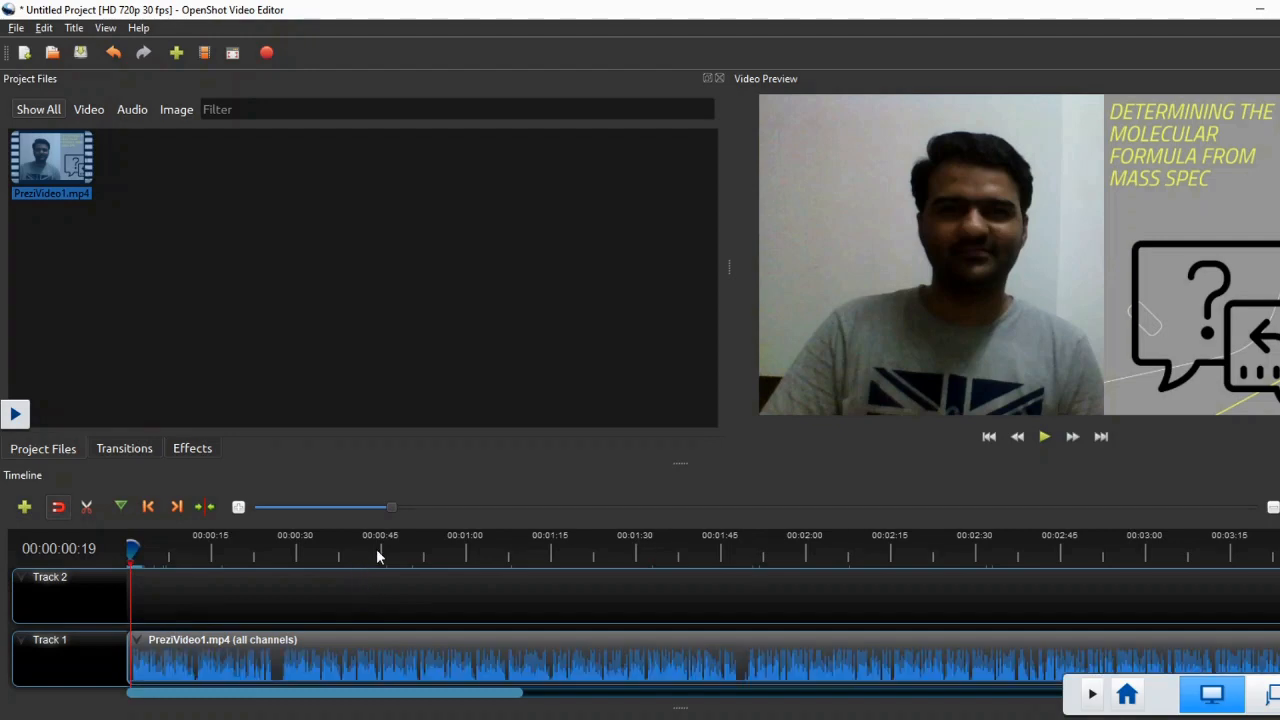
{"action": "mouse_move", "coordinate": [398, 600]}
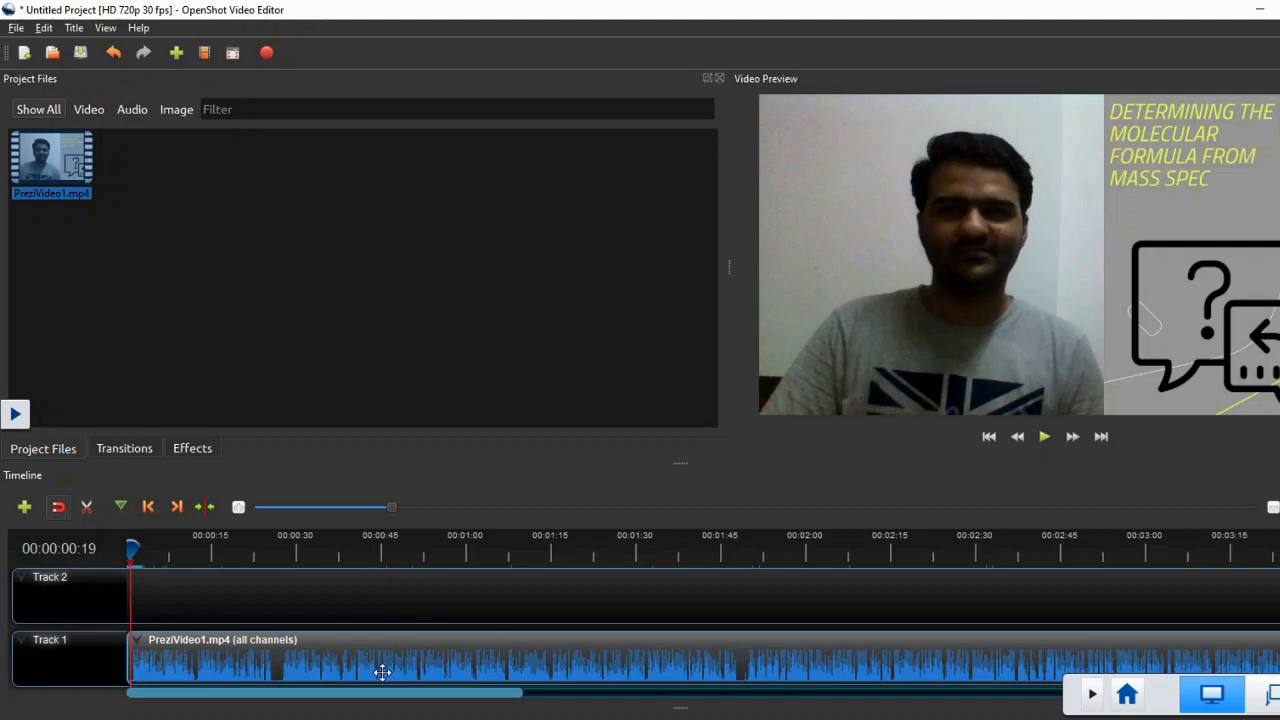
{"action": "mouse_move", "coordinate": [420, 648]}
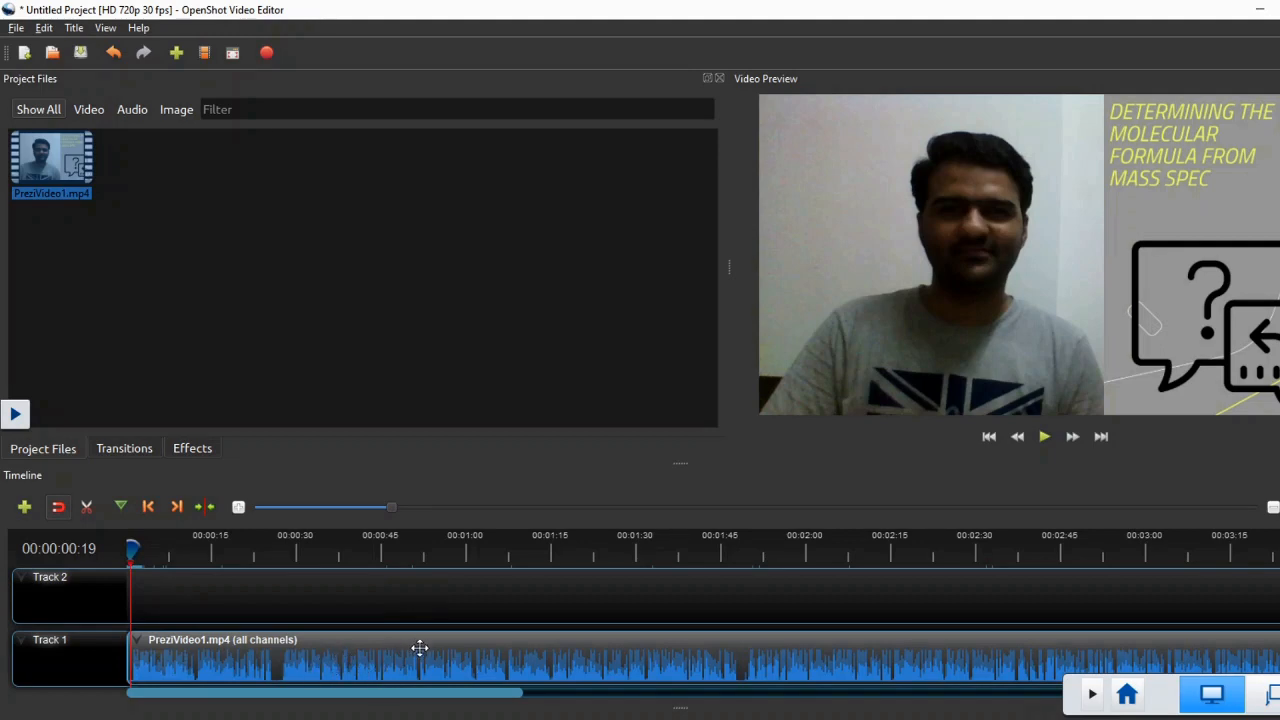
{"action": "mouse_move", "coordinate": [470, 664]}
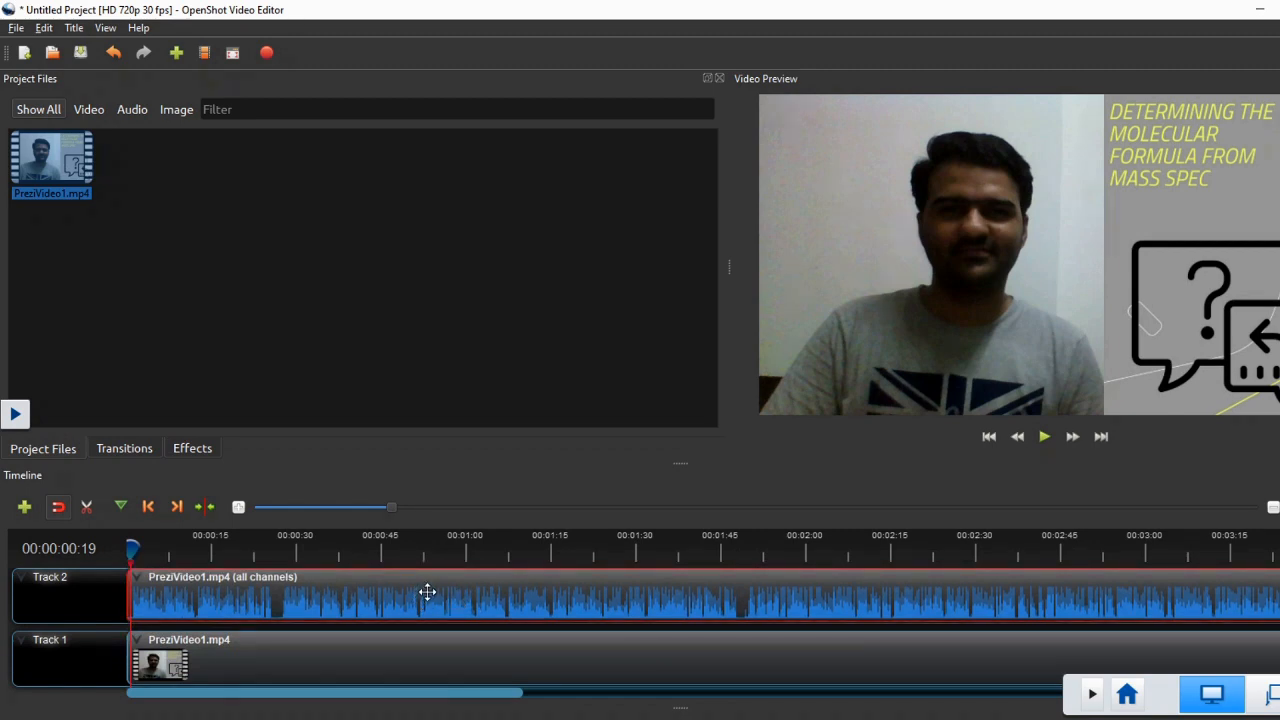
Remove the separated original audio clip, leaving only PreziVideo1.mp4 on track 1.
{"action": "right_click", "coordinate": [428, 592]}
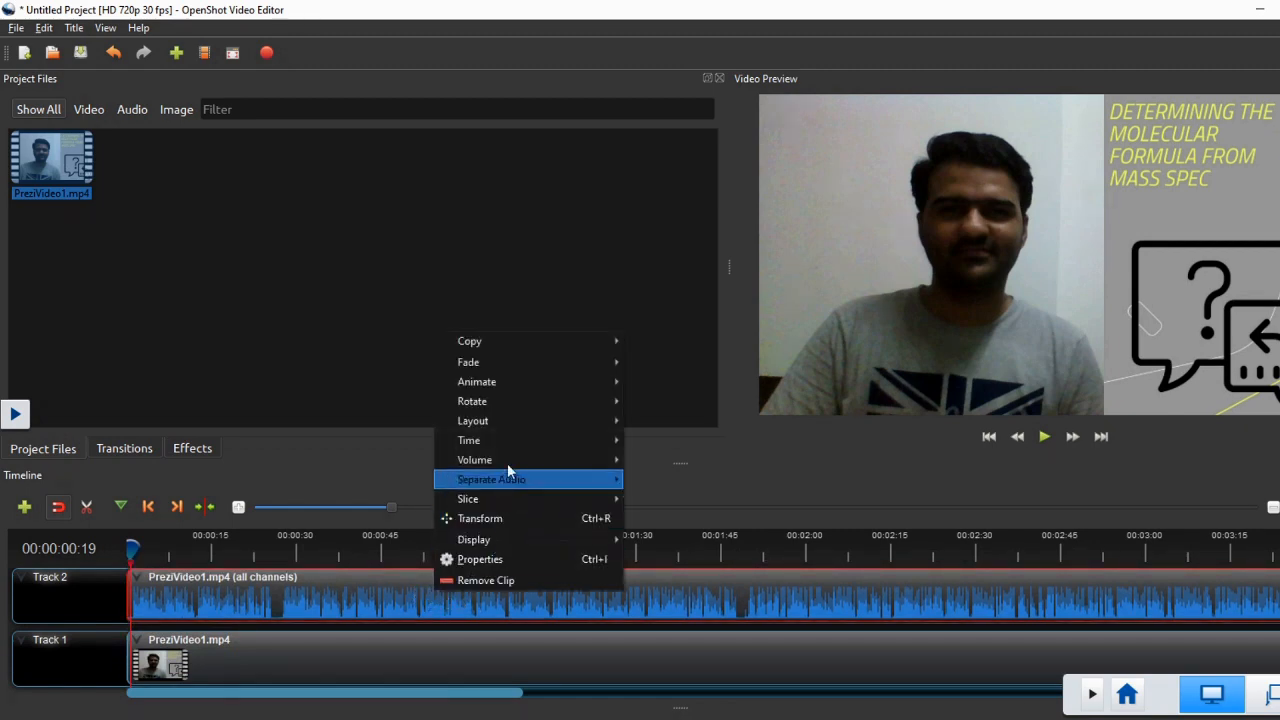
{"action": "mouse_move", "coordinate": [508, 584]}
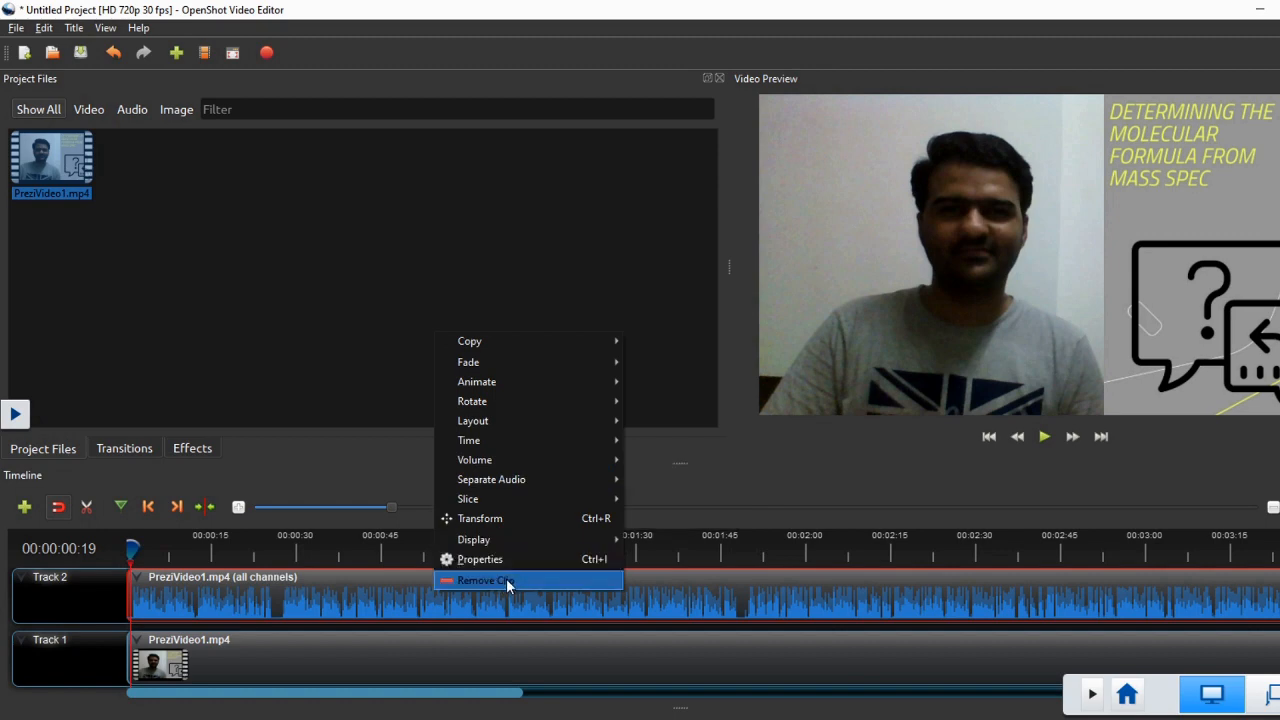
{"action": "left_click", "coordinate": [484, 580]}
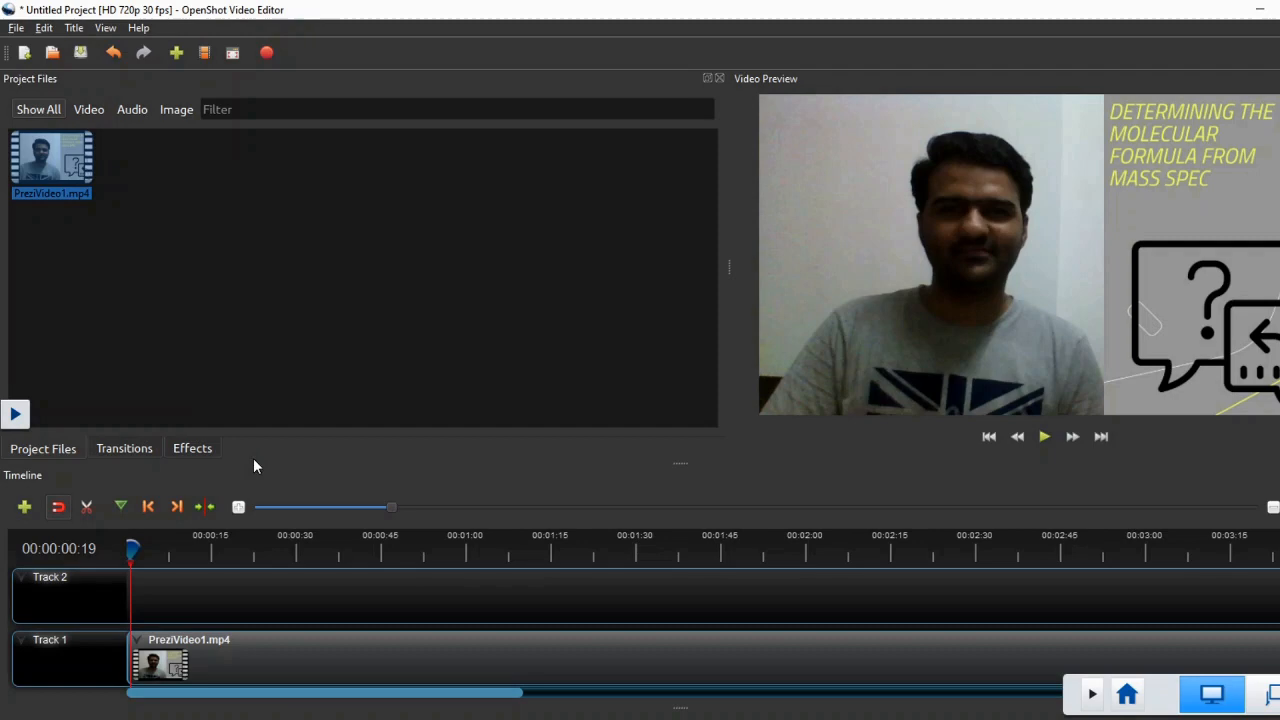
{"action": "left_click", "coordinate": [16, 28]}
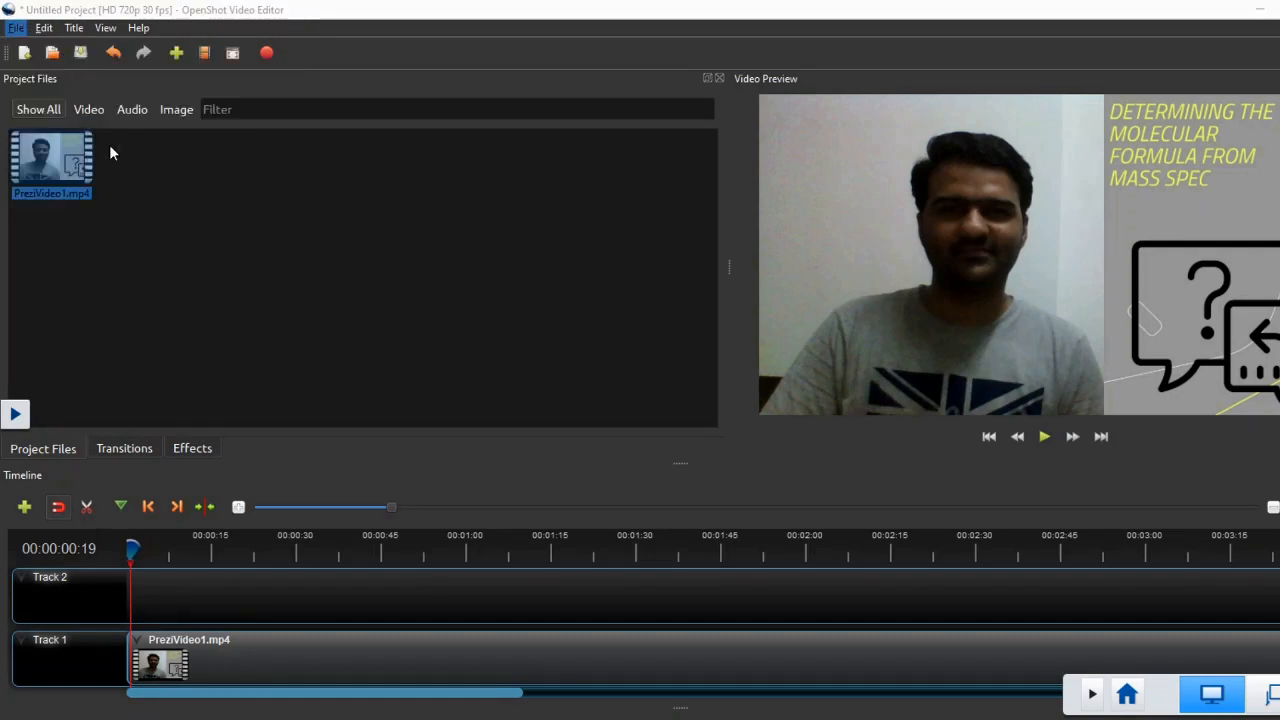
Import PreziVideo1.mp3 from the Audacity & OpenShot folder into the project files.
{"action": "left_click", "coordinate": [24, 52]}
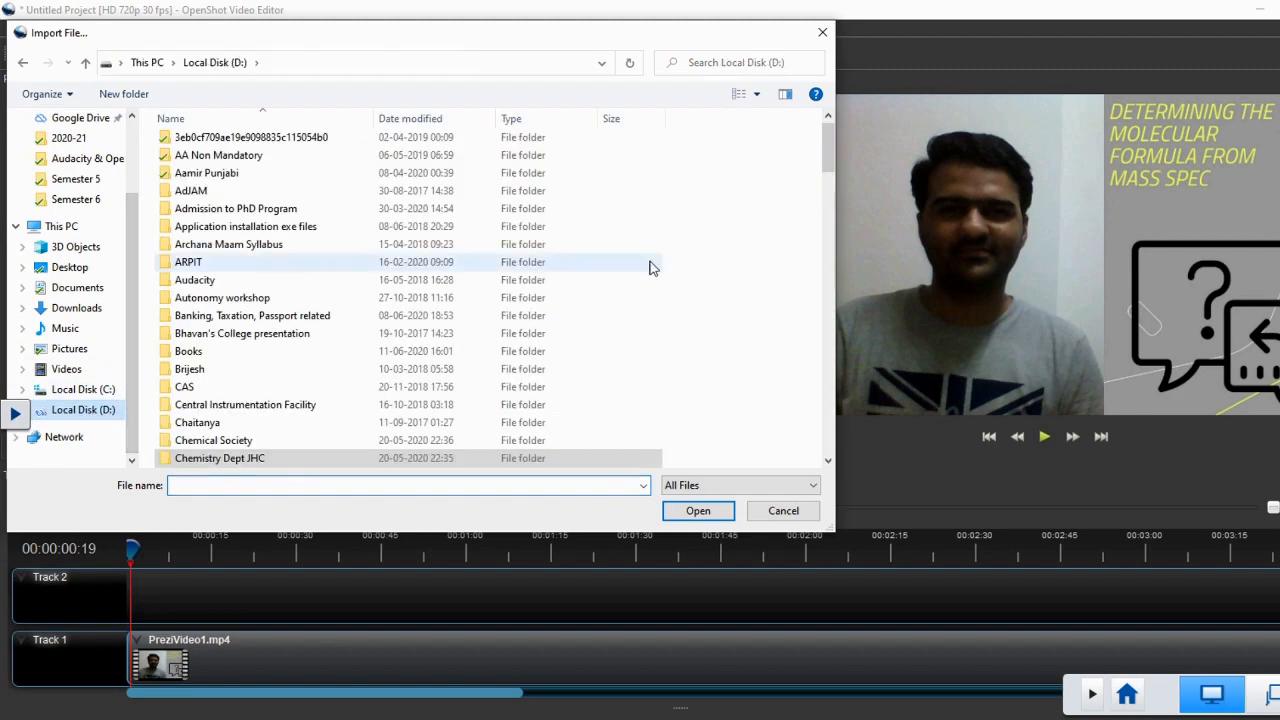
{"action": "scroll", "scroll_direction": "down", "scroll_amount": 3}
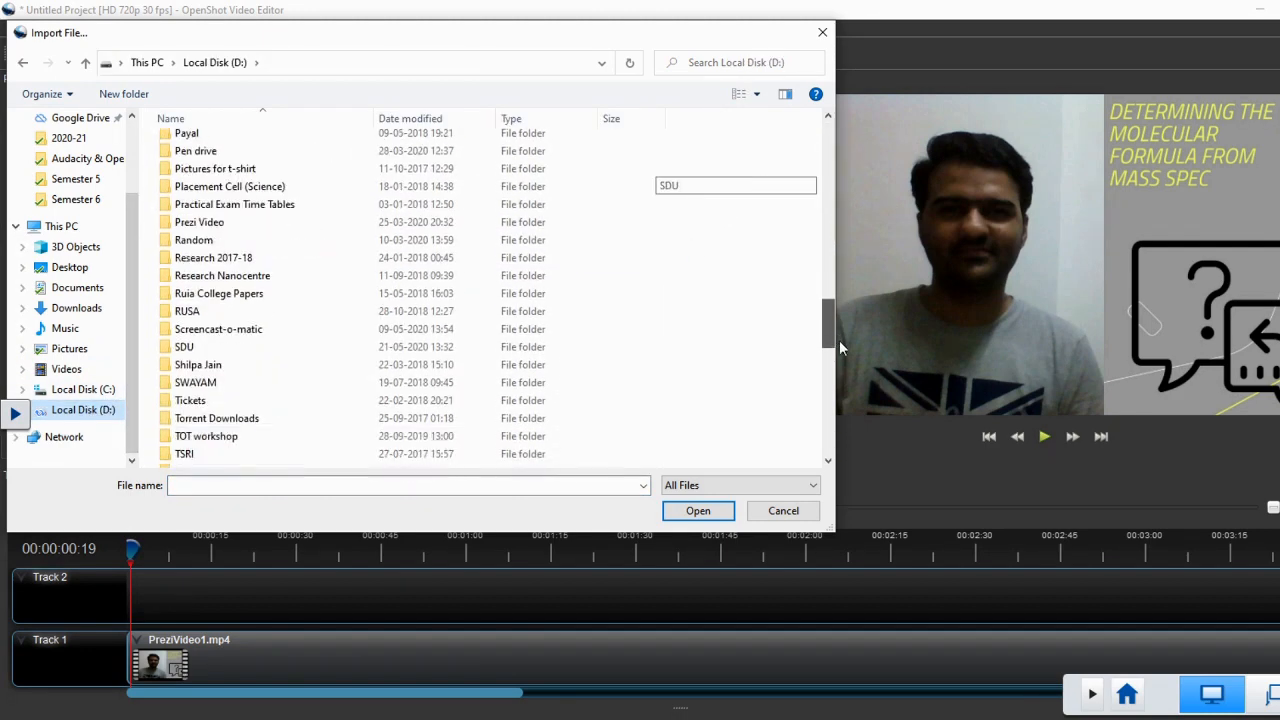
{"action": "scroll", "scroll_direction": "down", "scroll_amount": 3}
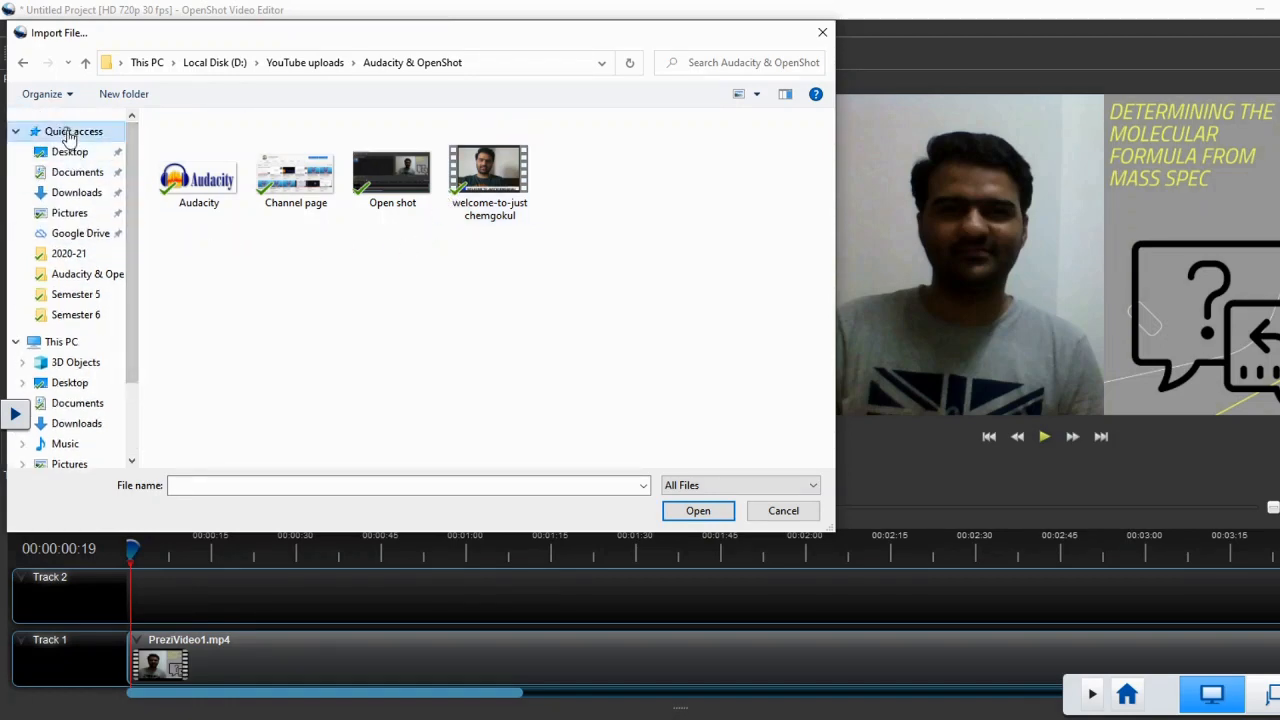
{"action": "left_click", "coordinate": [72, 132]}
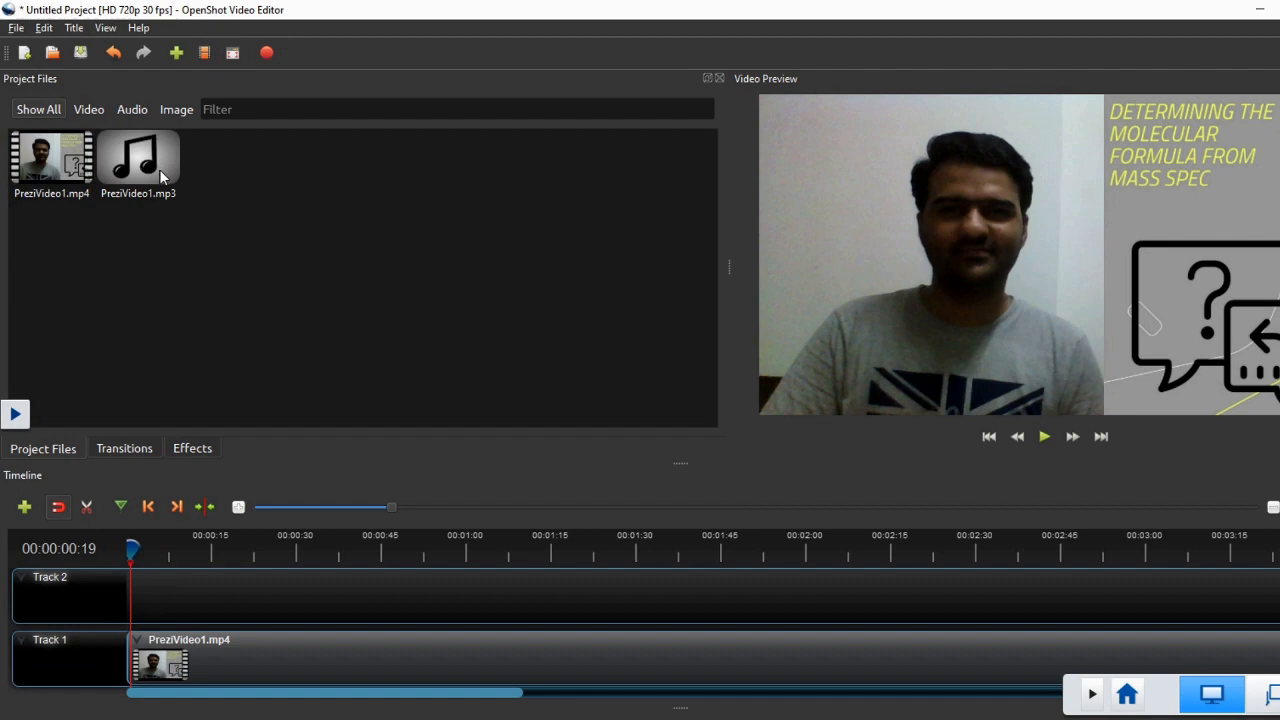
Place PreziVideo1.mp3 at the start of track 2 and briefly preview it with the video.
{"action": "left_click_drag", "start_coordinate": [138, 160], "coordinate": [124, 604]}
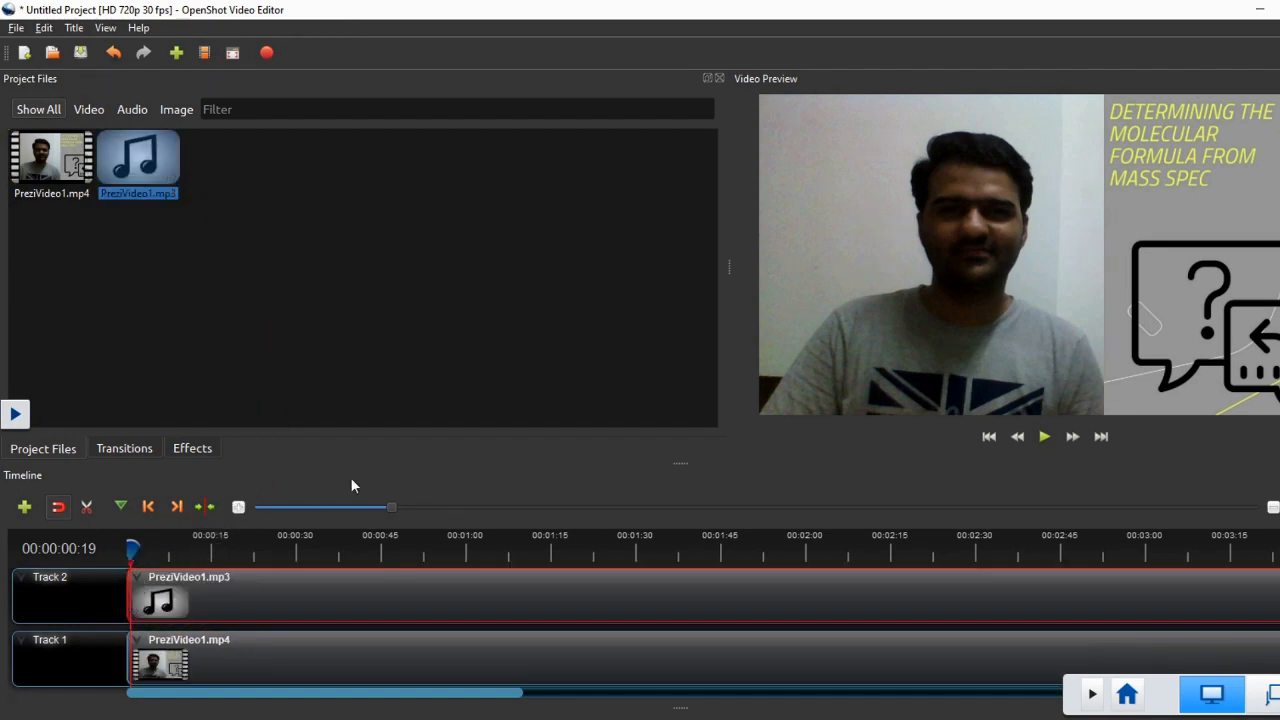
{"action": "mouse_move", "coordinate": [360, 432]}
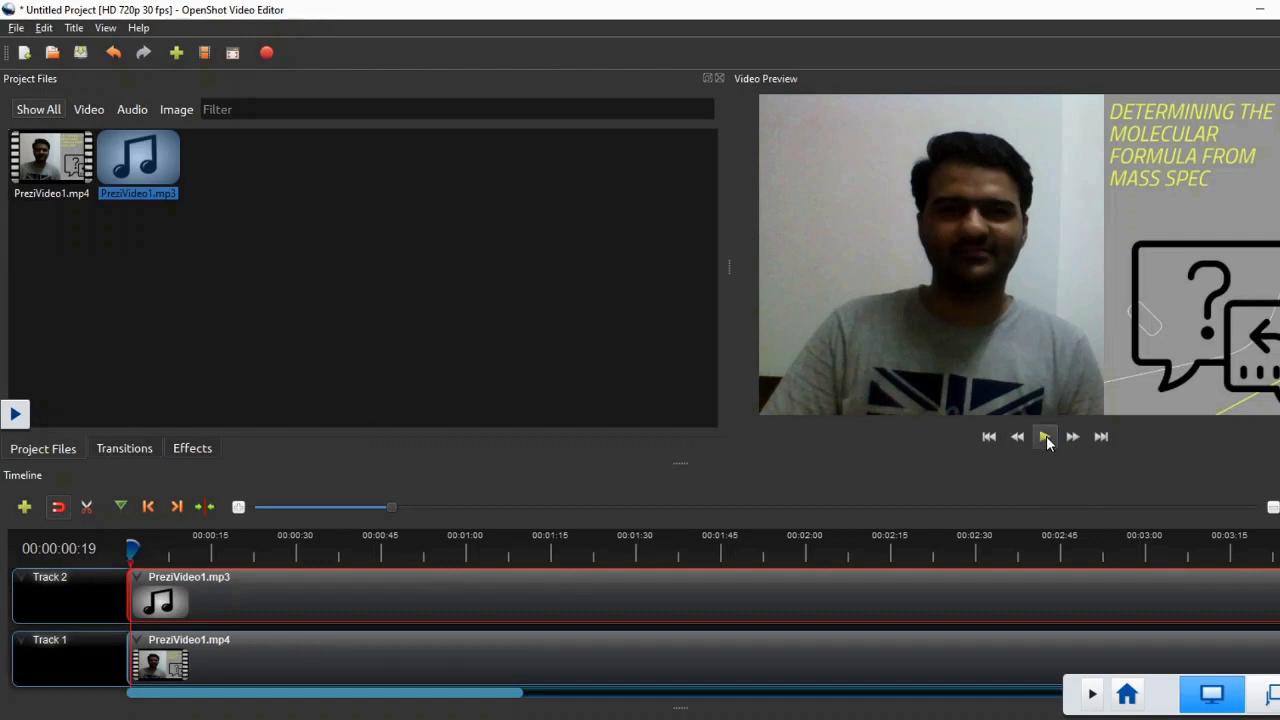
{"action": "left_click", "coordinate": [1044, 436]}
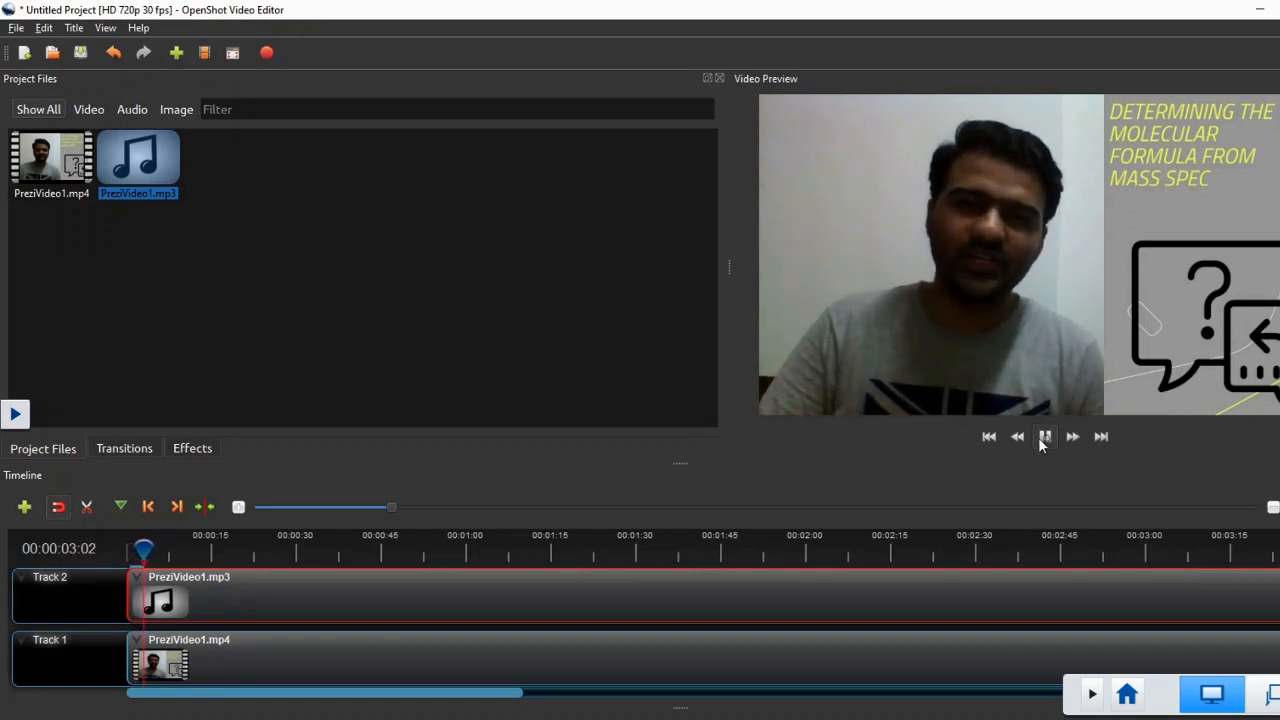
{"action": "left_click", "coordinate": [1044, 436]}
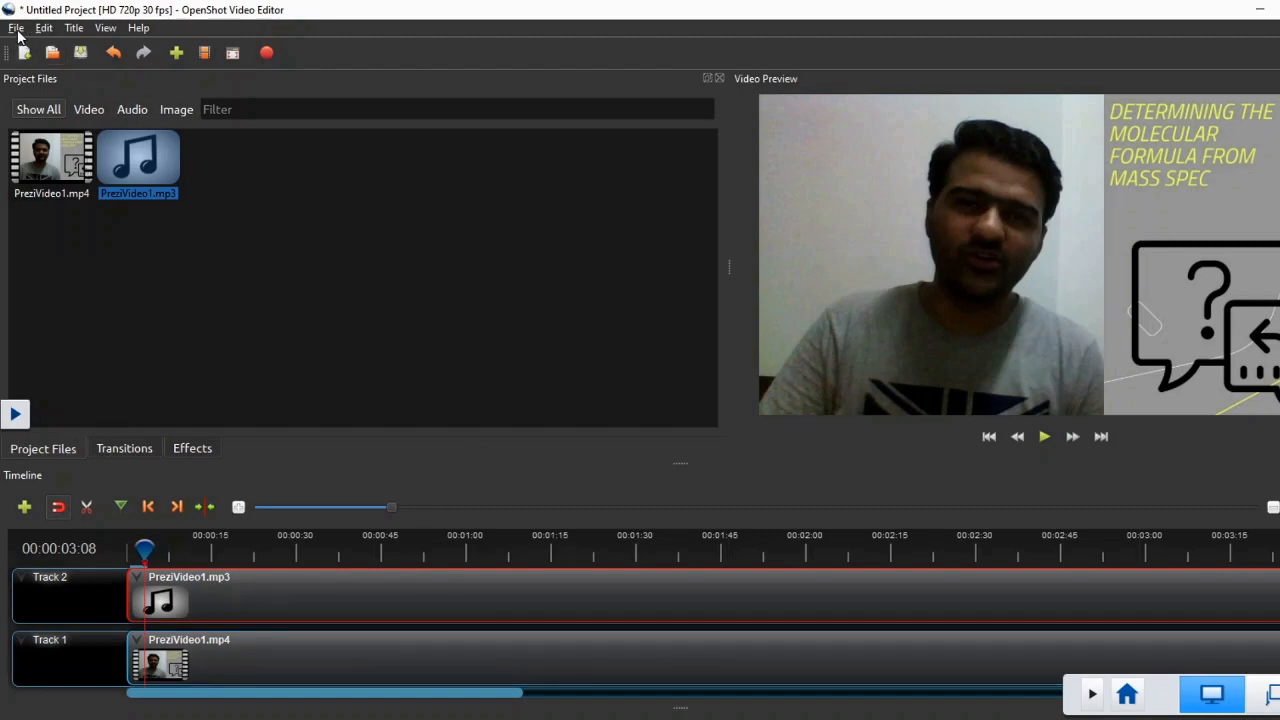
Review the Export Video settings (MP4 h.264, HD 720p 30 fps, high quality) and dismiss without exporting.
{"action": "left_click", "coordinate": [16, 28]}
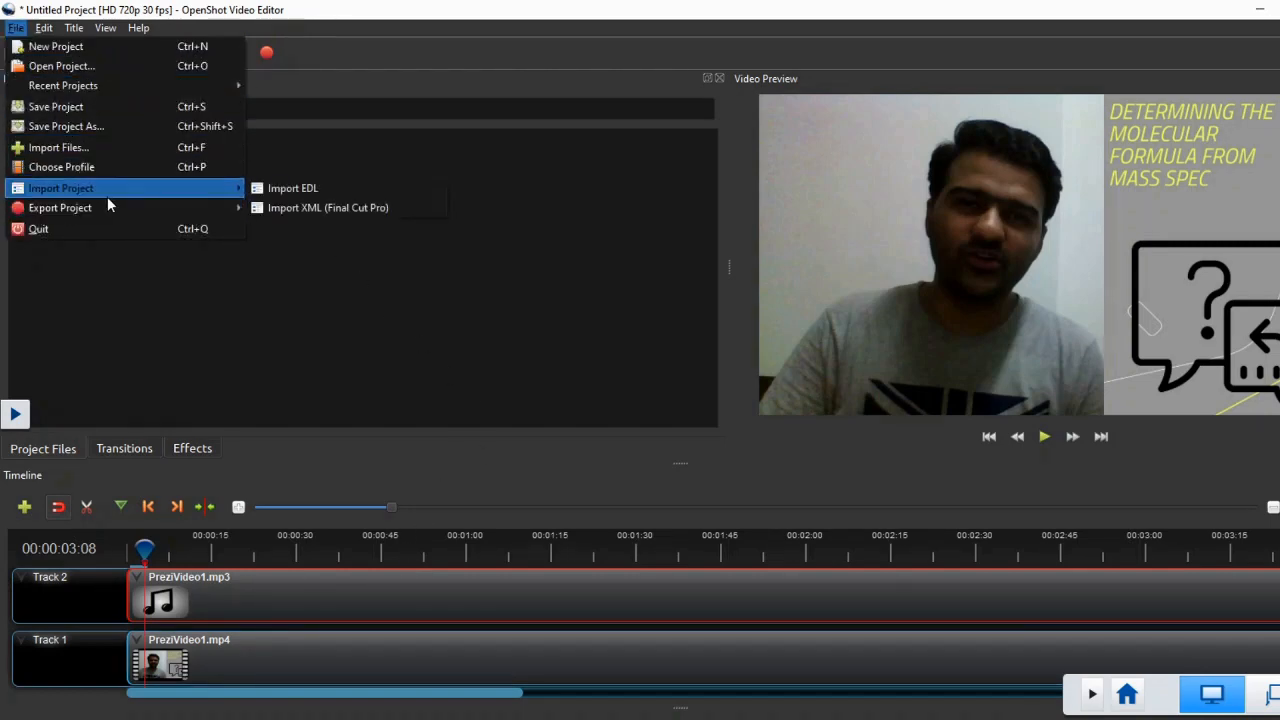
{"action": "mouse_move", "coordinate": [38, 228]}
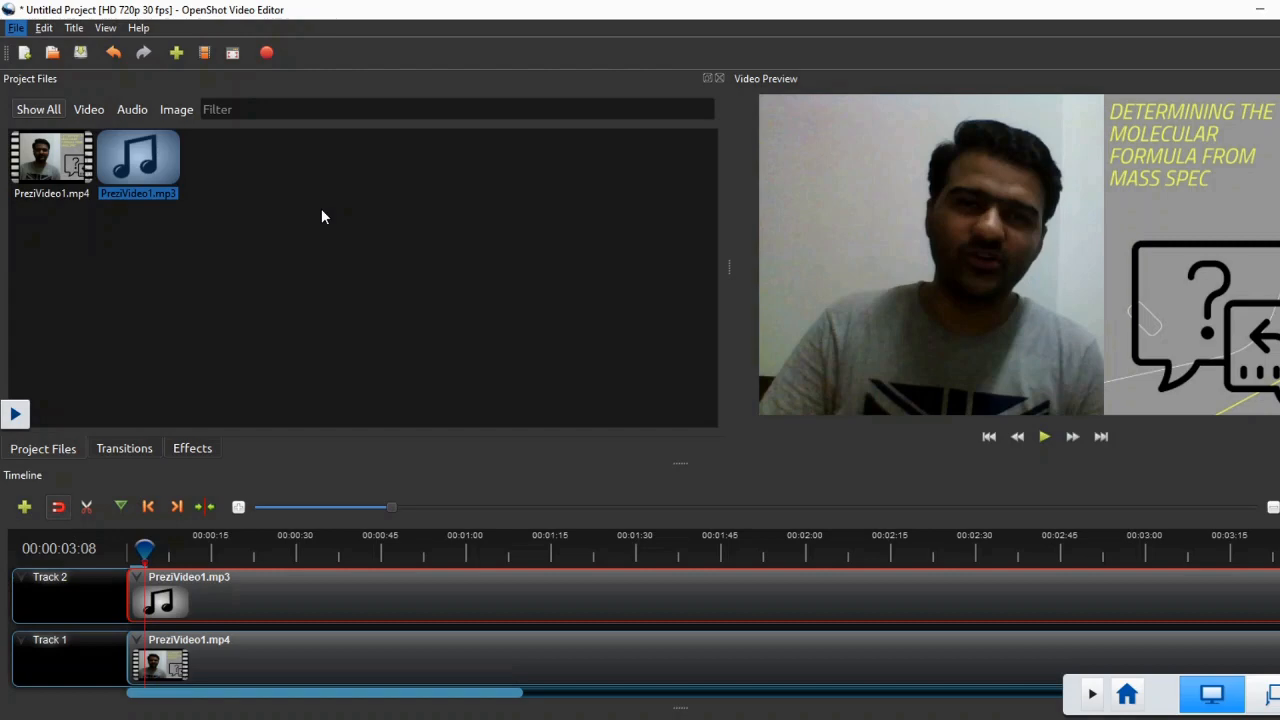
{"action": "left_click", "coordinate": [16, 28]}
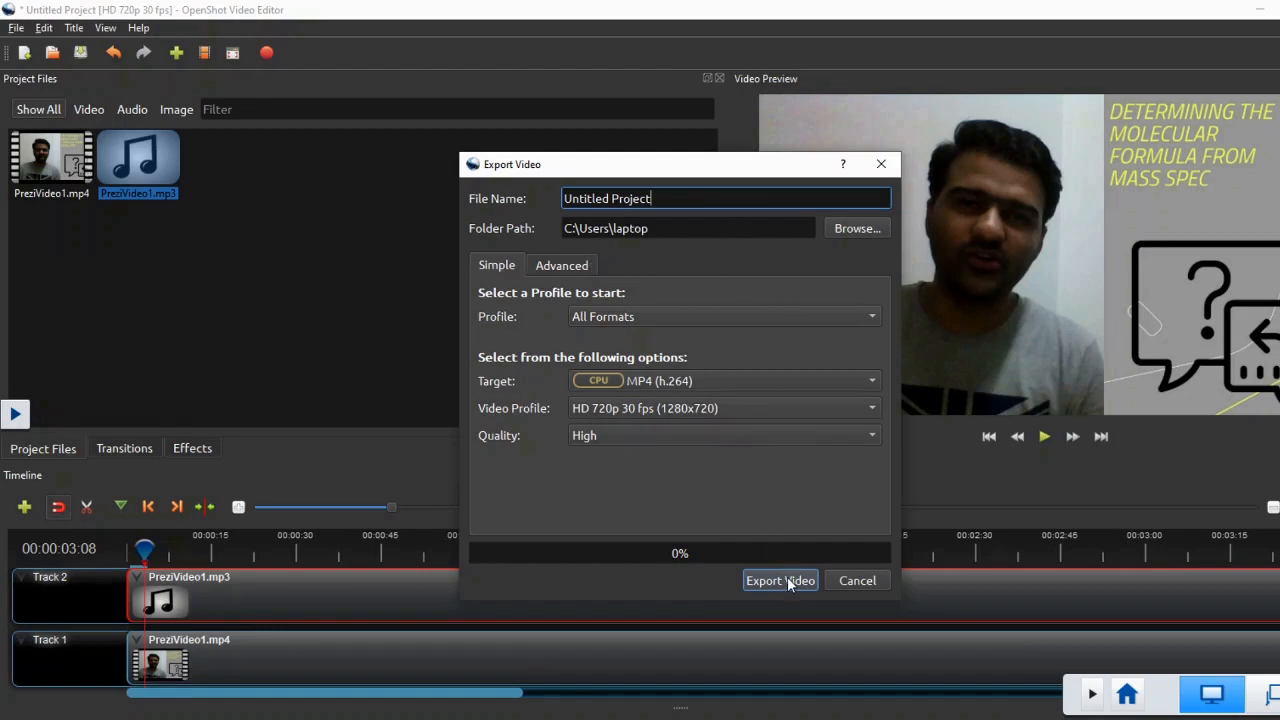
{"action": "mouse_move", "coordinate": [838, 578]}
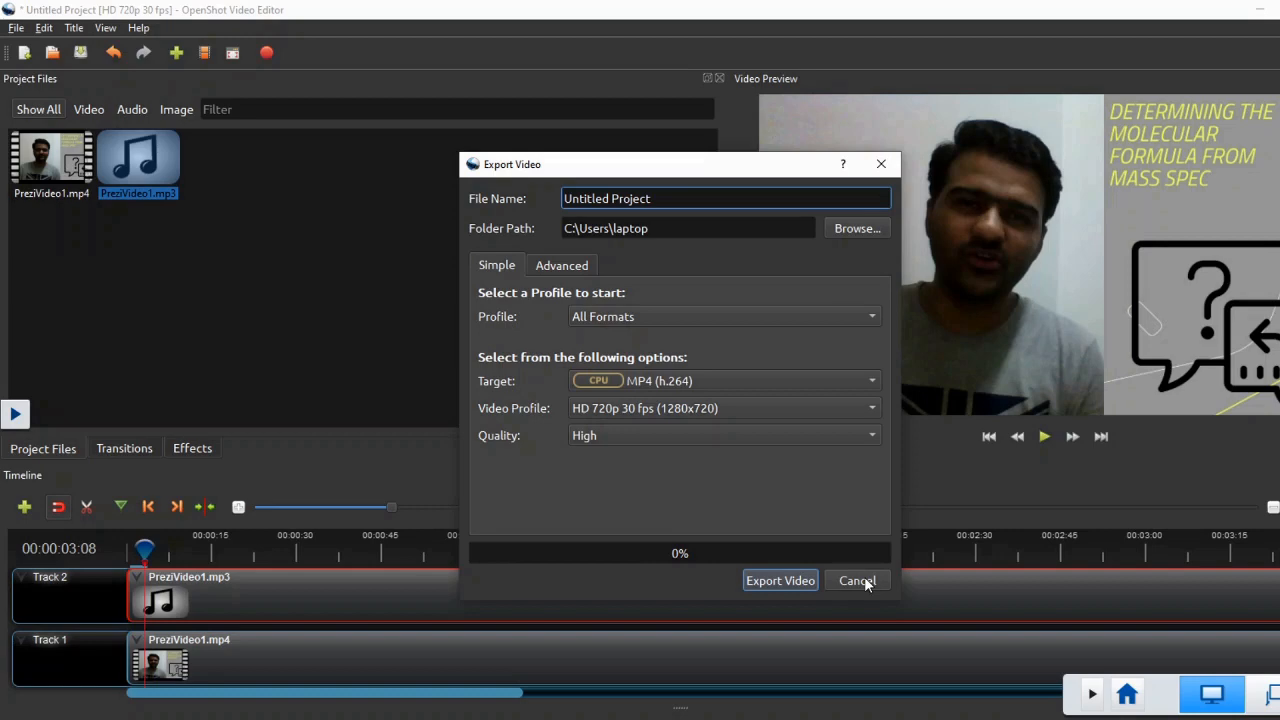
{"action": "left_click", "coordinate": [856, 580]}
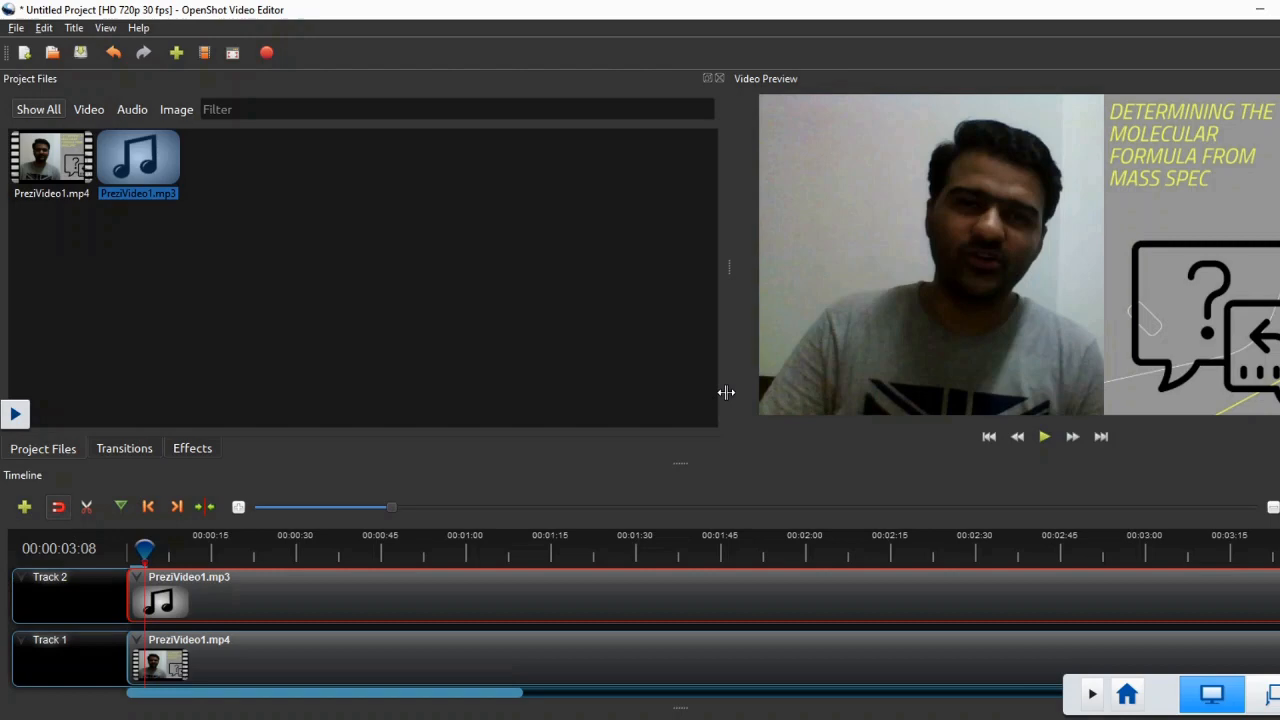
{"action": "mouse_move", "coordinate": [660, 502]}
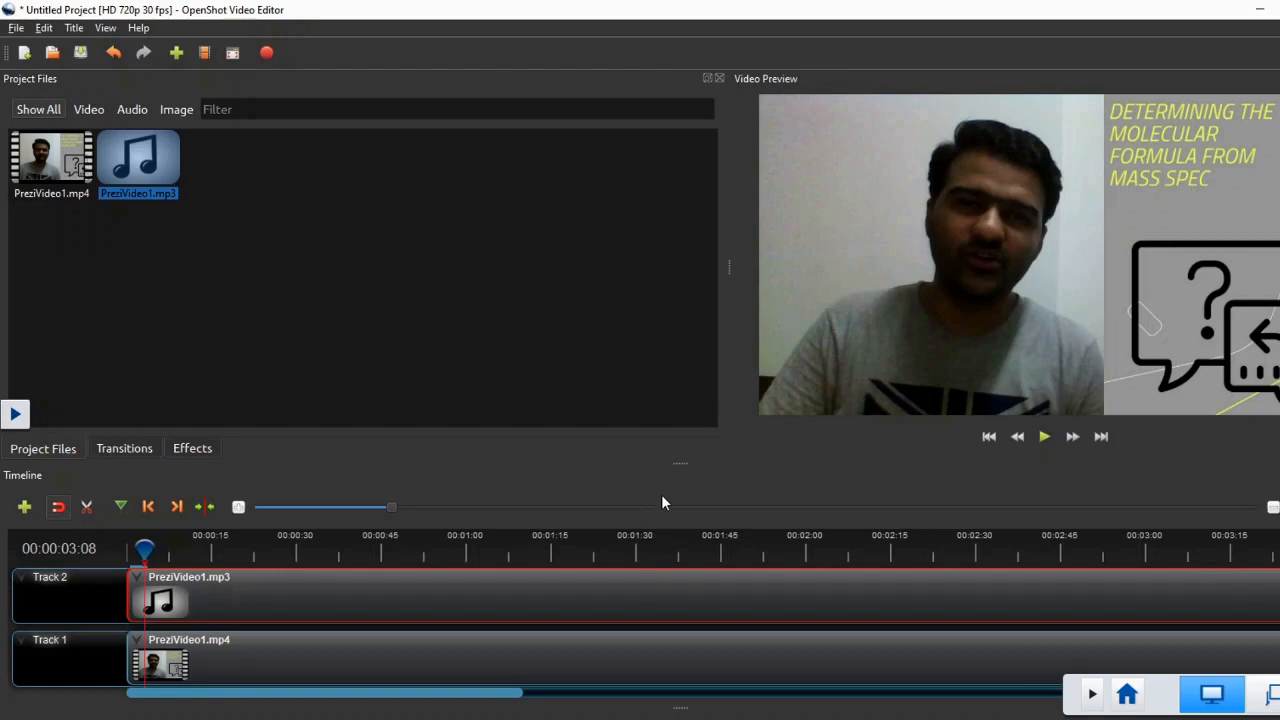
{"action": "mouse_move", "coordinate": [700, 500]}
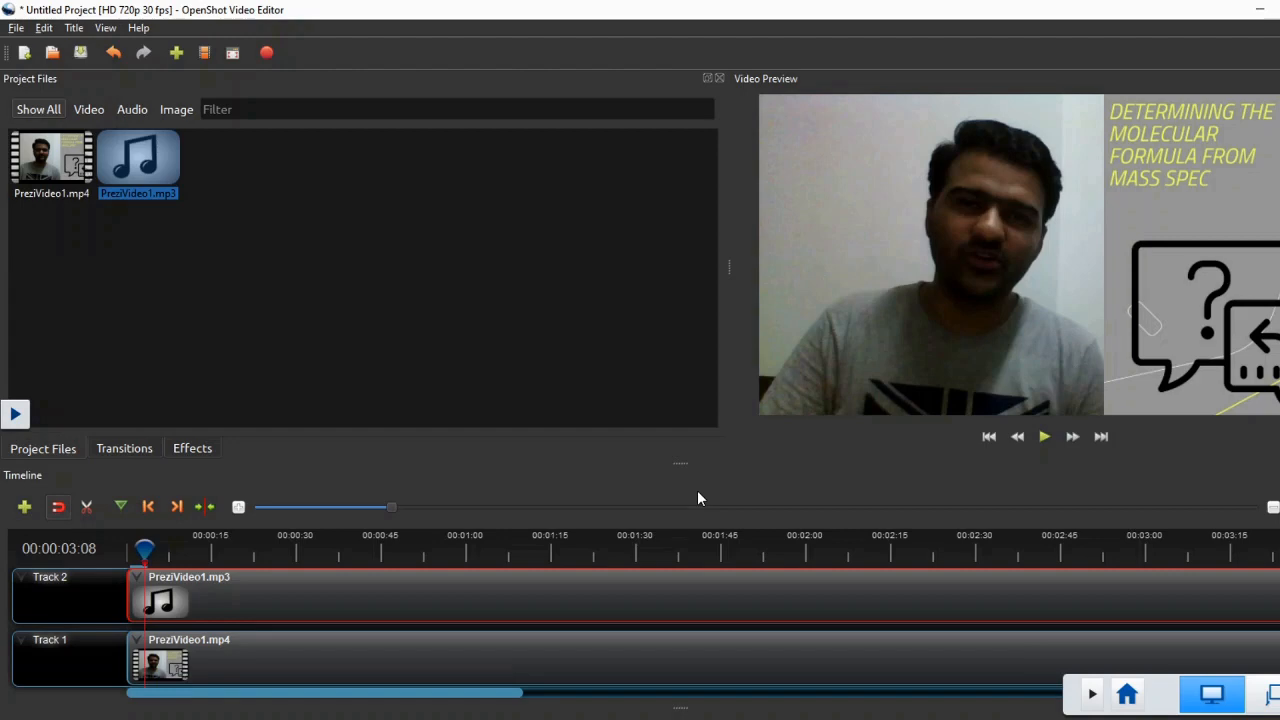
{"action": "mouse_move", "coordinate": [852, 630]}
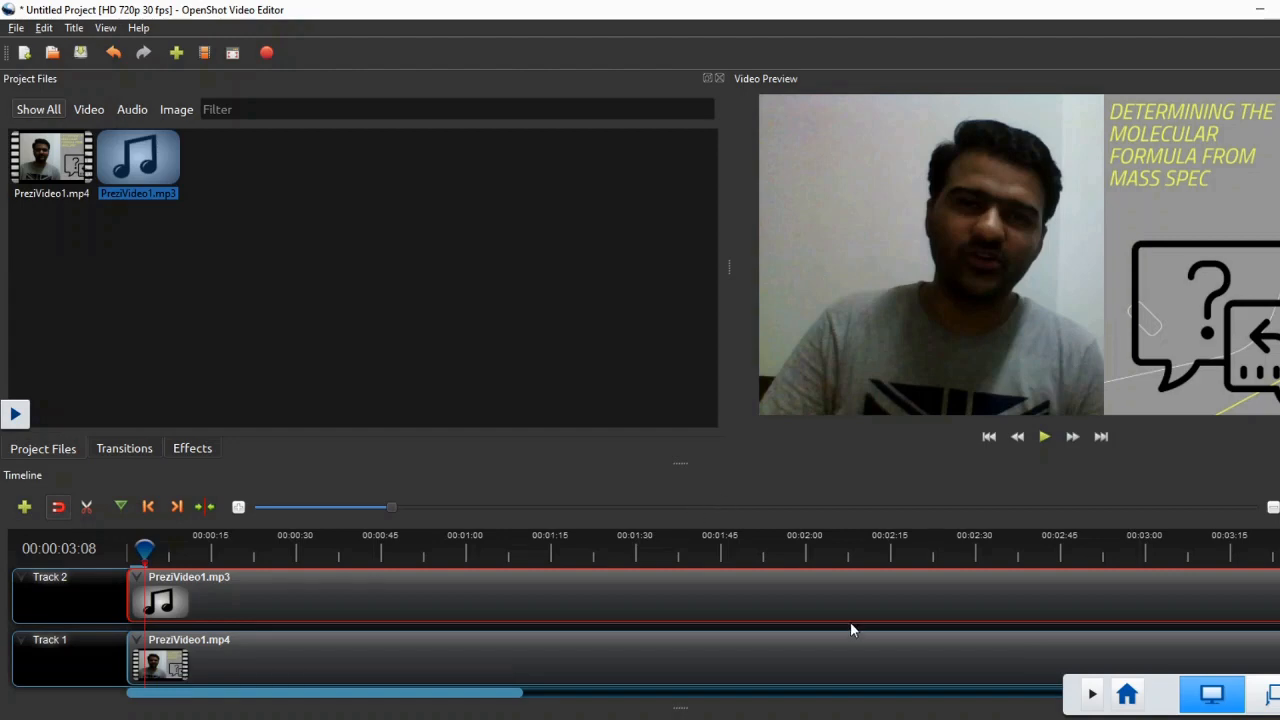